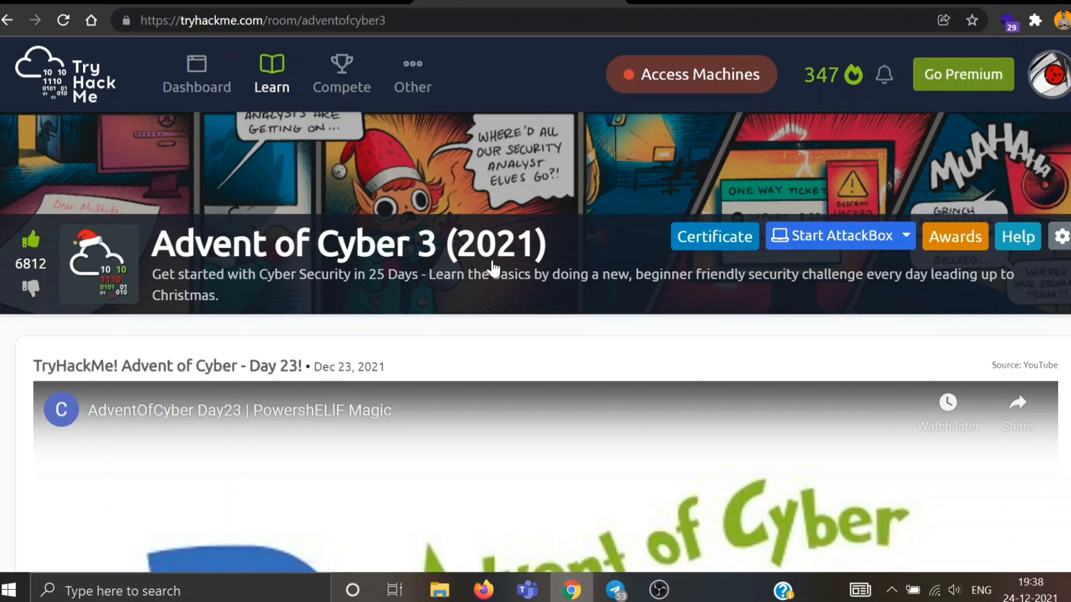
Step: Scroll the Advent of Cyber 3 room down to Task 29 [Day 24] Post Exploitation
scroll("down", 3)
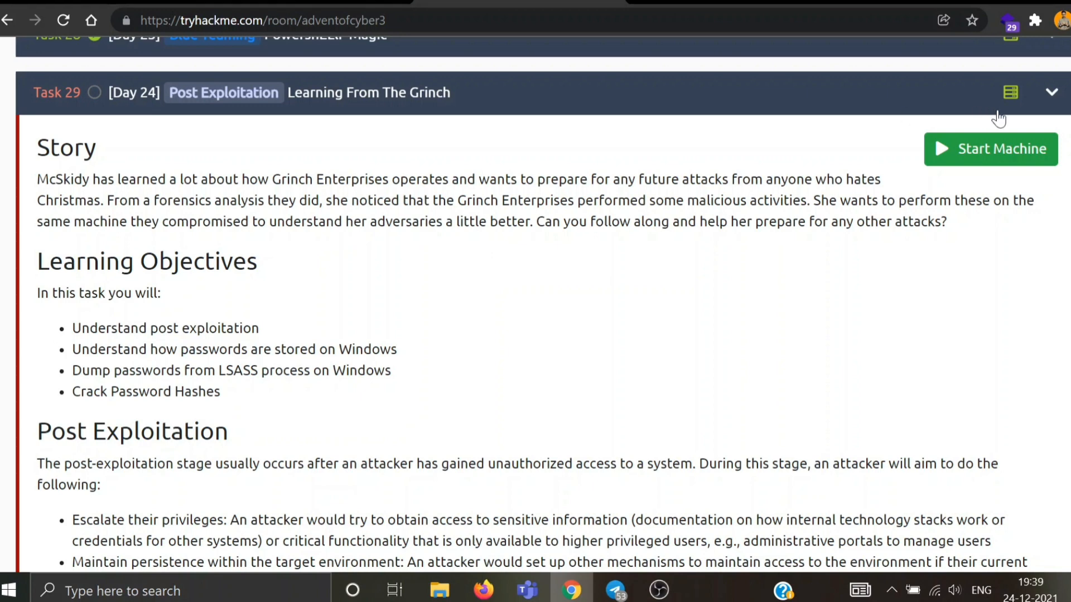
Step: Start the AoC2021Day24 machine and read the password hashing material while it loads
left_click(991, 149)
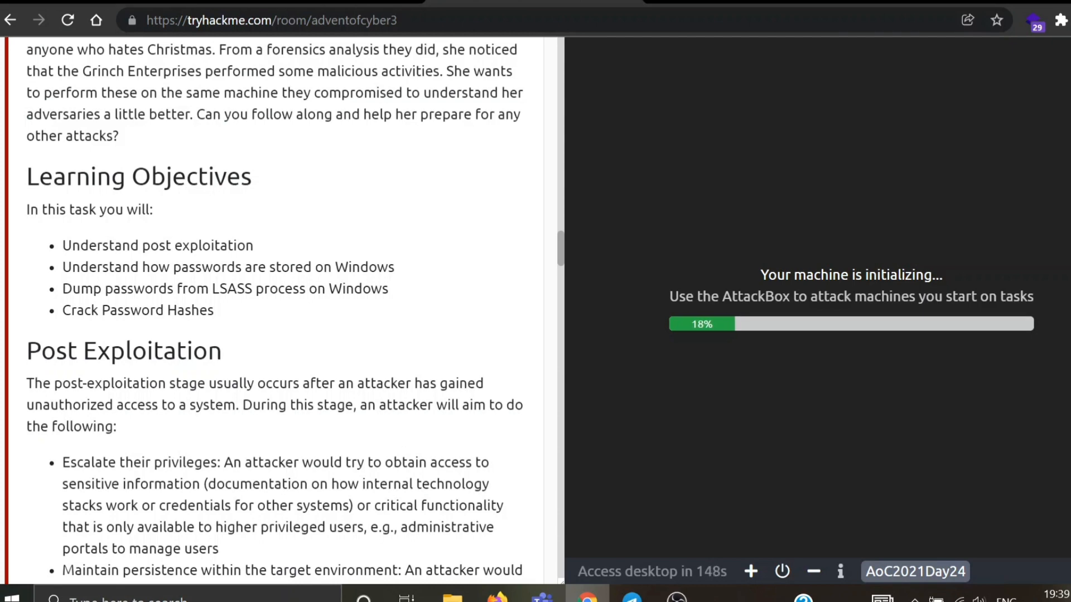
scroll("down", 3)
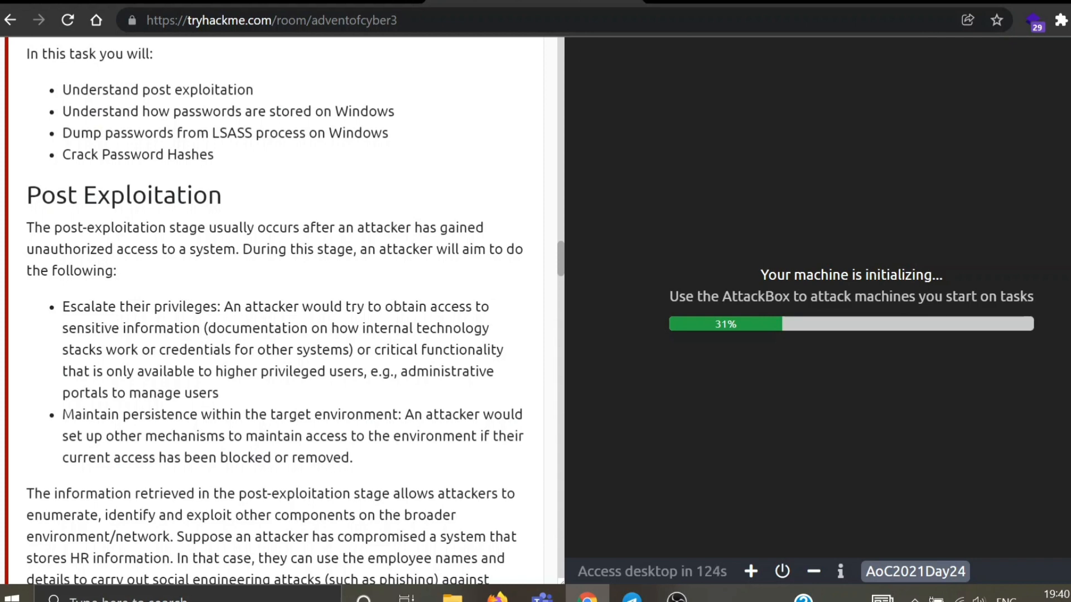
scroll("down", 3)
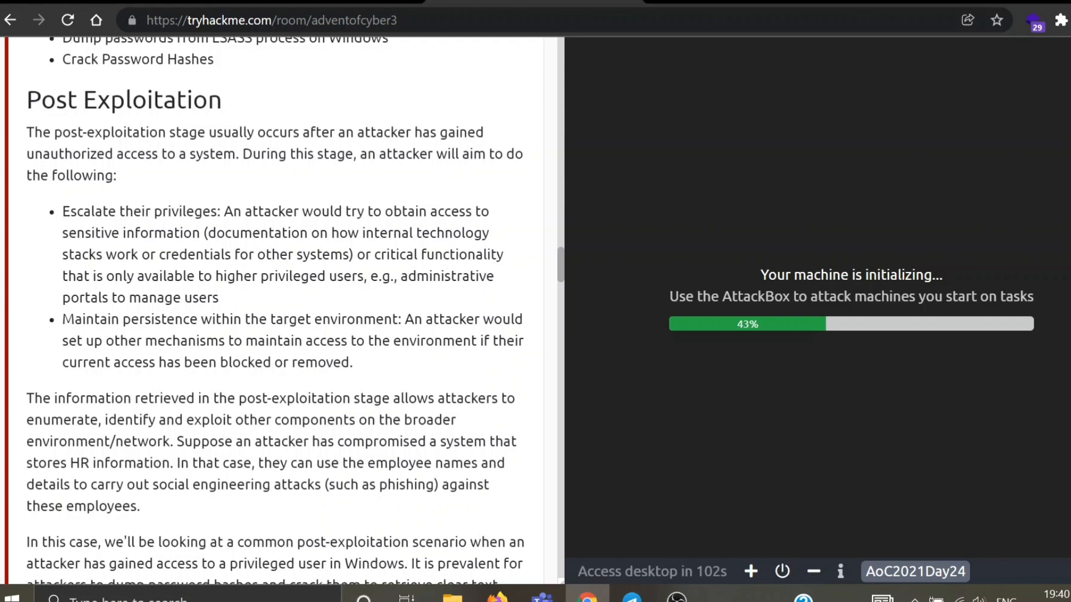
scroll("down", 3)
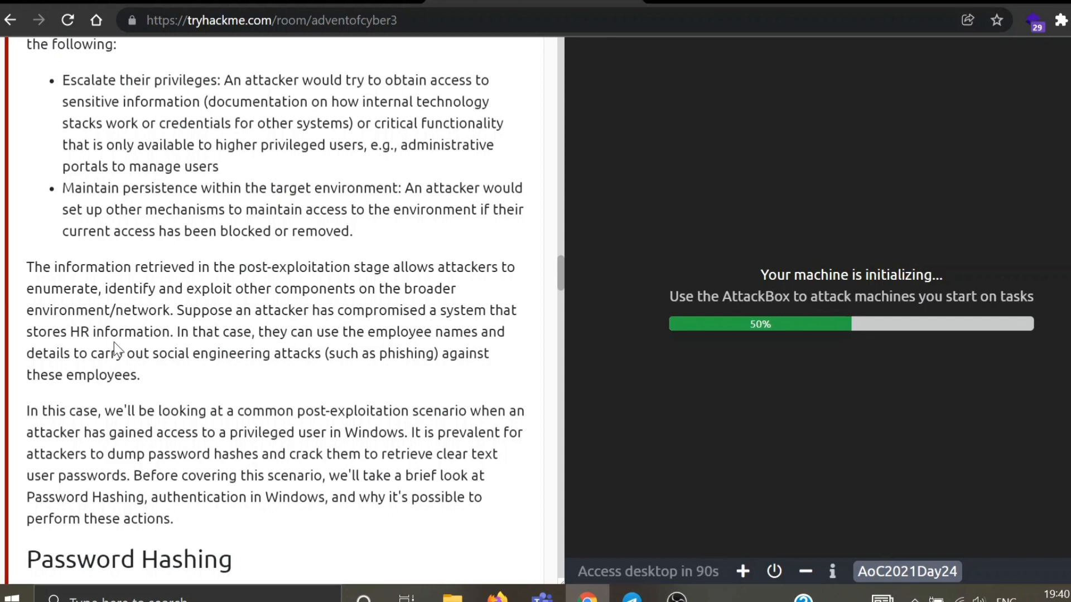
scroll("down", 3)
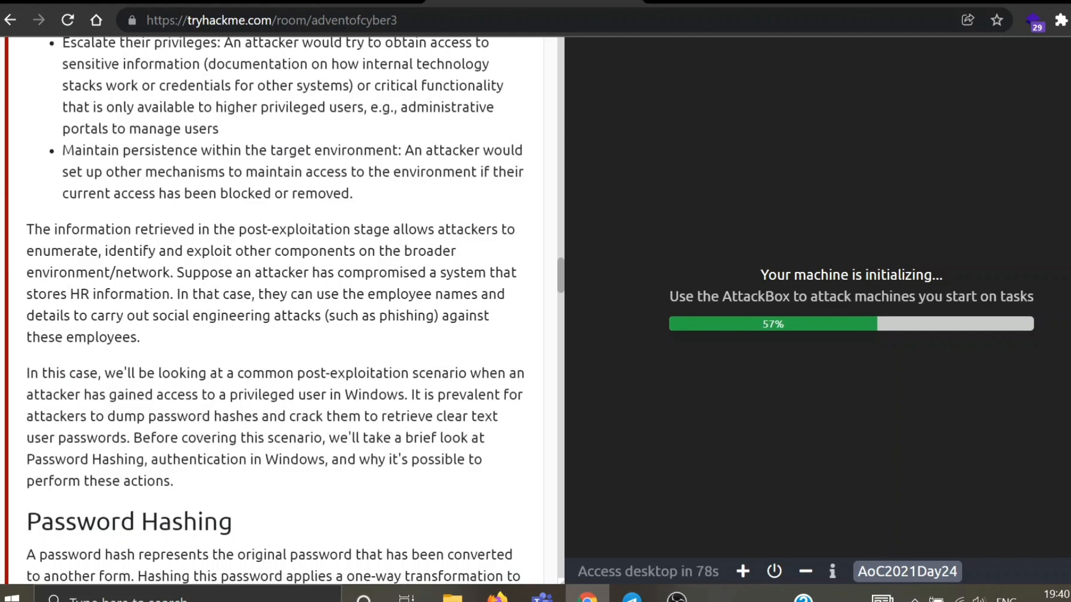
scroll("down", 3)
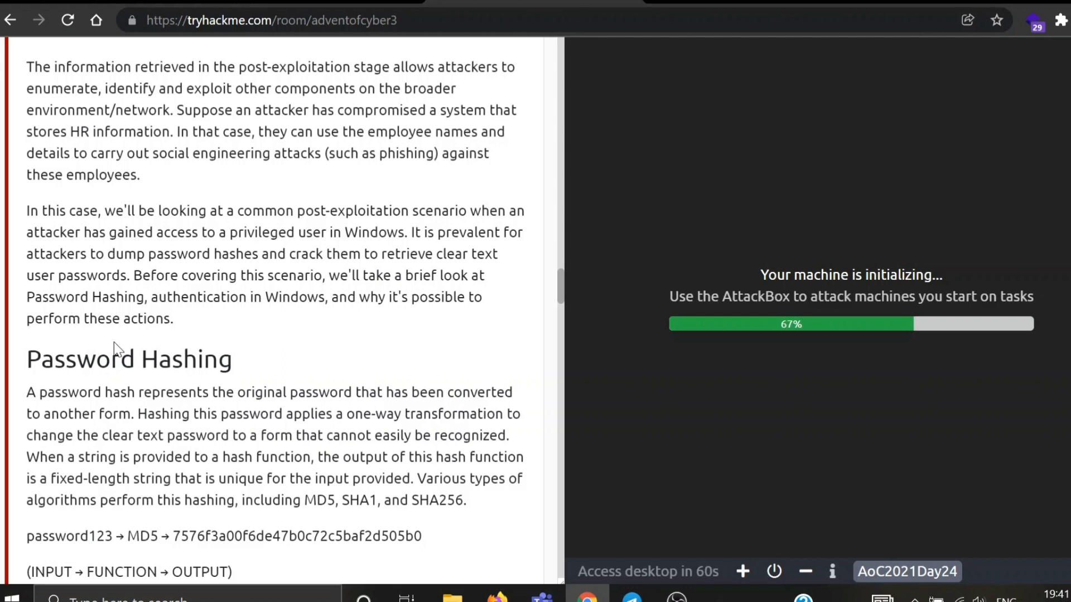
Step: Read through the Password Hashing section while the machine boots to 100%
scroll("down", 3)
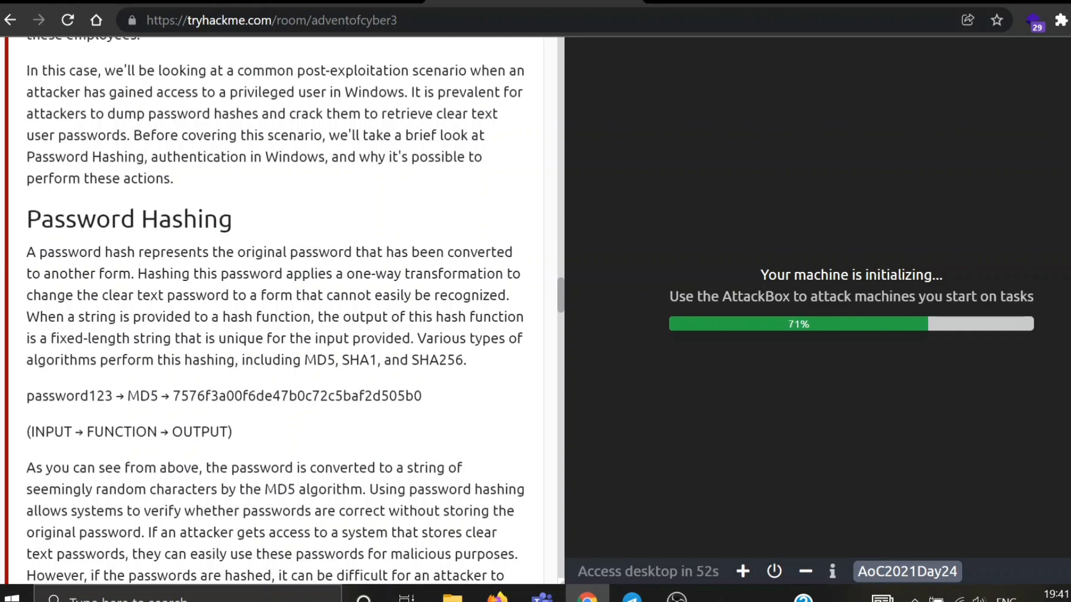
scroll("down", 3)
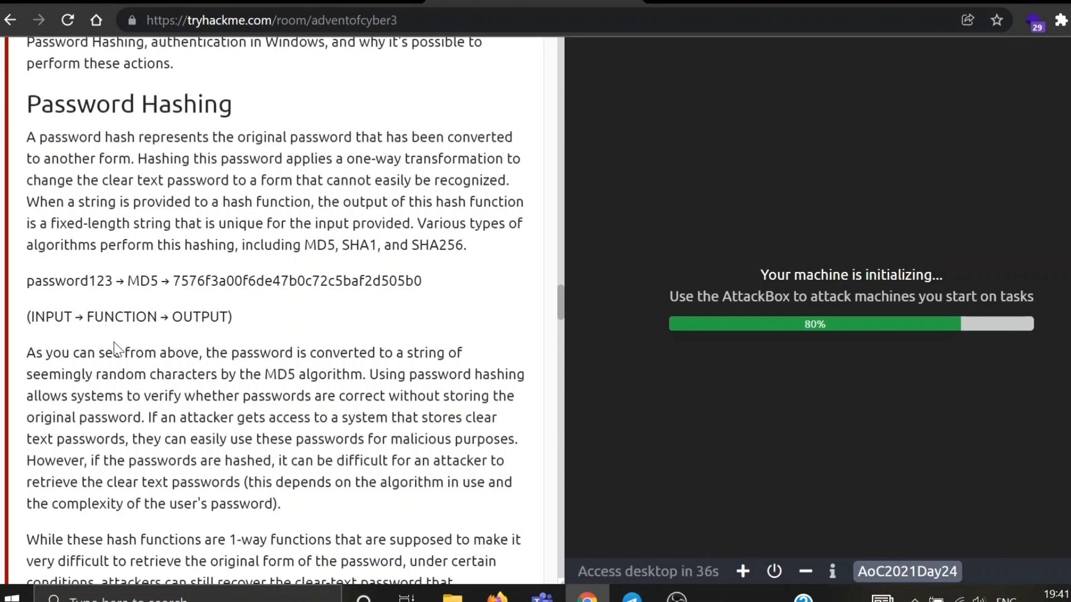
scroll("down", 3)
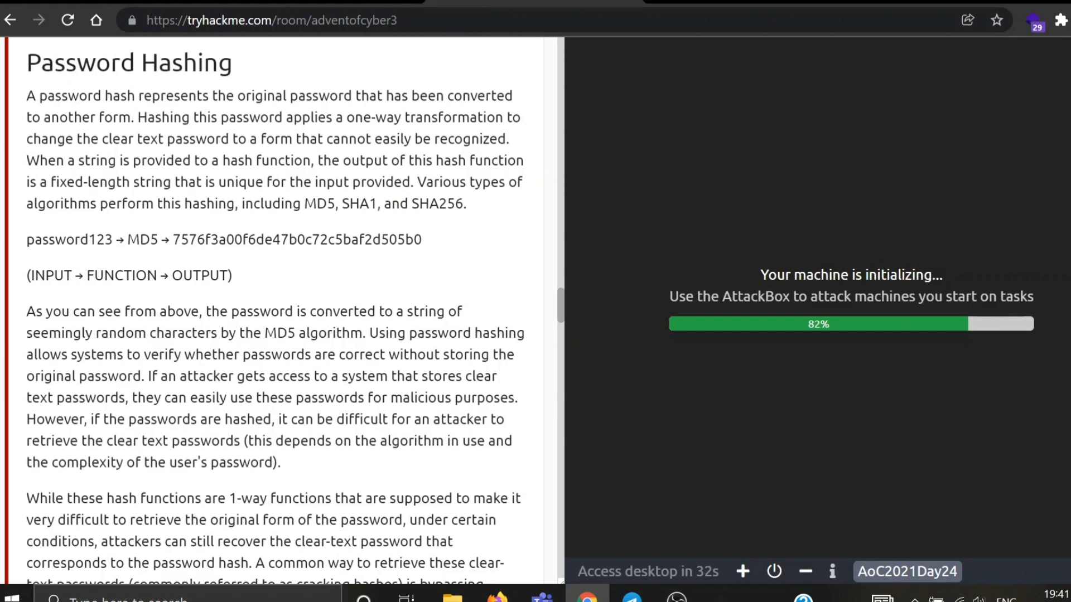
mouse_move(132, 257)
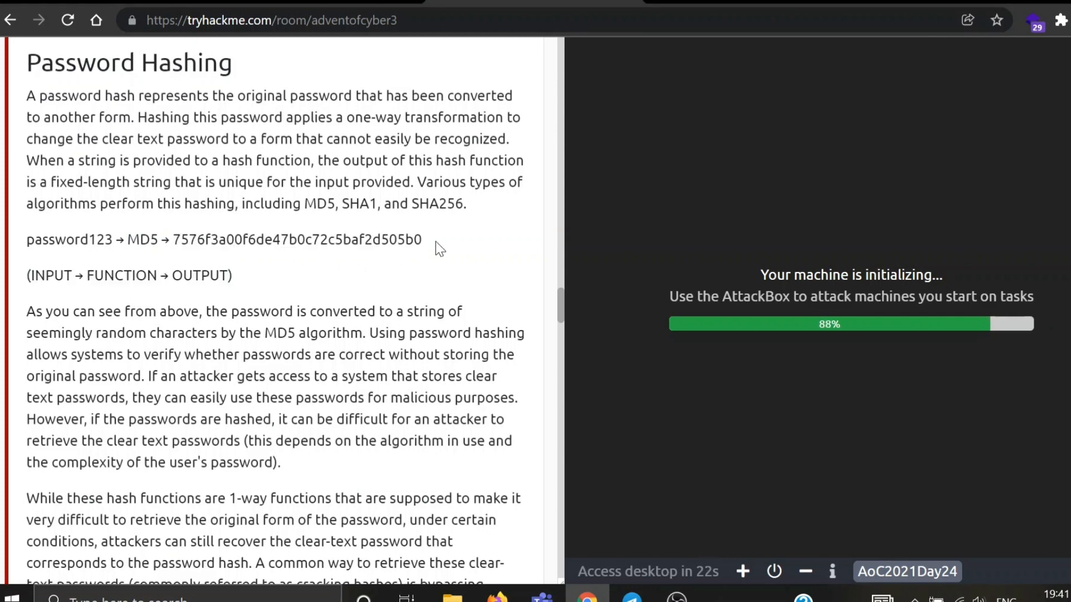
scroll("down", 3)
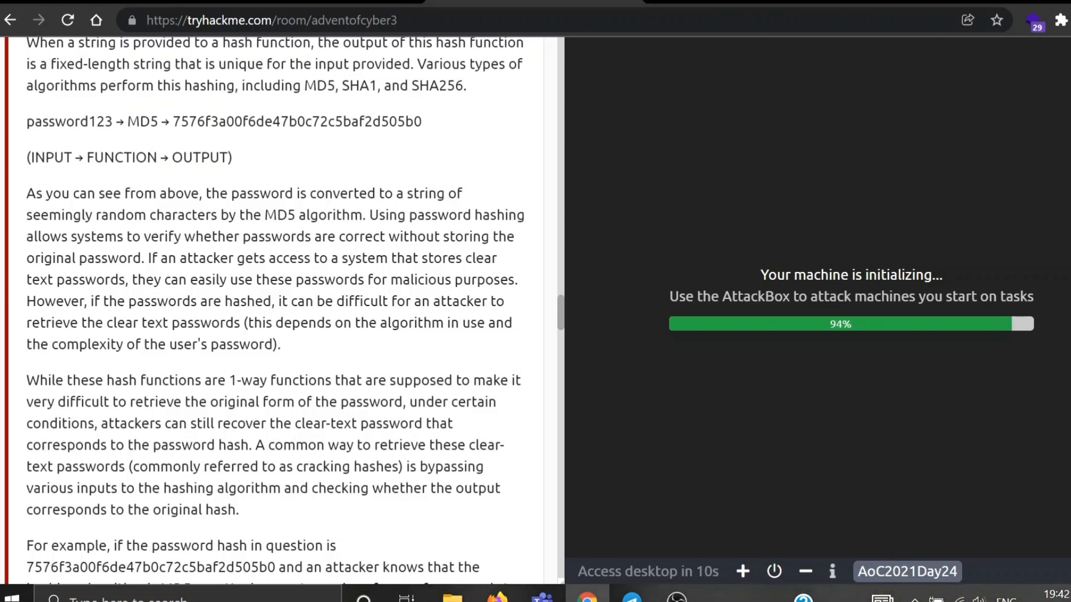
scroll("down", 3)
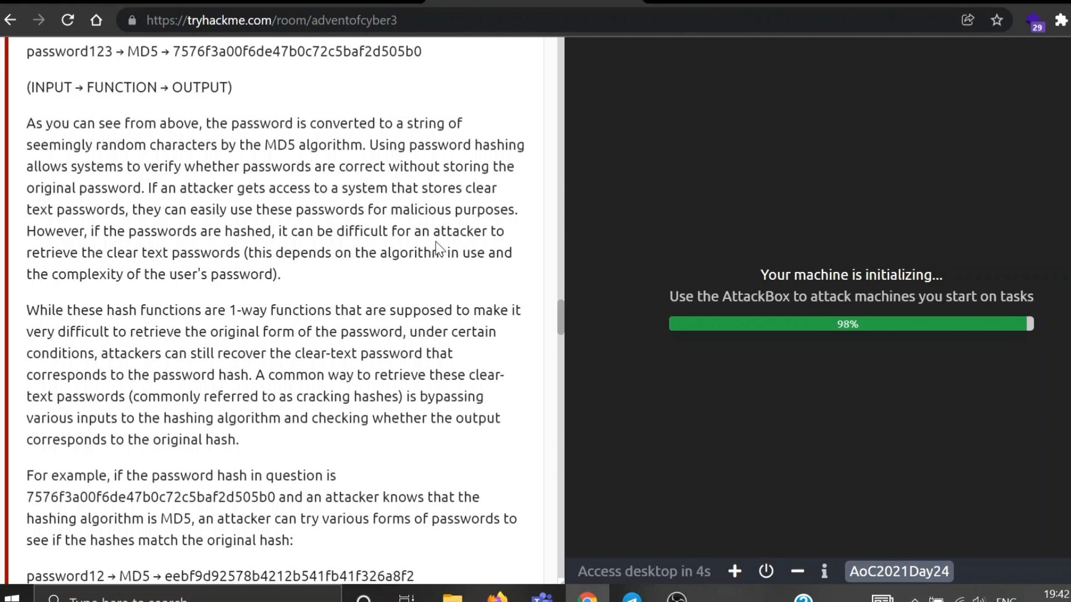
scroll("down", 3)
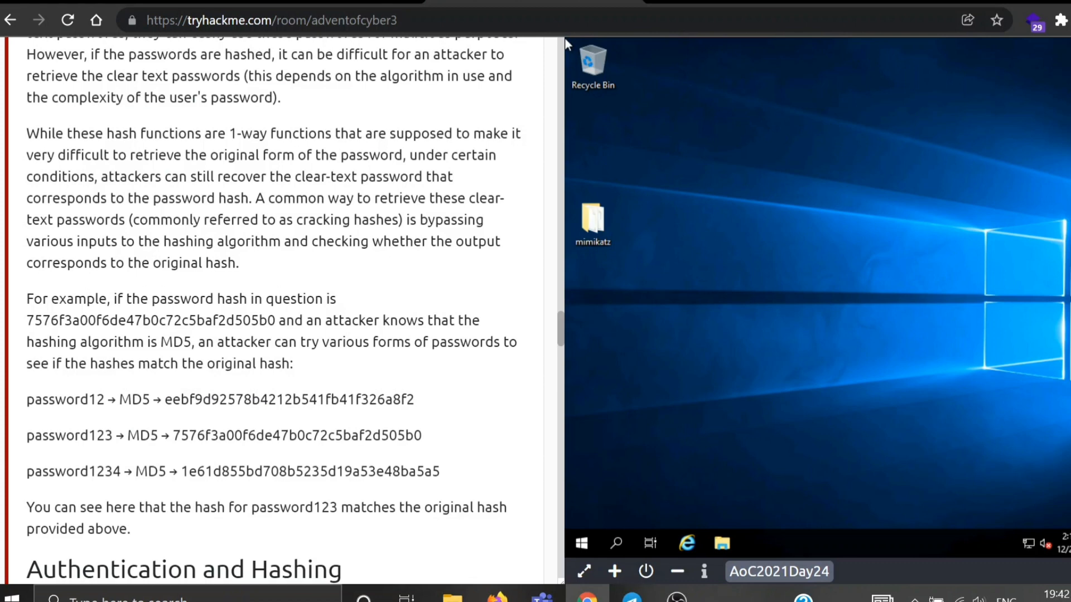
scroll("down", 3)
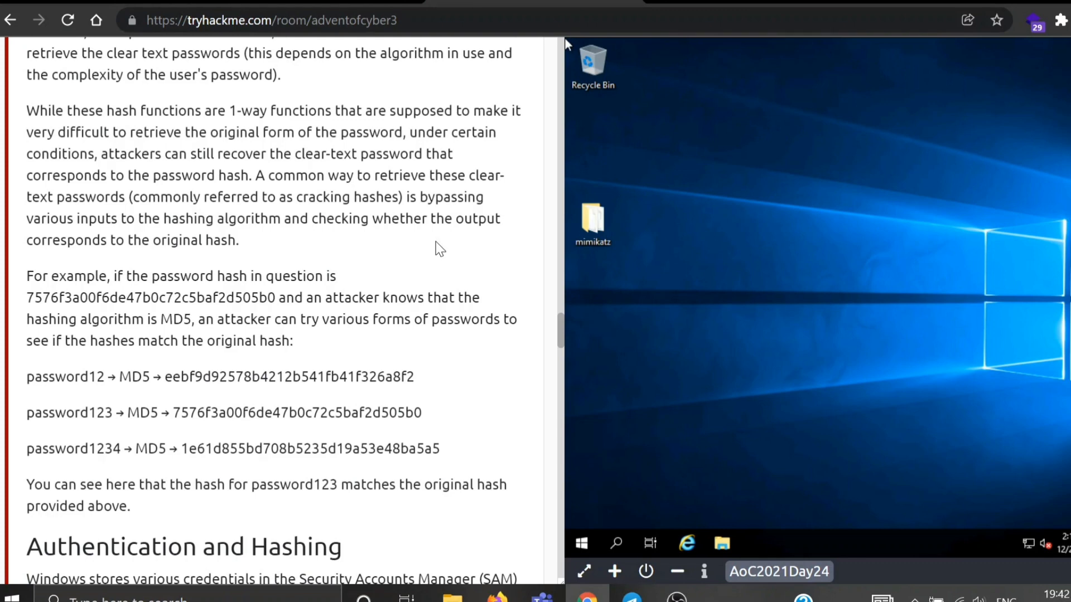
scroll("down", 3)
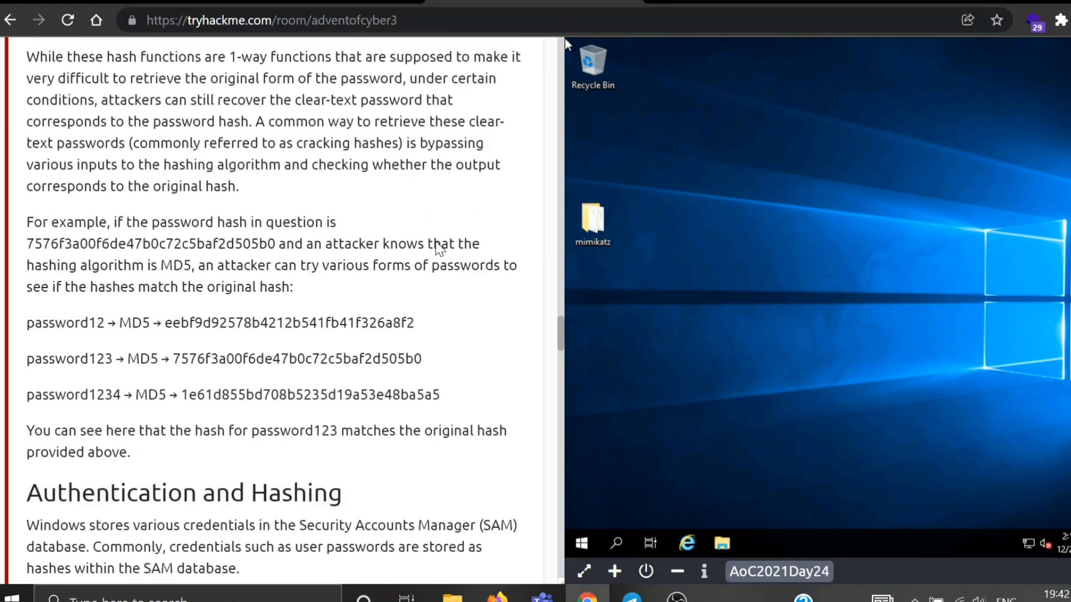
scroll("down", 3)
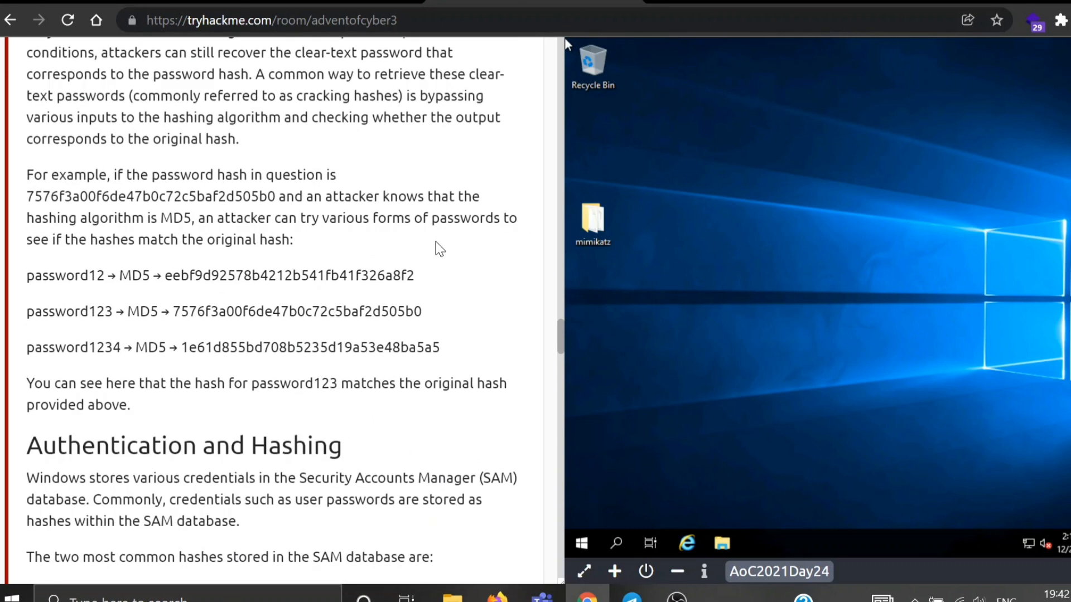
left_click_drag(26, 197, 135, 197)
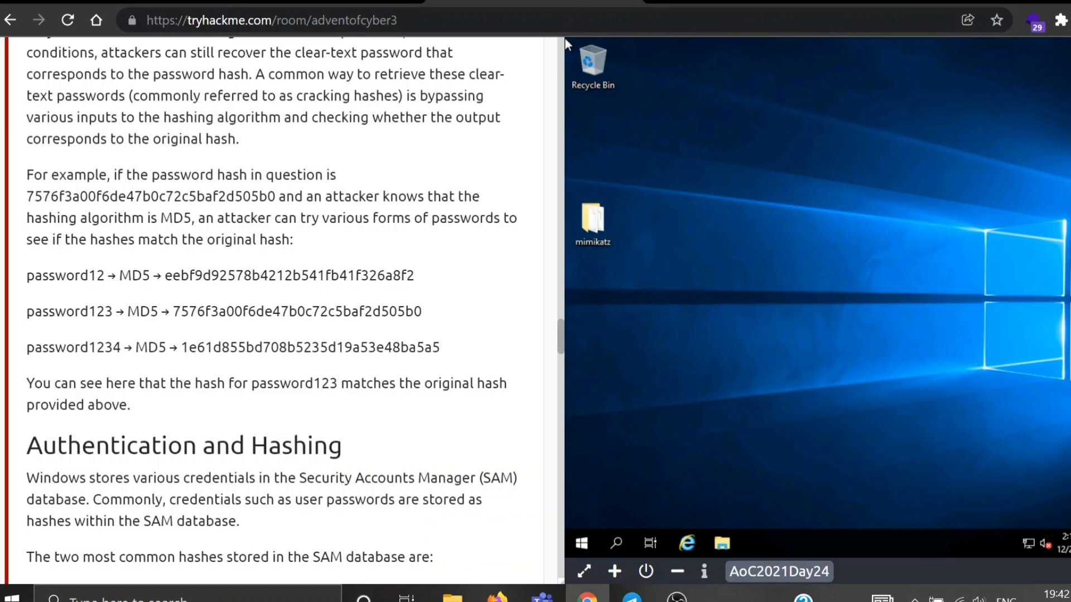
scroll("down", 3)
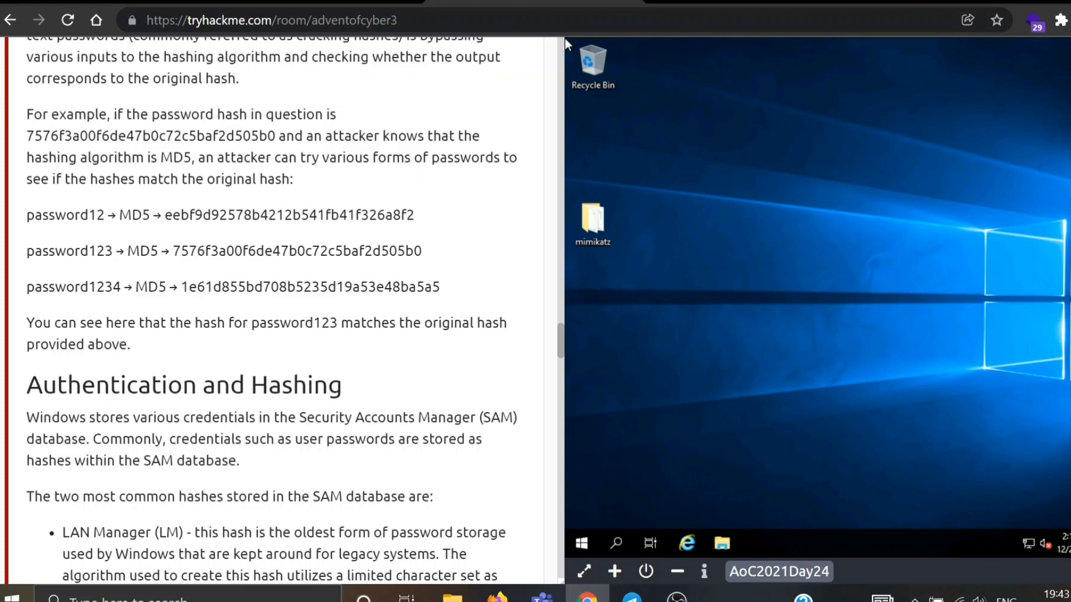
scroll("down", 3)
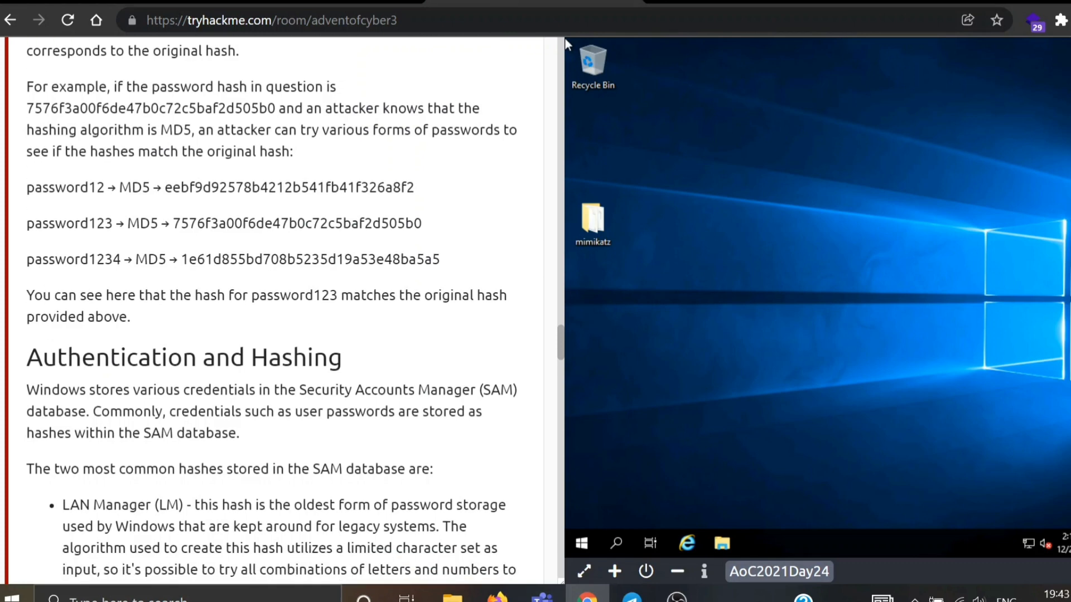
double_click(295, 295)
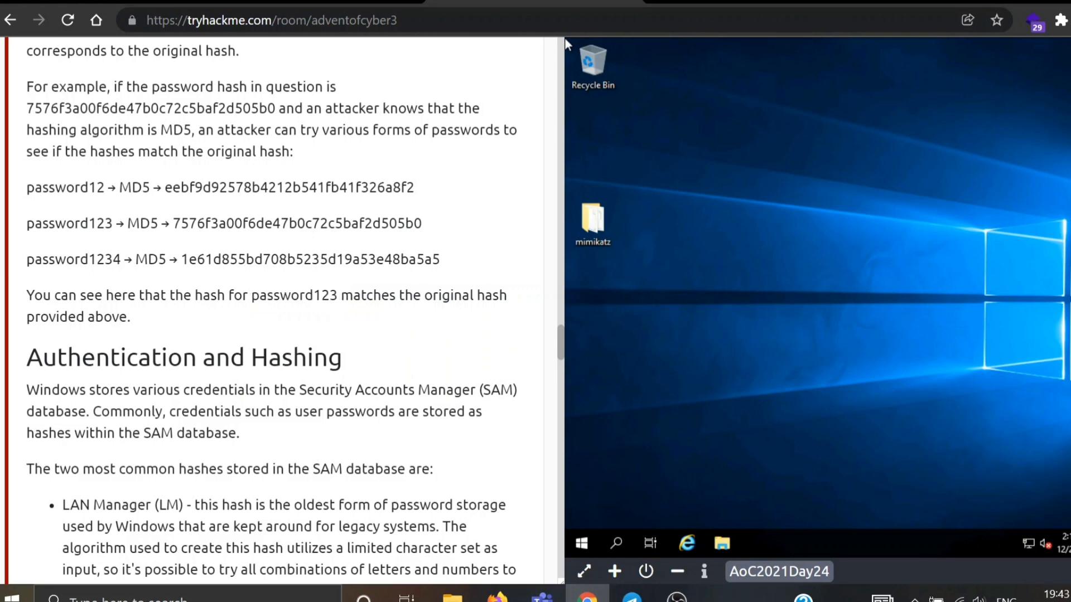
scroll("down", 3)
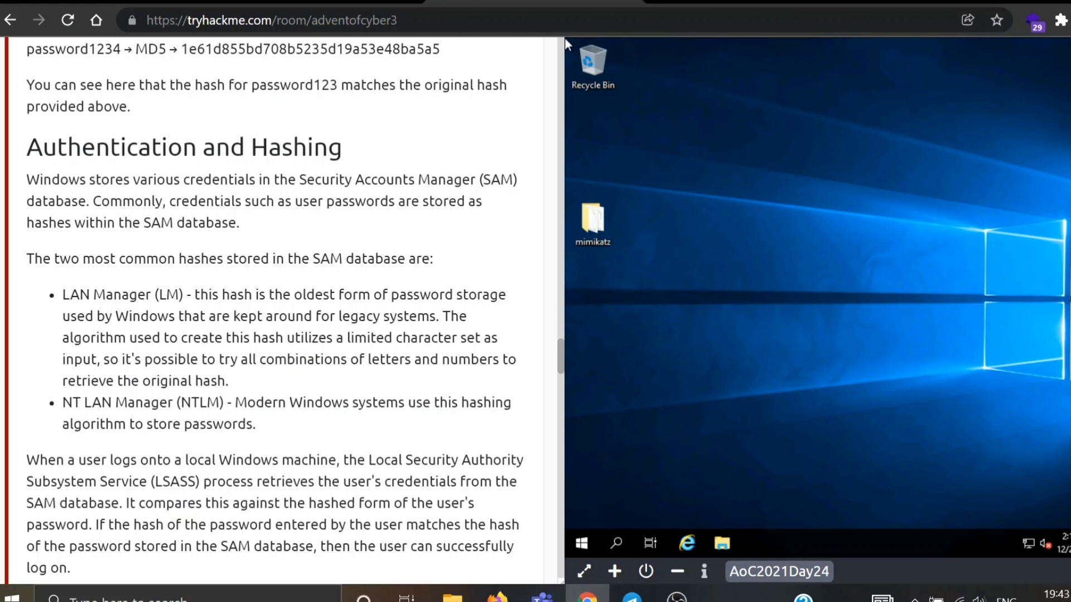
scroll("down", 3)
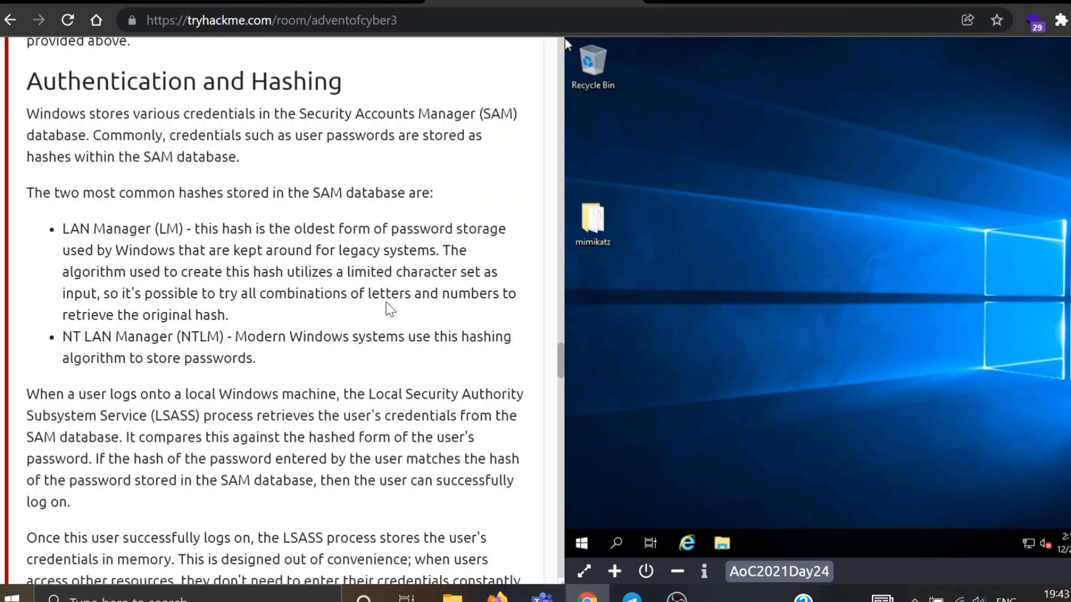
scroll("down", 3)
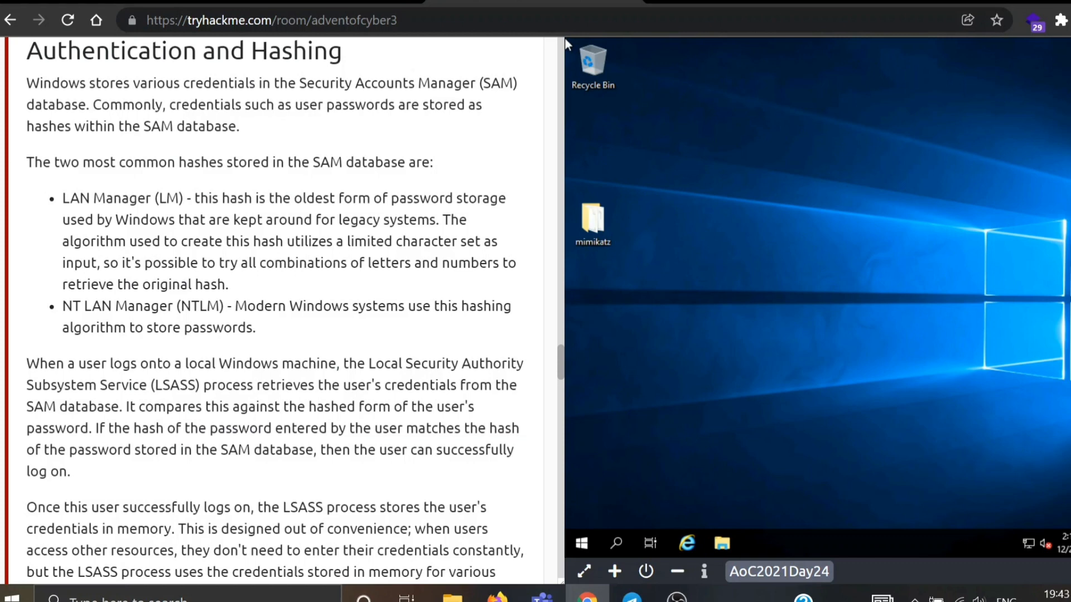
scroll("down", 3)
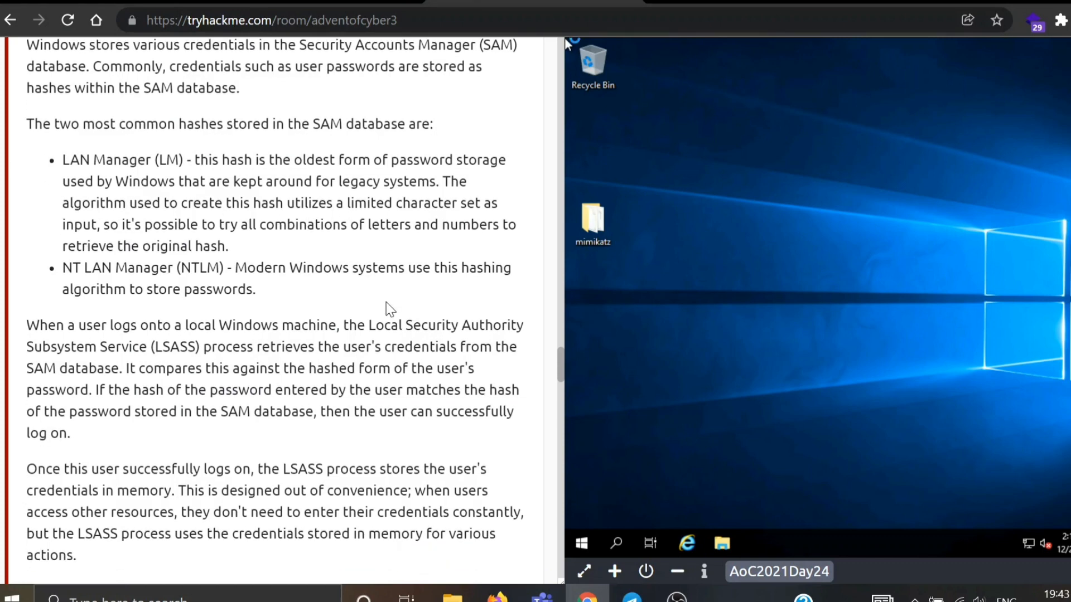
scroll("down", 3)
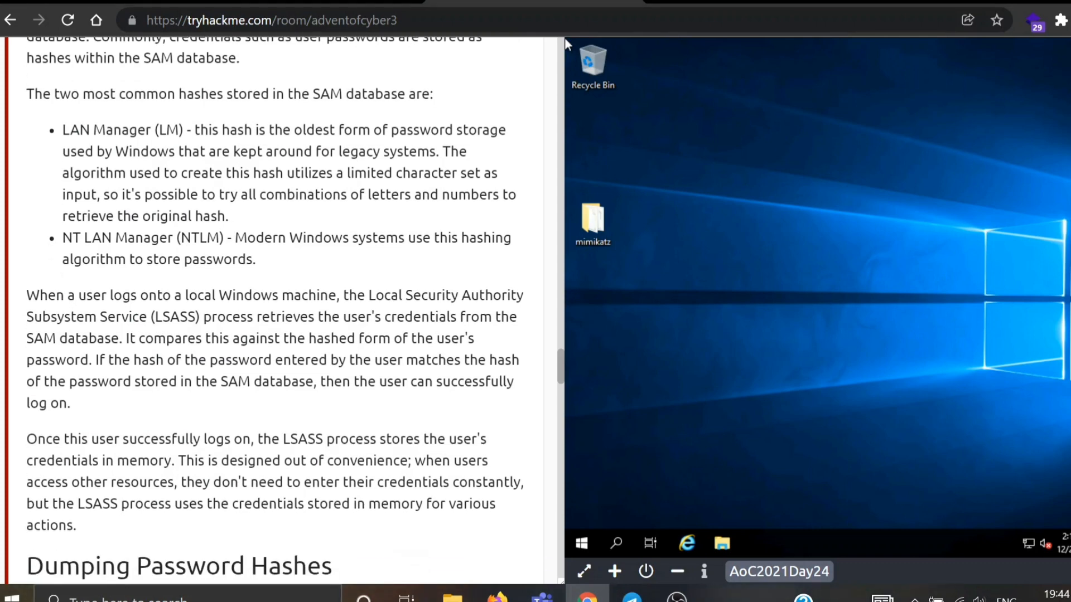
scroll("down", 3)
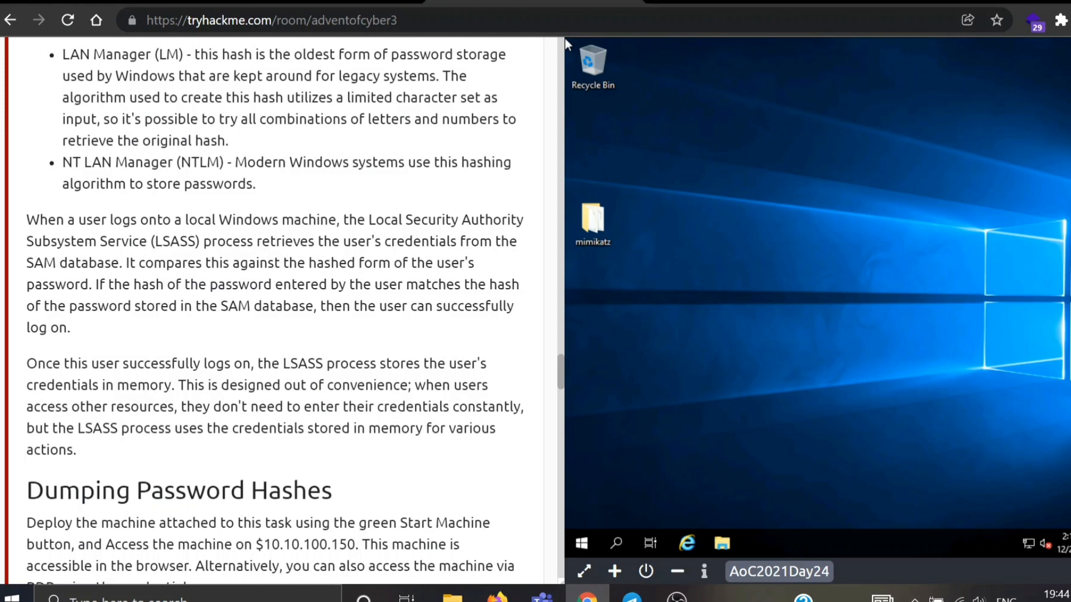
scroll("down", 3)
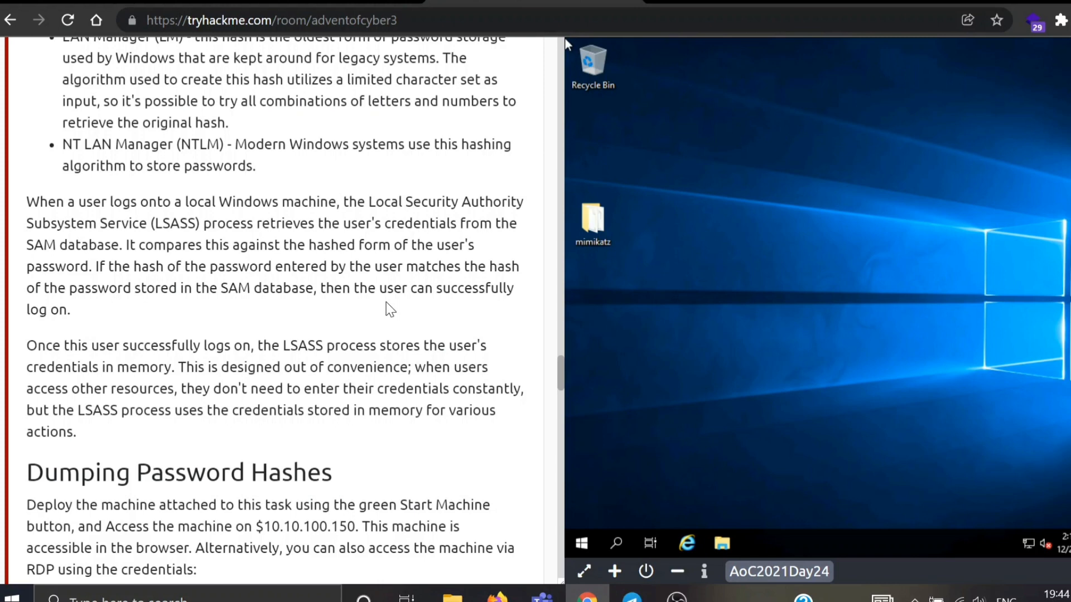
scroll("down", 3)
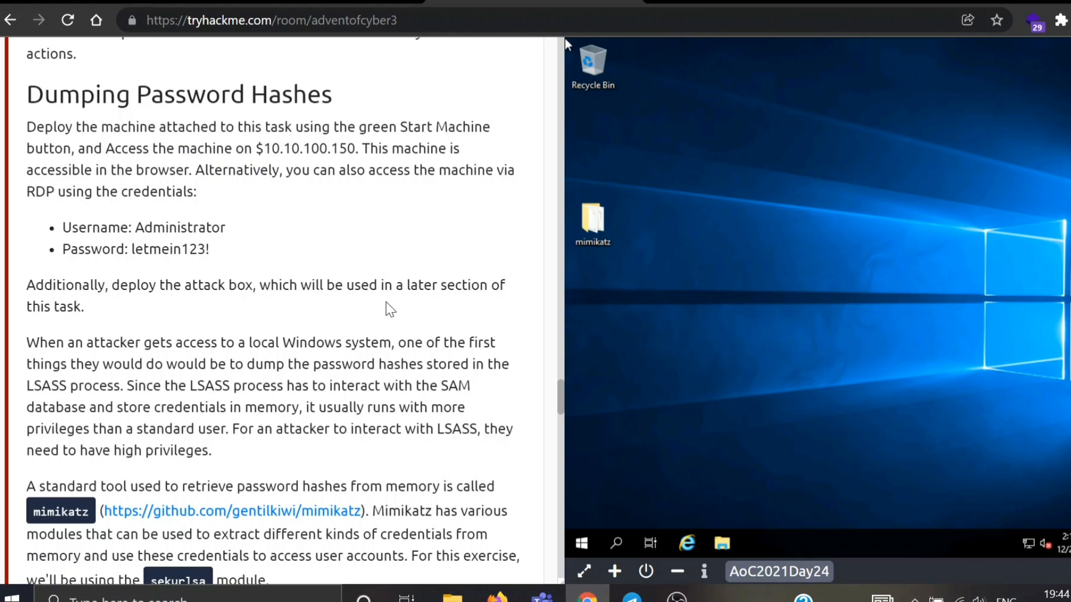
scroll("down", 3)
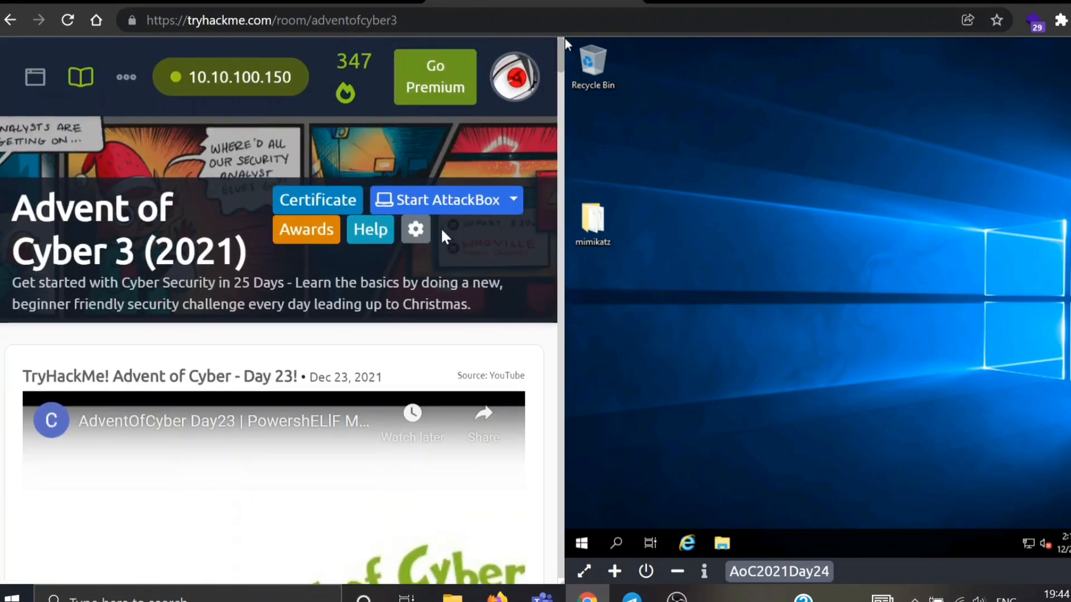
Step: Use the split-view toolbar once the 'Hooray! Your machine has started' notice appears
left_click(444, 199)
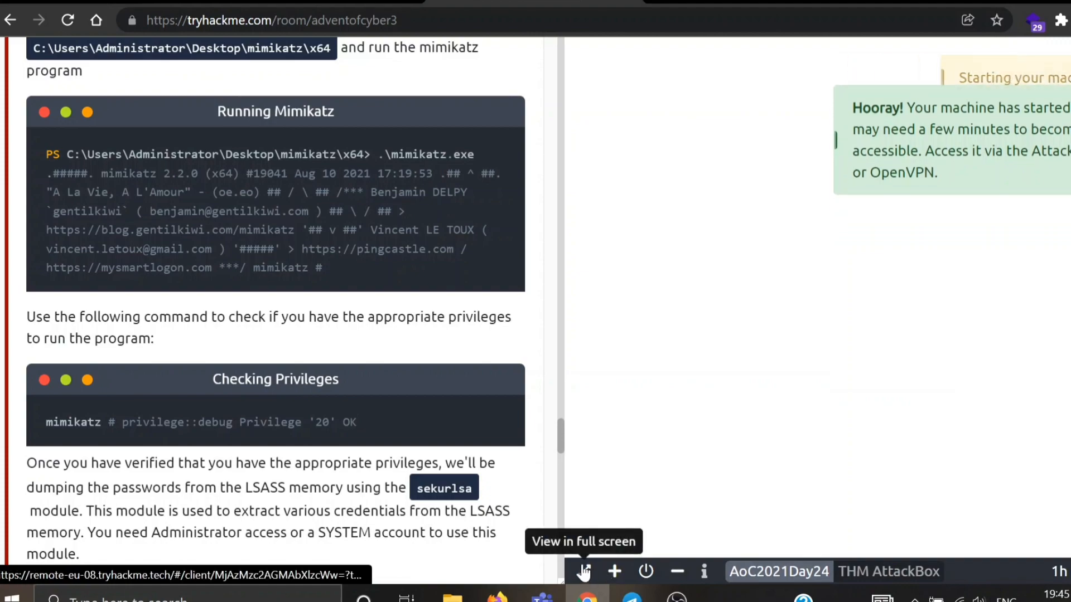
Step: Read through the Dumping Password Hashes section of the task
scroll("down", 3)
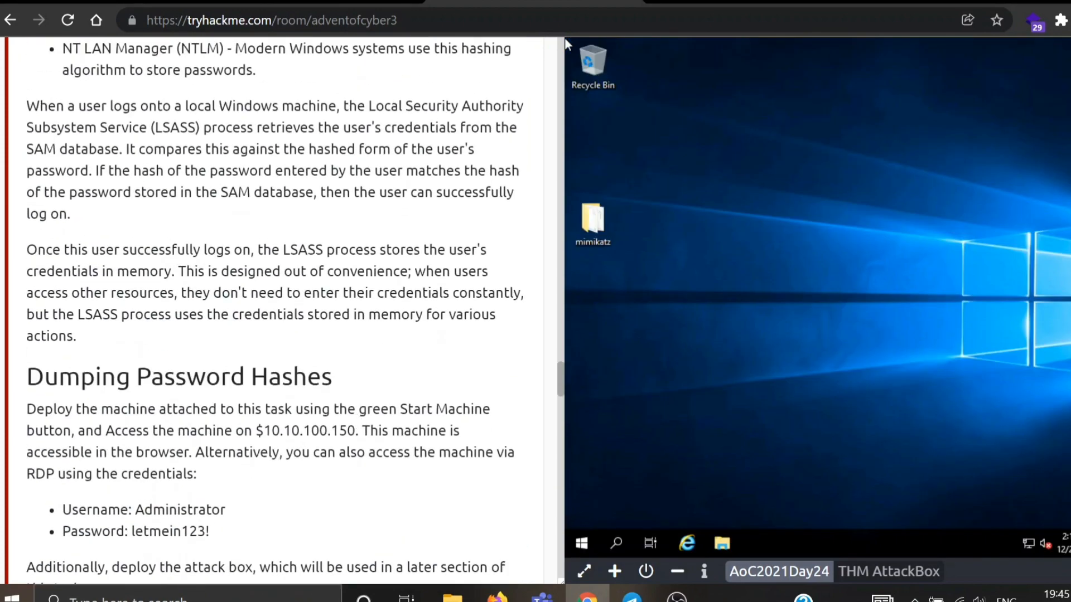
scroll("down", 3)
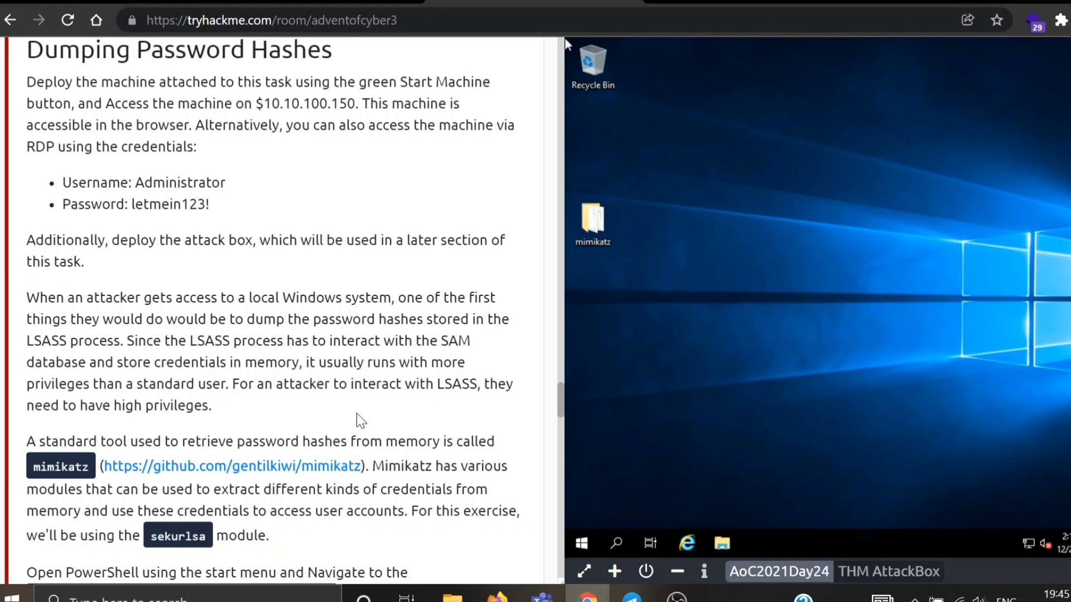
scroll("down", 3)
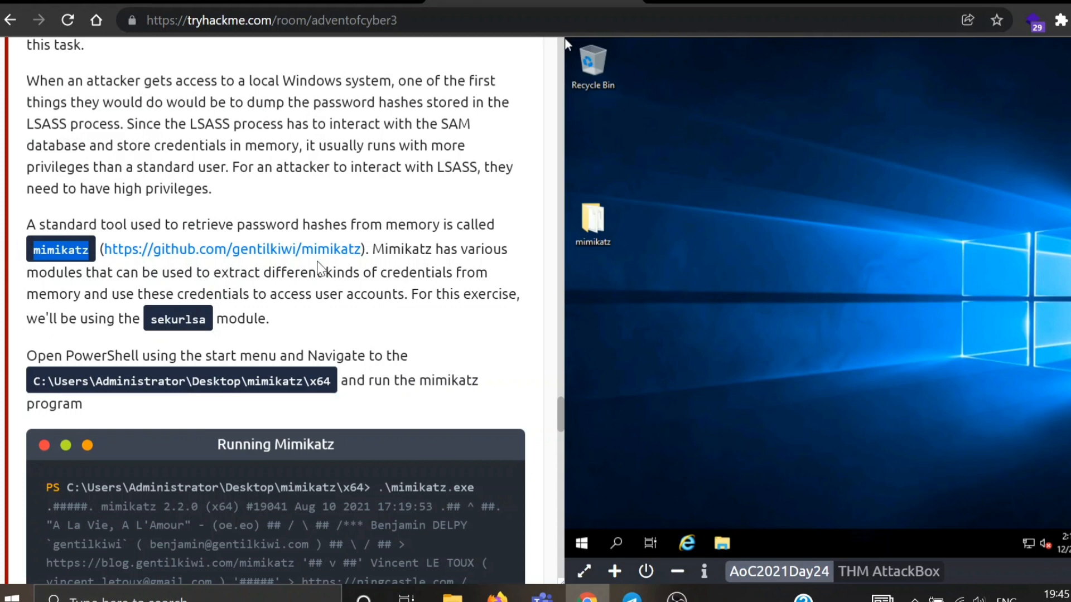
scroll("down", 3)
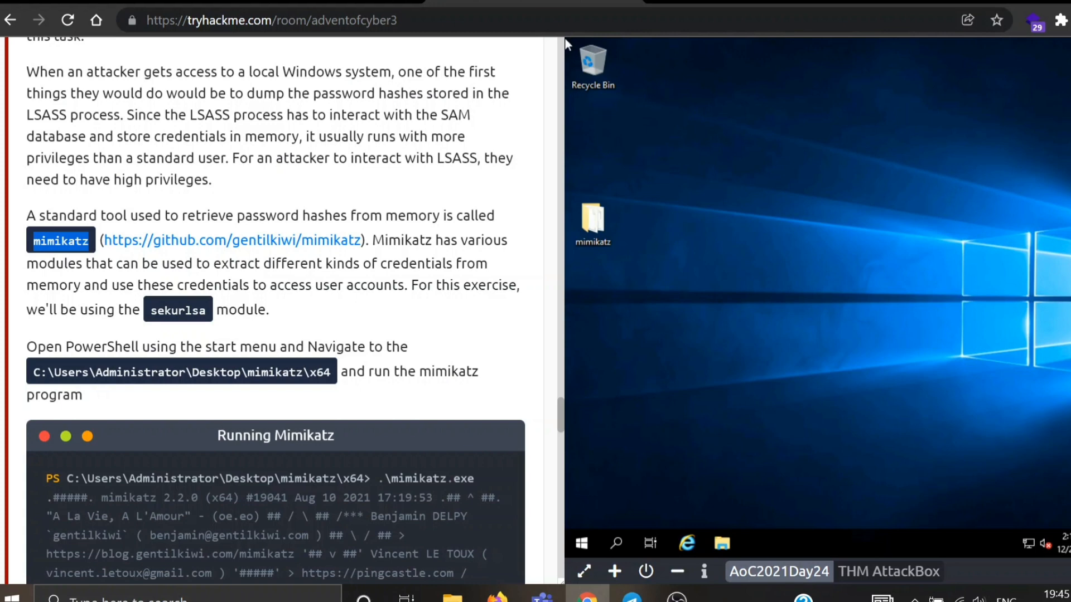
scroll("down", 3)
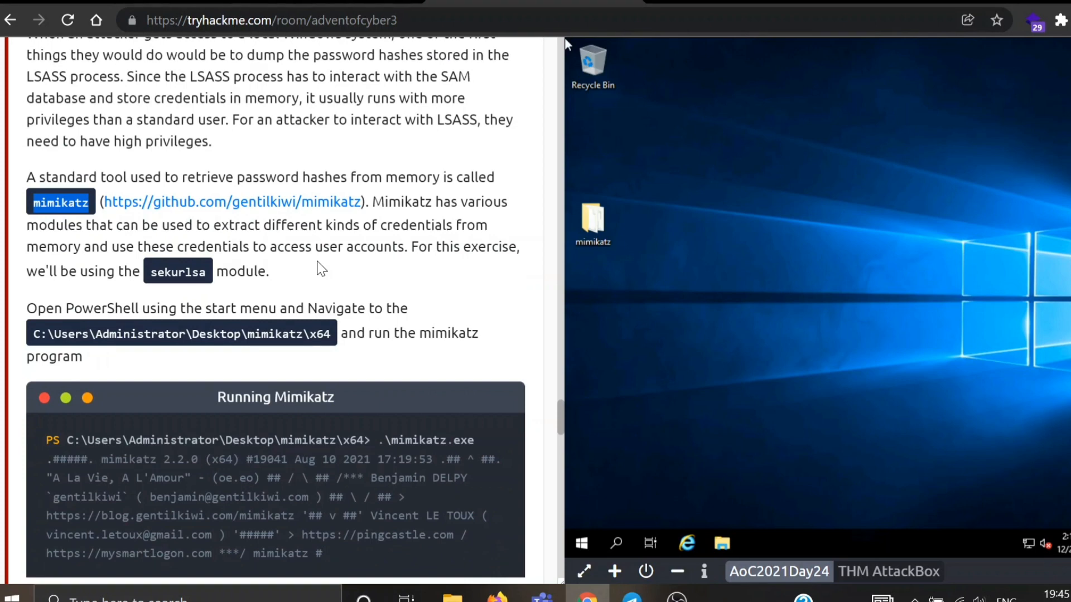
scroll("down", 3)
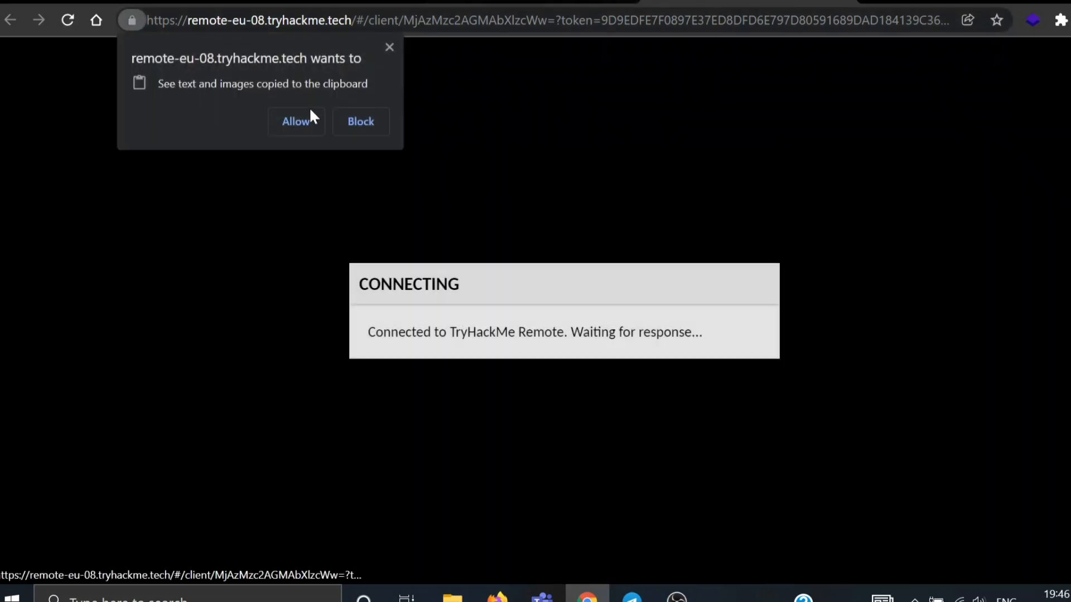
Step: Allow clipboard access and search the remote Windows machine for 'power'
left_click(296, 121)
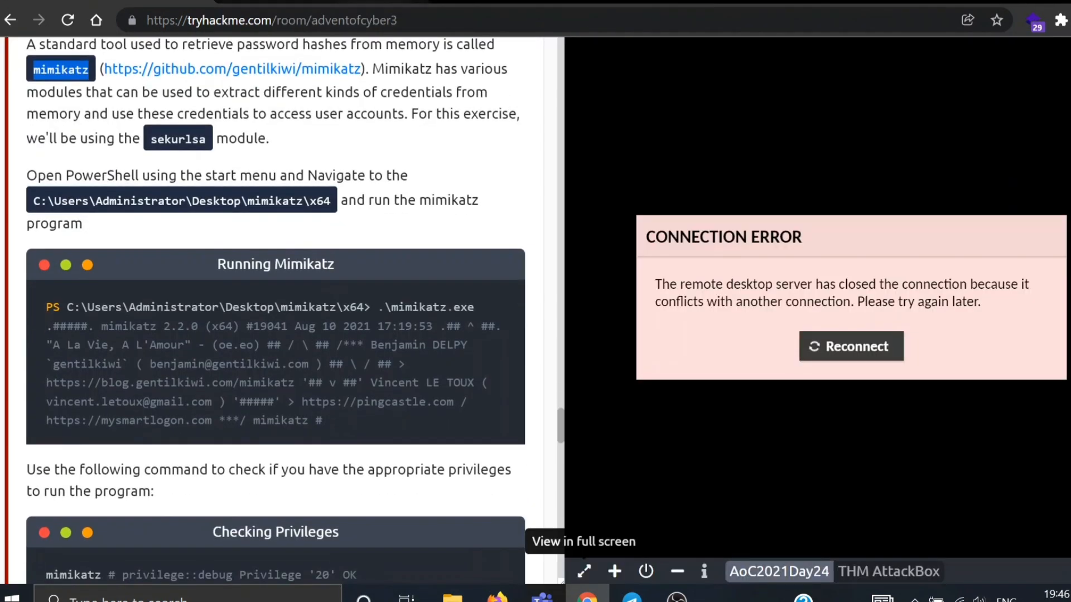
left_click(850, 347)
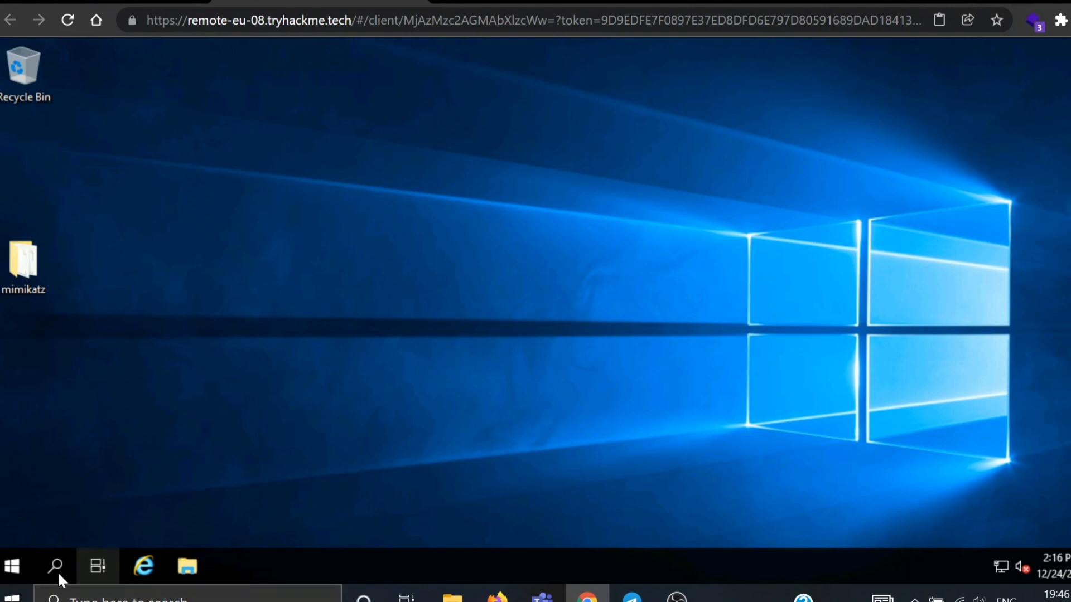
left_click(55, 566)
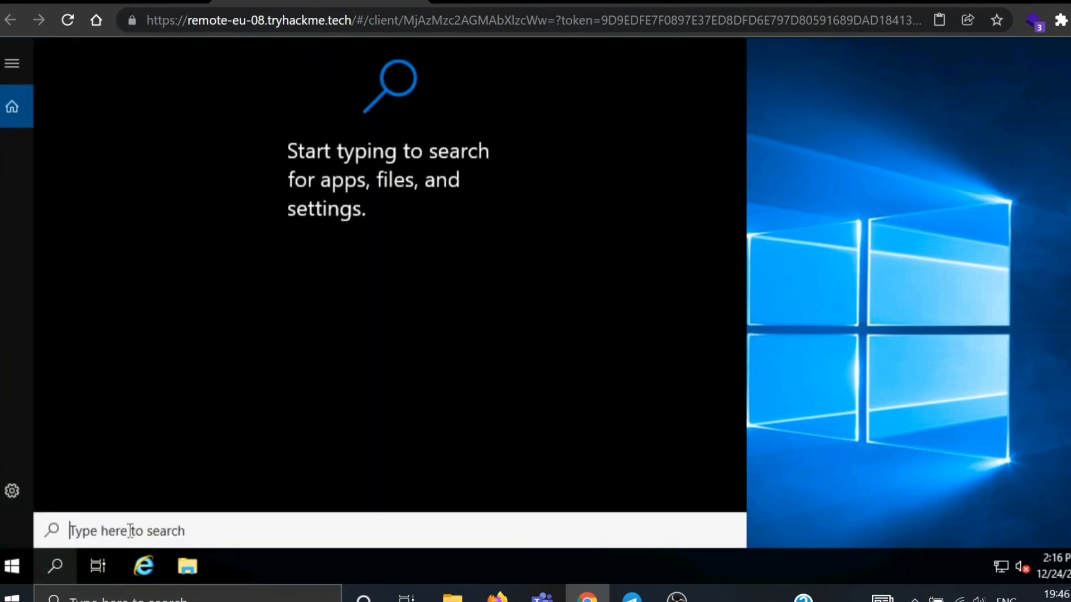
type("power")
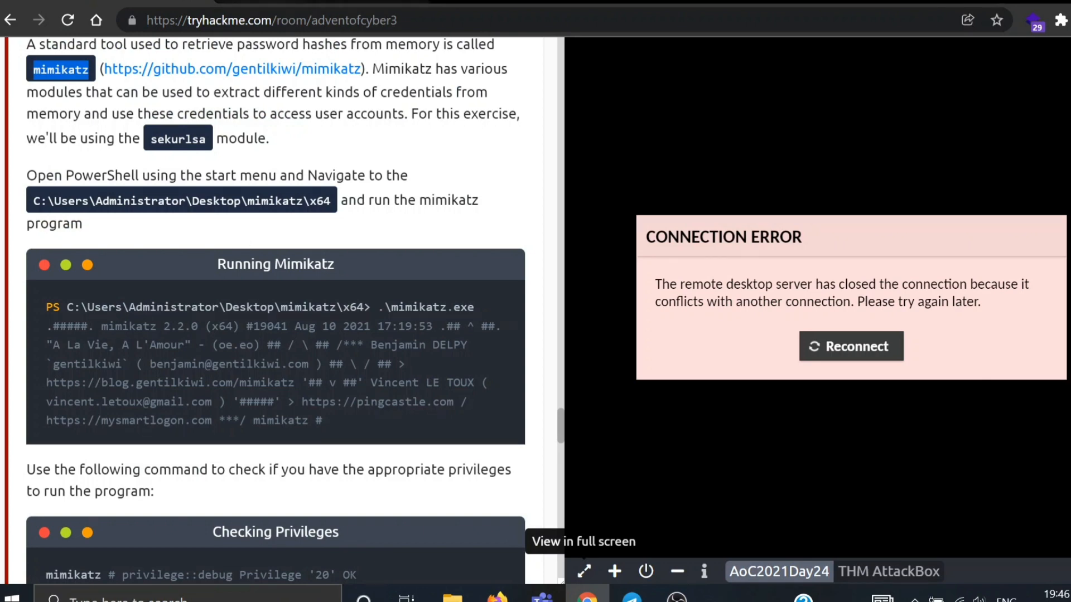
Step: In PowerShell, enter Desktop, list it, and change into the mimikatz folder
left_click(851, 346)
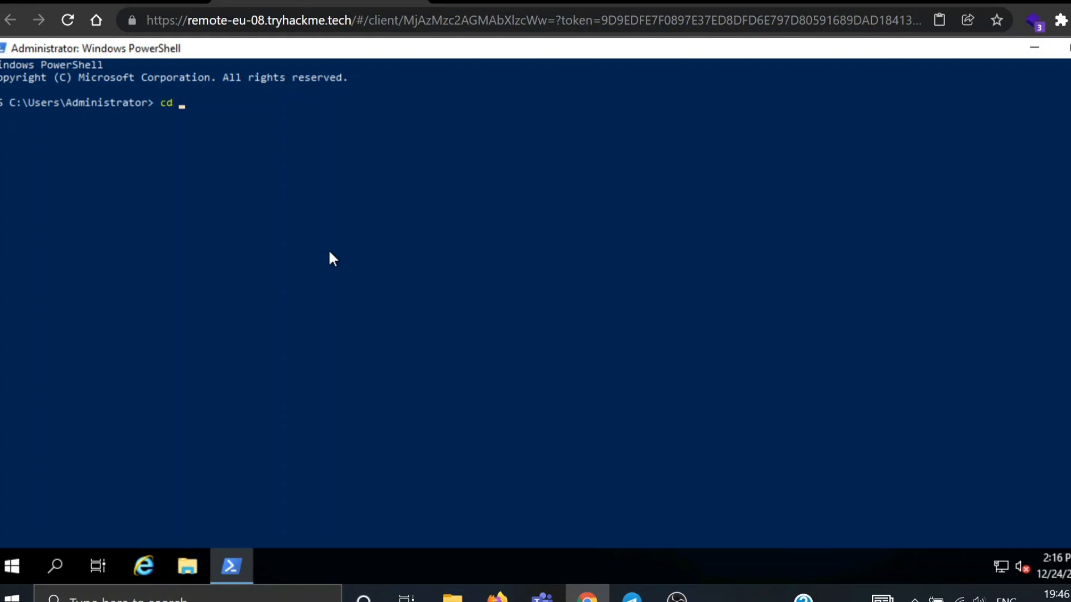
type("Desk")
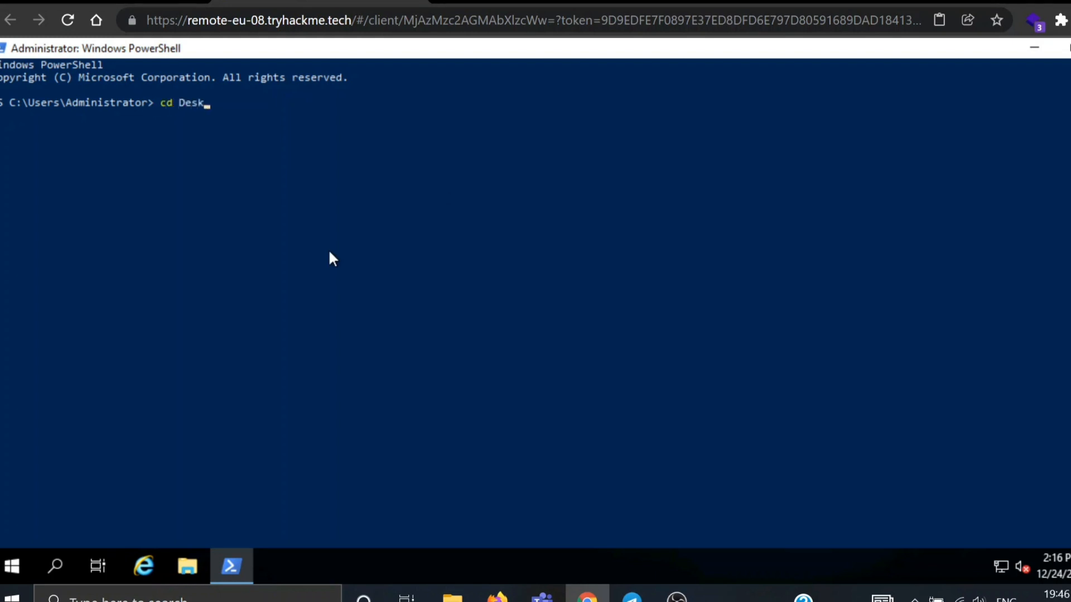
key("Enter")
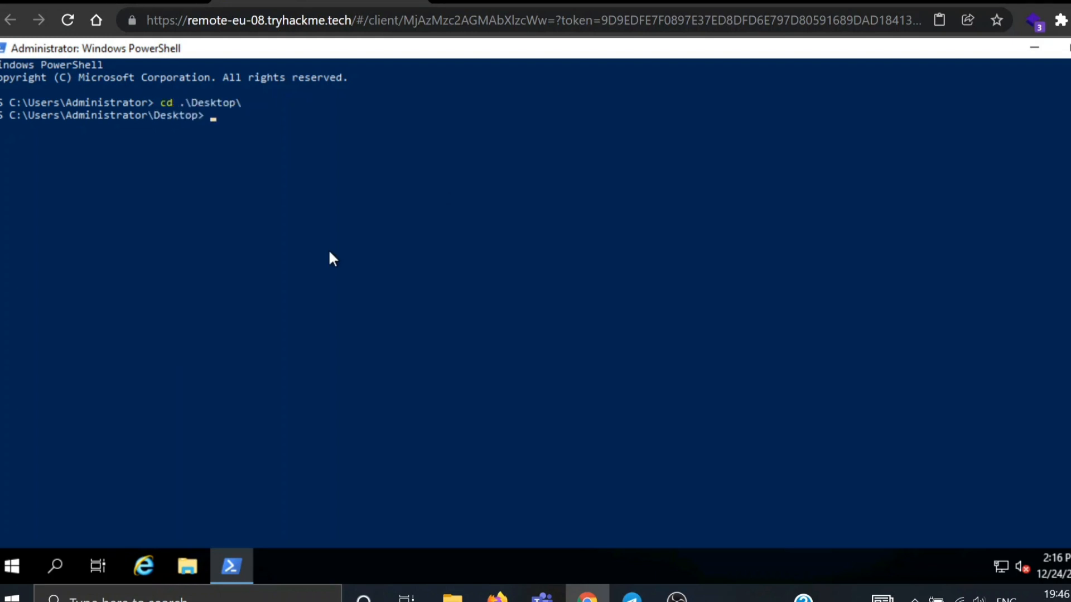
type("dir")
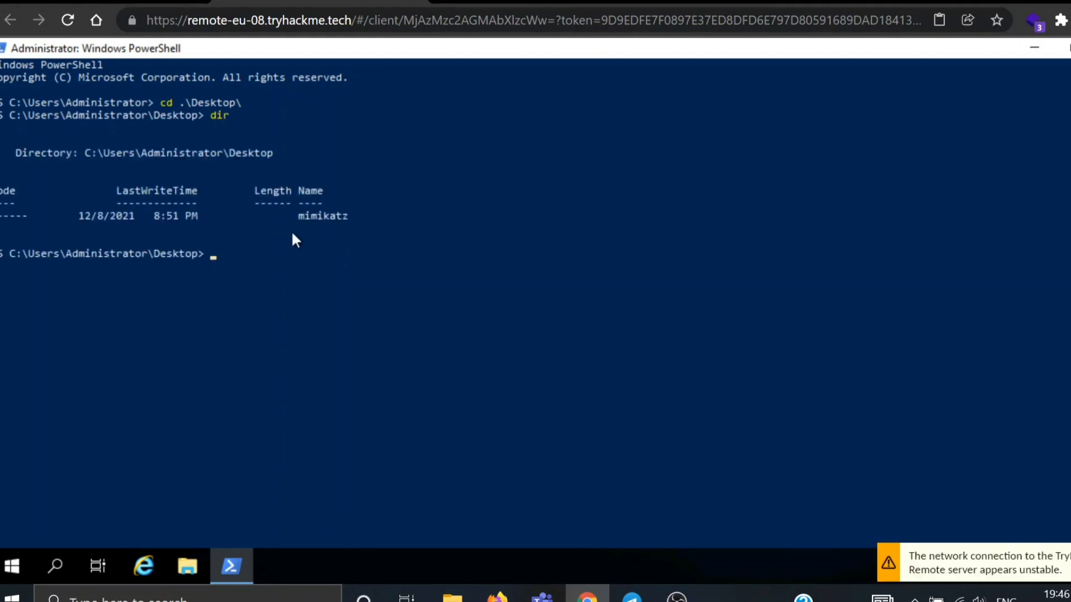
type("cd m")
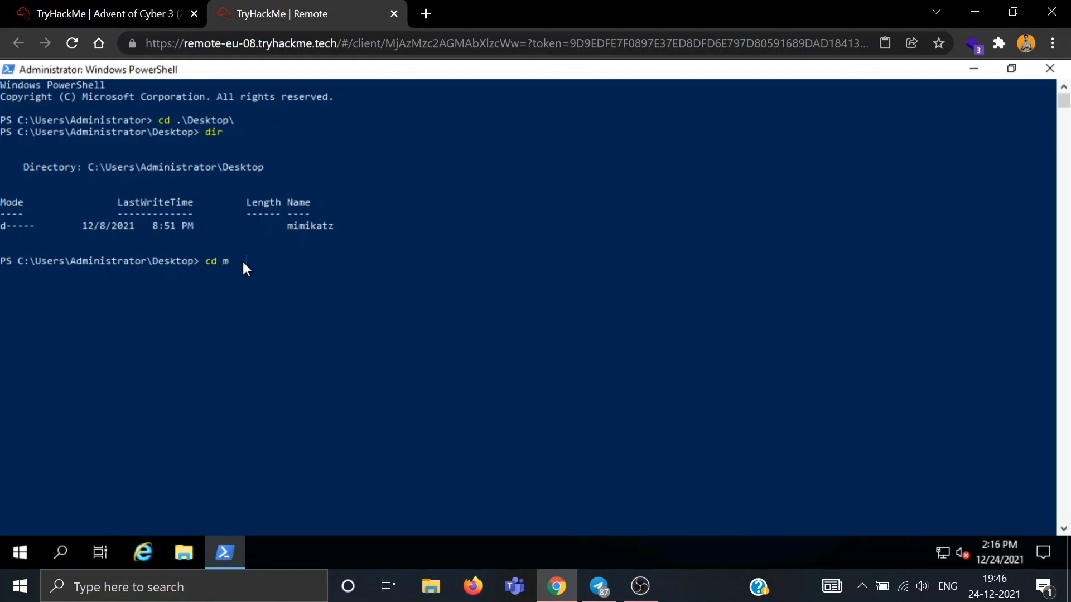
type("ikikatz")
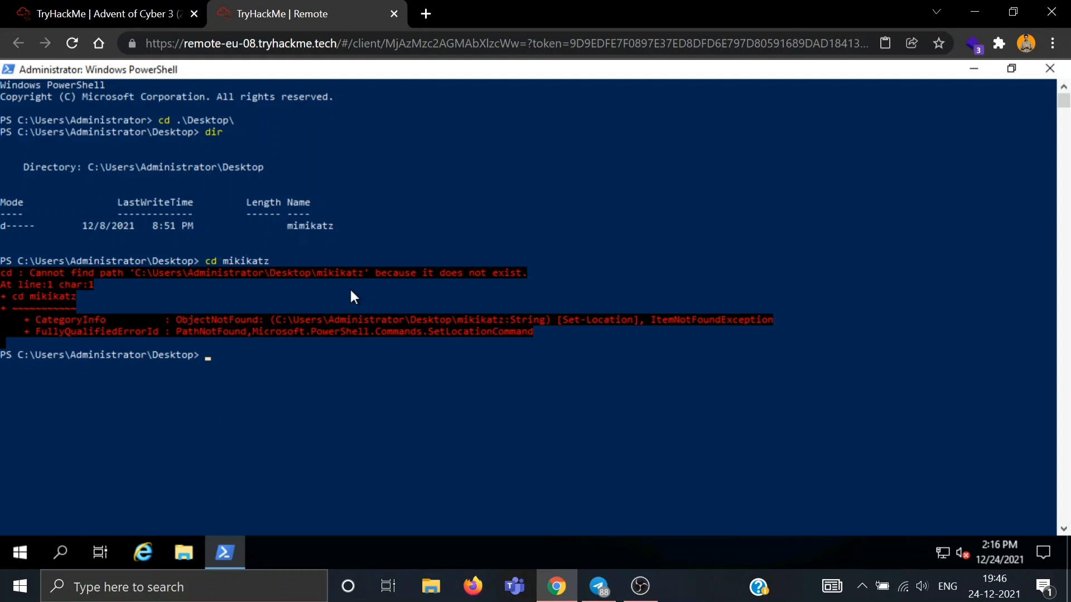
type("cd mikikatz")
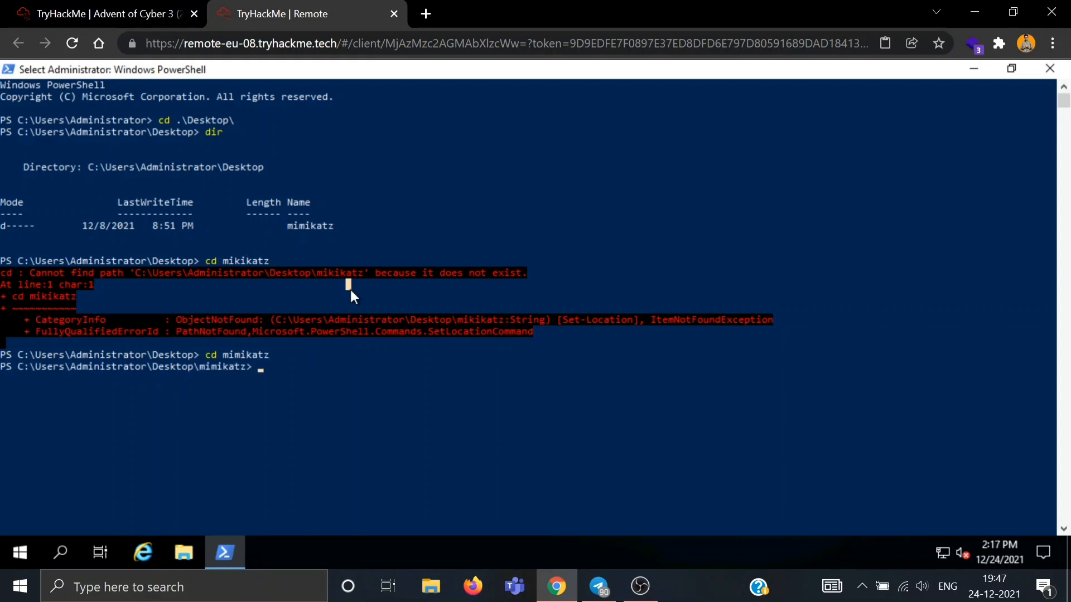
type("cd x")
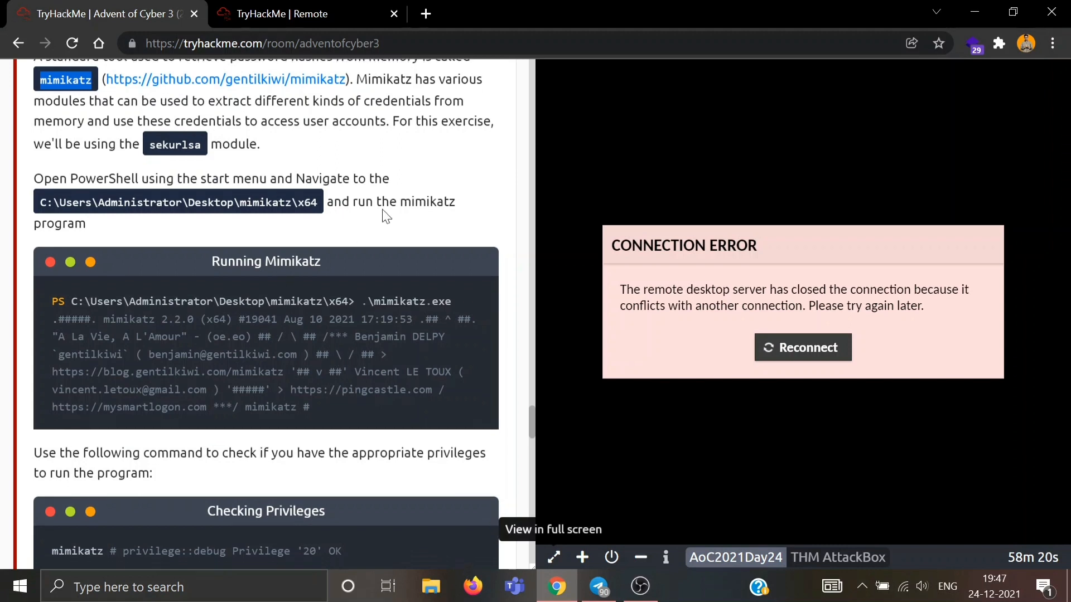
Step: Launch .\mimikatz.exe from x64 and run privilege::debug, following the room's instructions
scroll("down", 3)
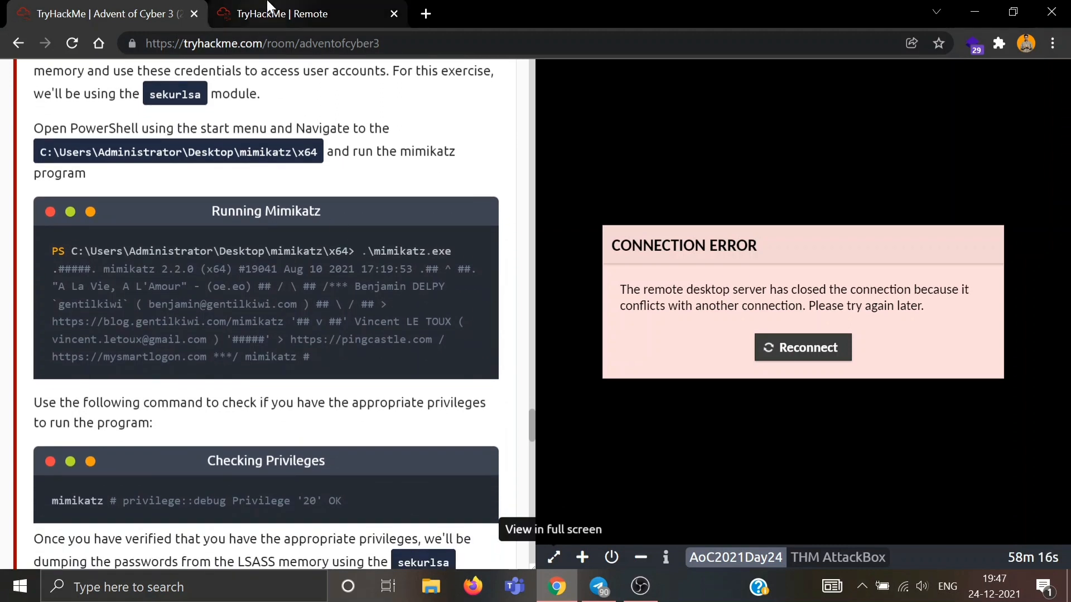
left_click(802, 347)
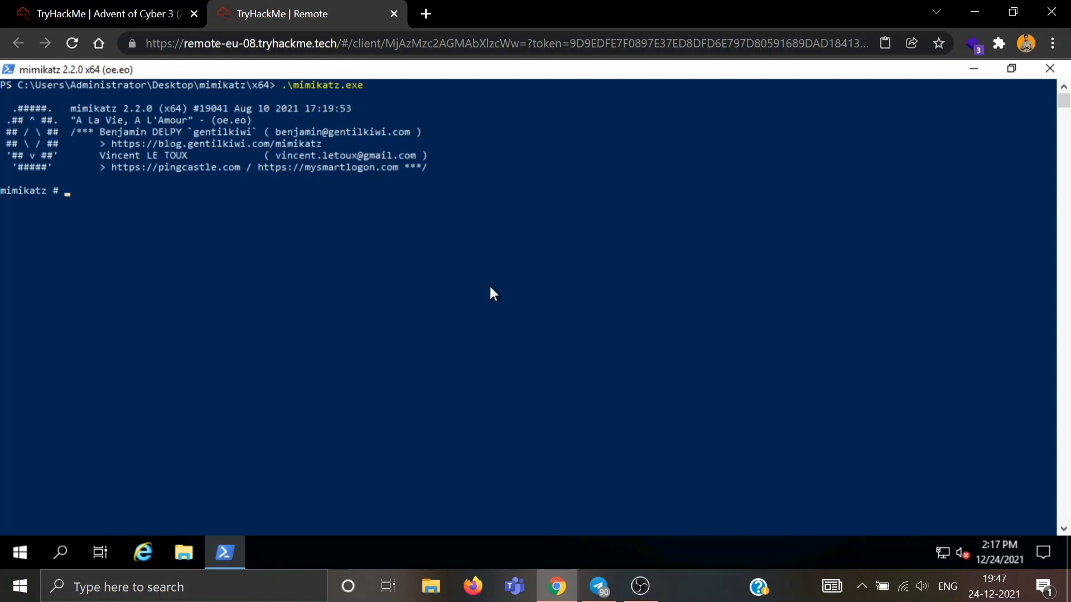
mouse_move(367, 230)
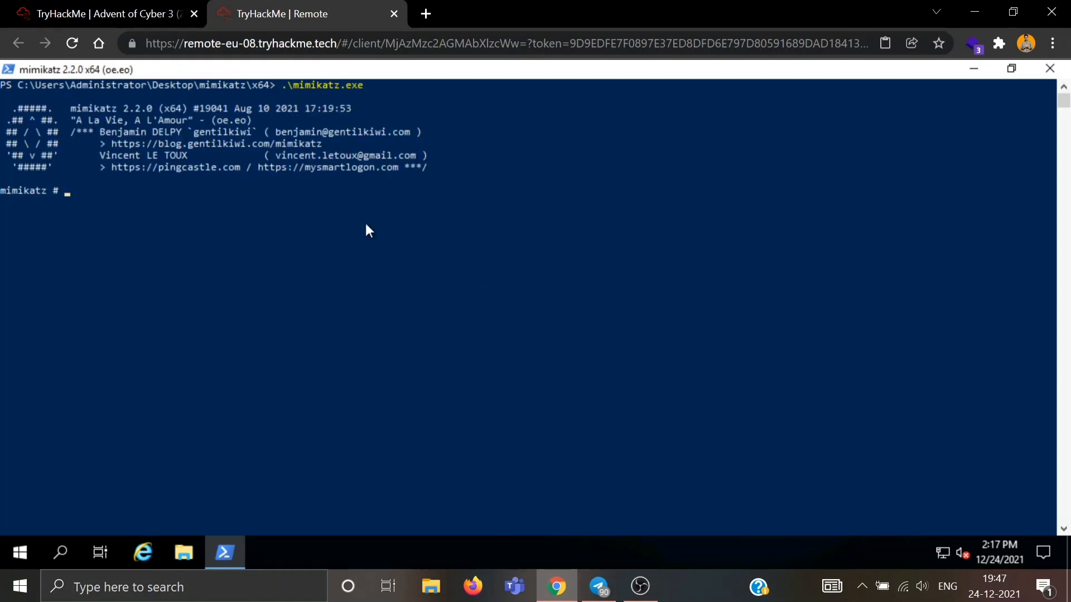
left_click(103, 14)
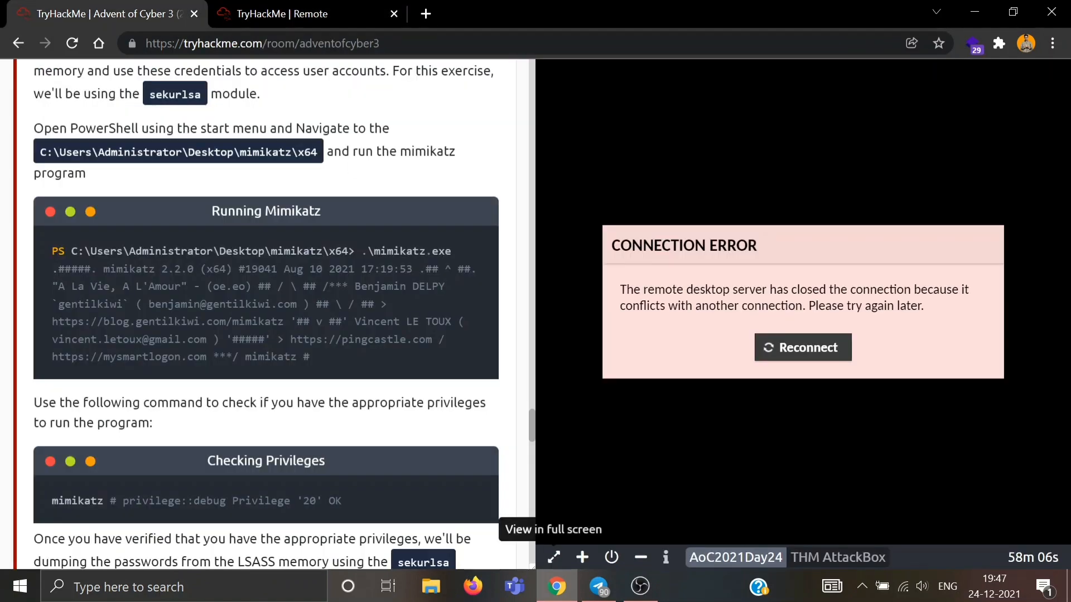
scroll("down", 3)
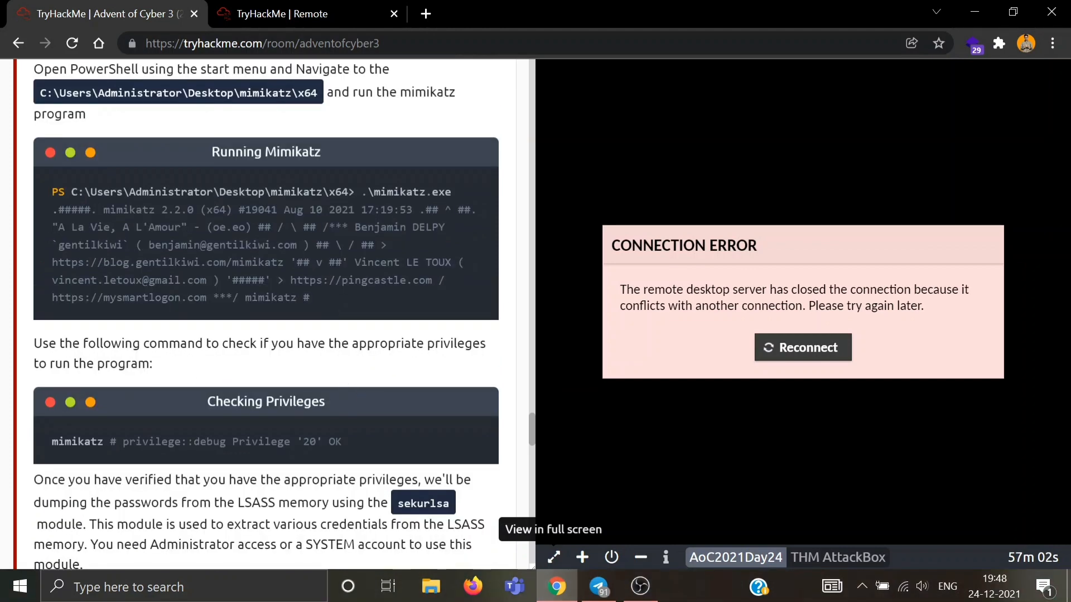
scroll("down", 3)
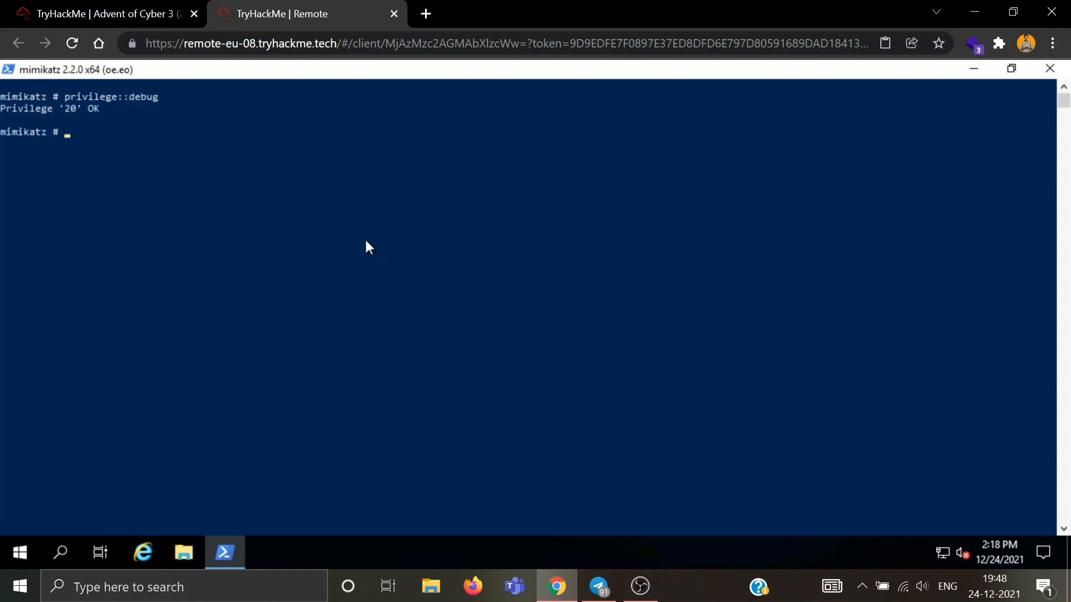
left_click(102, 13)
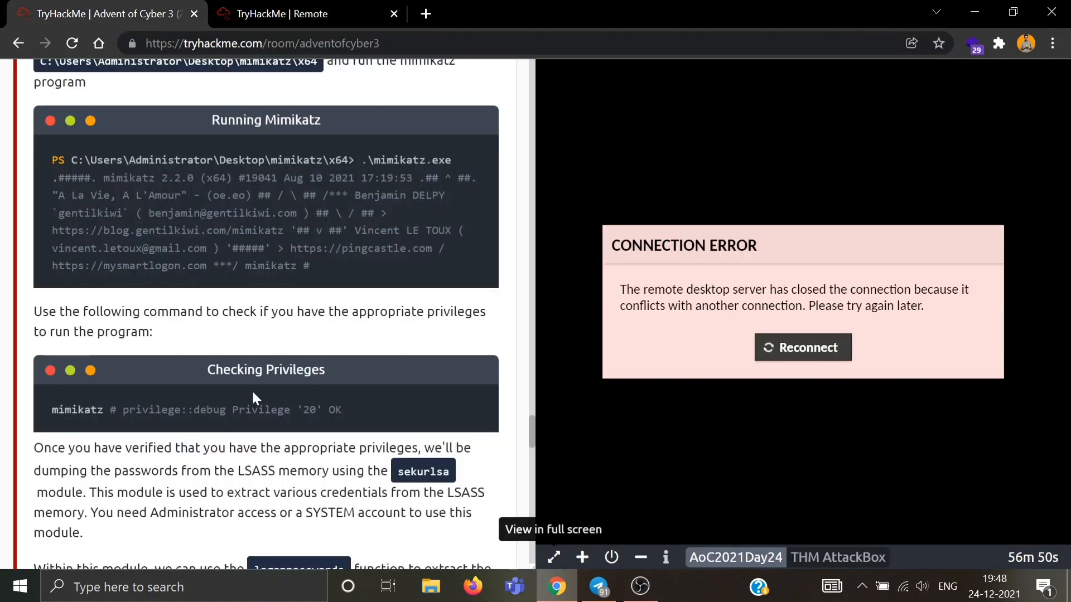
scroll("down", 3)
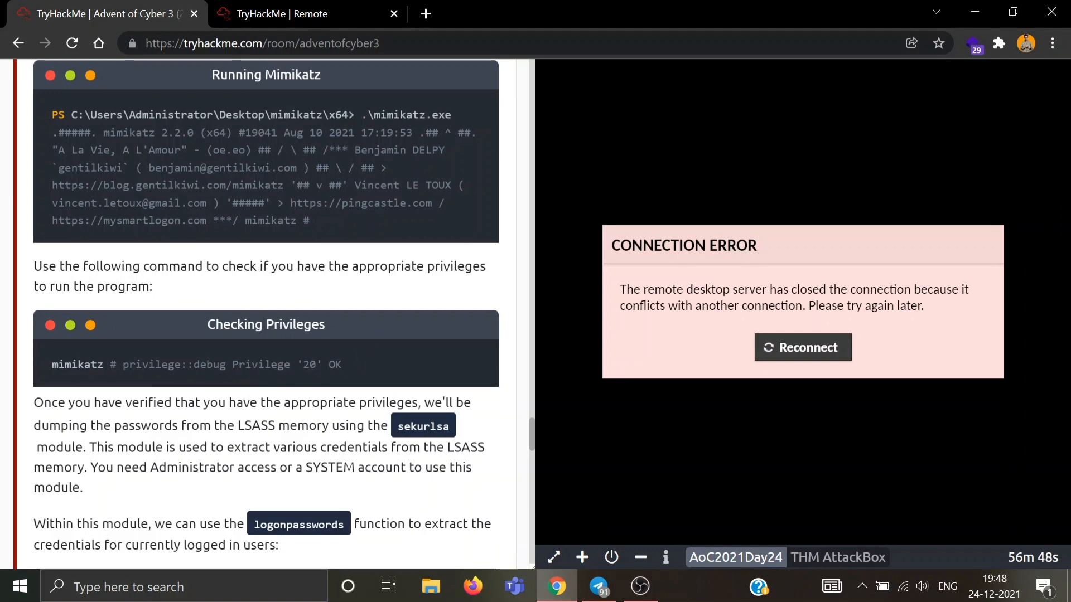
scroll("down", 3)
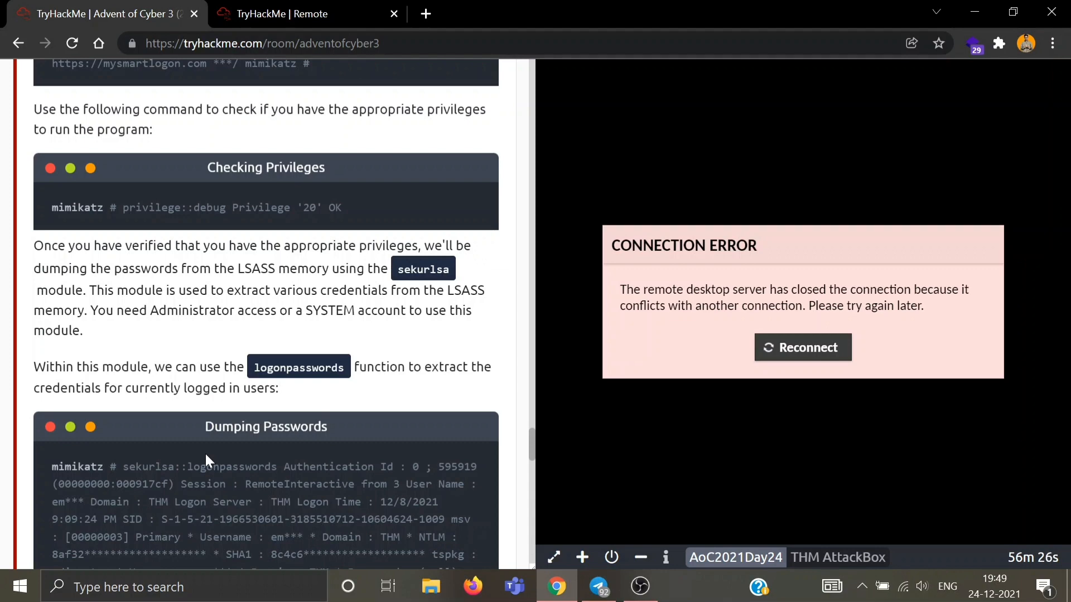
scroll("down", 3)
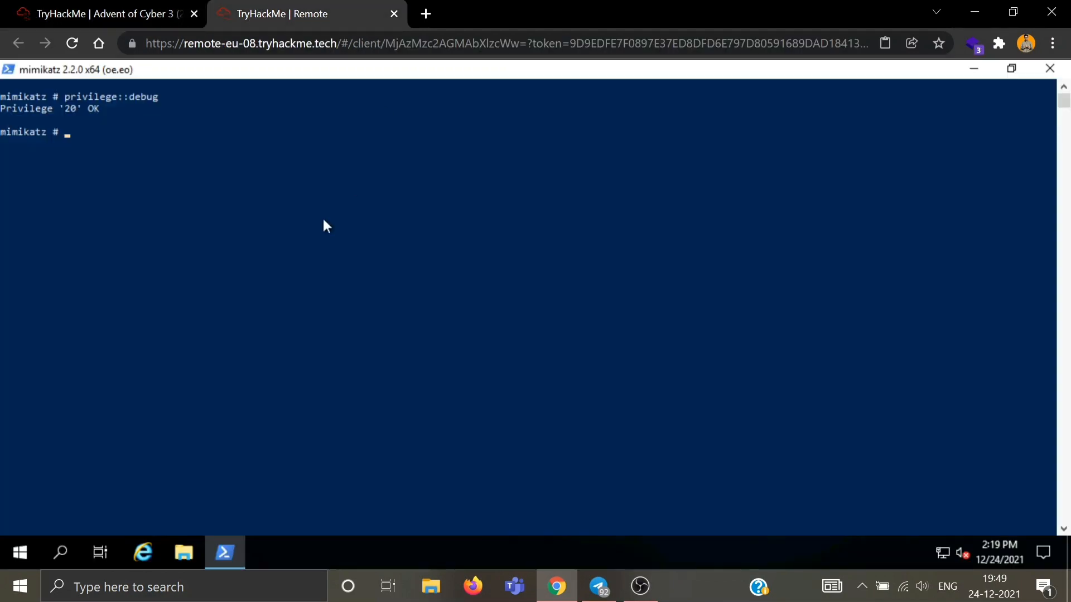
Step: Run sekurlsa::logonpasswords and scroll to the emily and Administrator NTLM hashes
type("sekurlsa::logonpasswords")
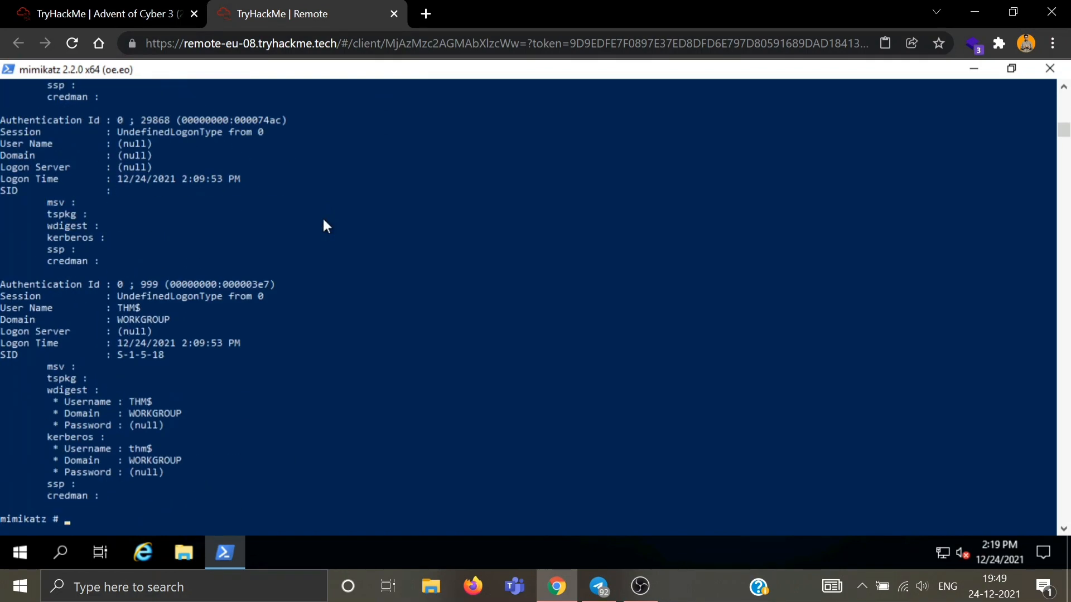
scroll("down", 3)
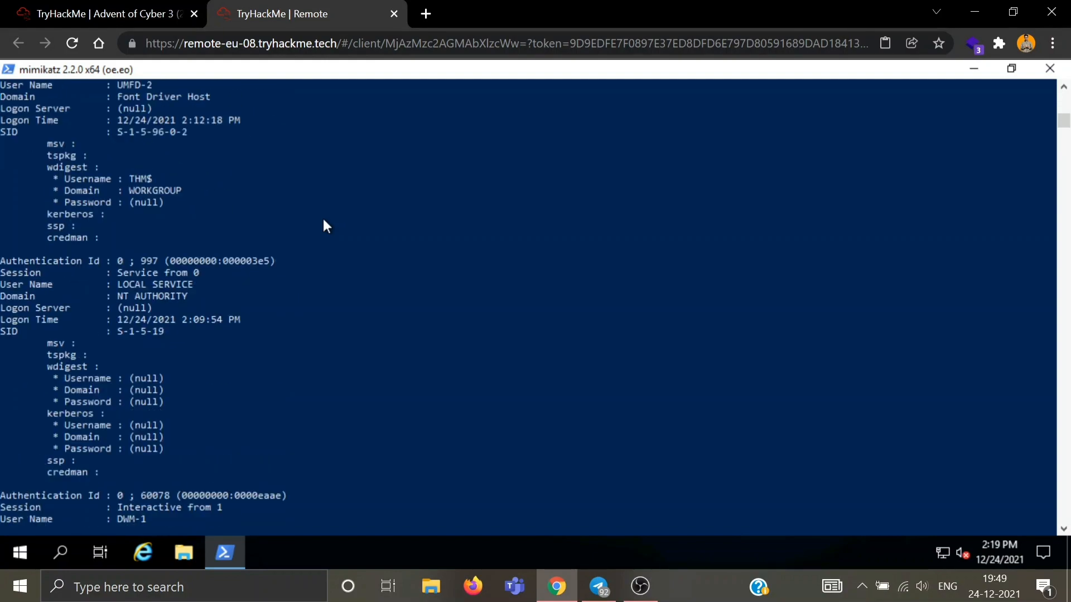
scroll("down", 3)
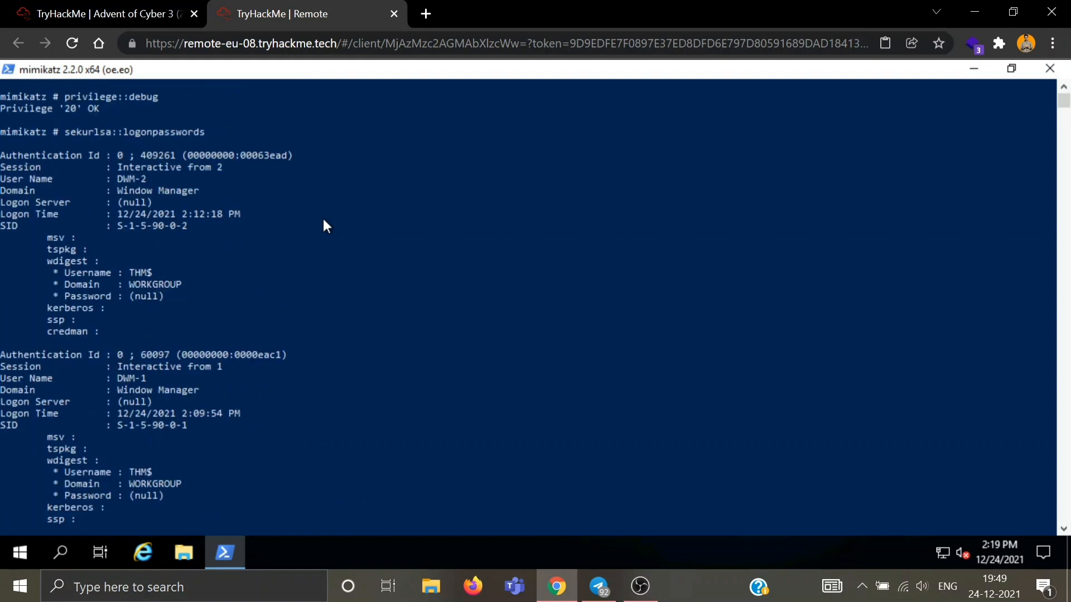
mouse_move(228, 182)
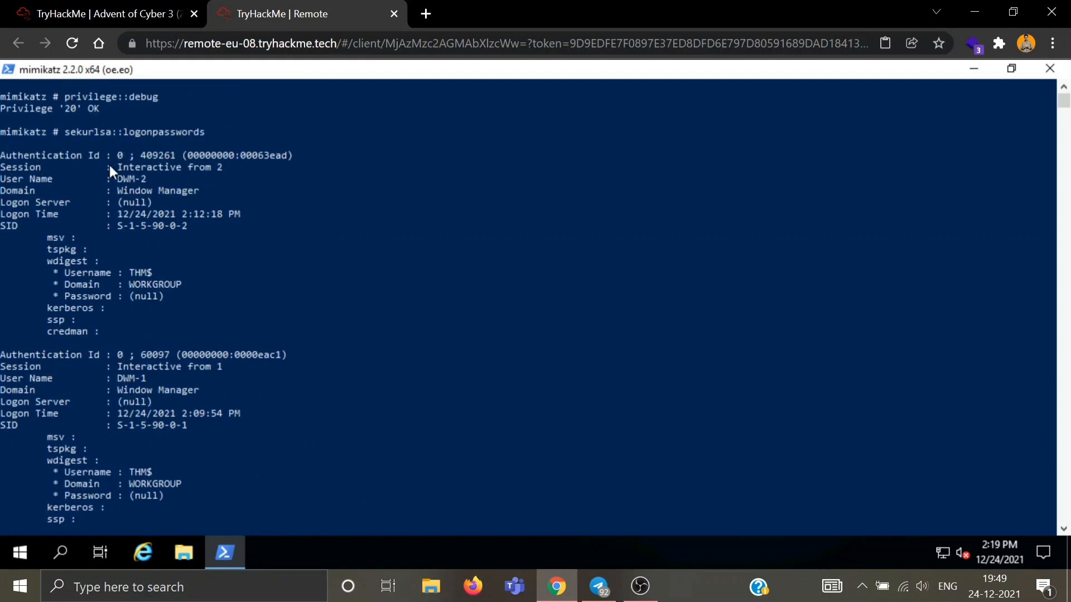
mouse_move(208, 181)
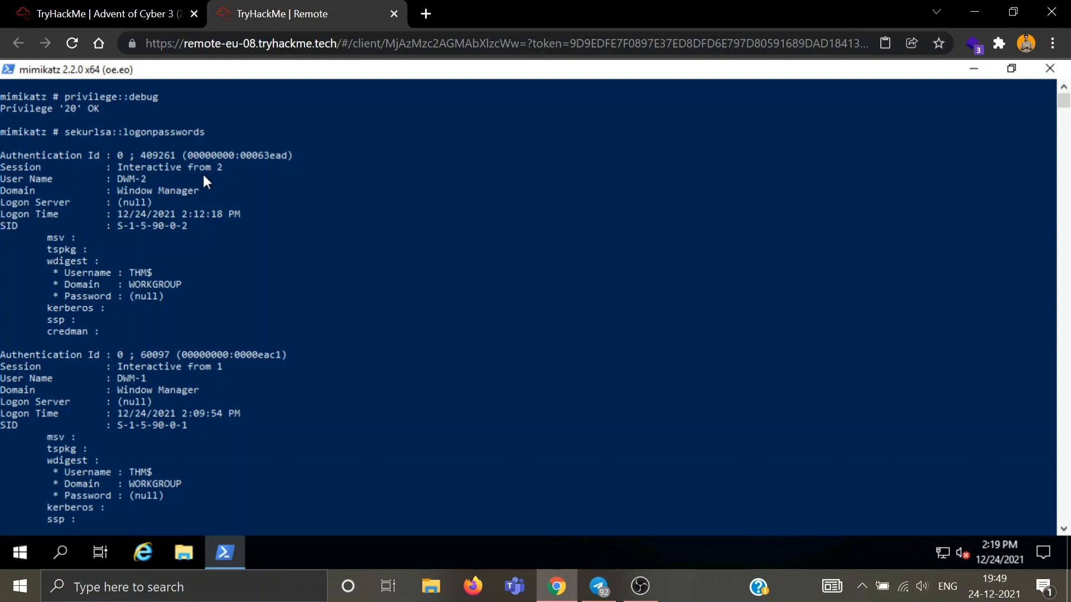
mouse_move(192, 267)
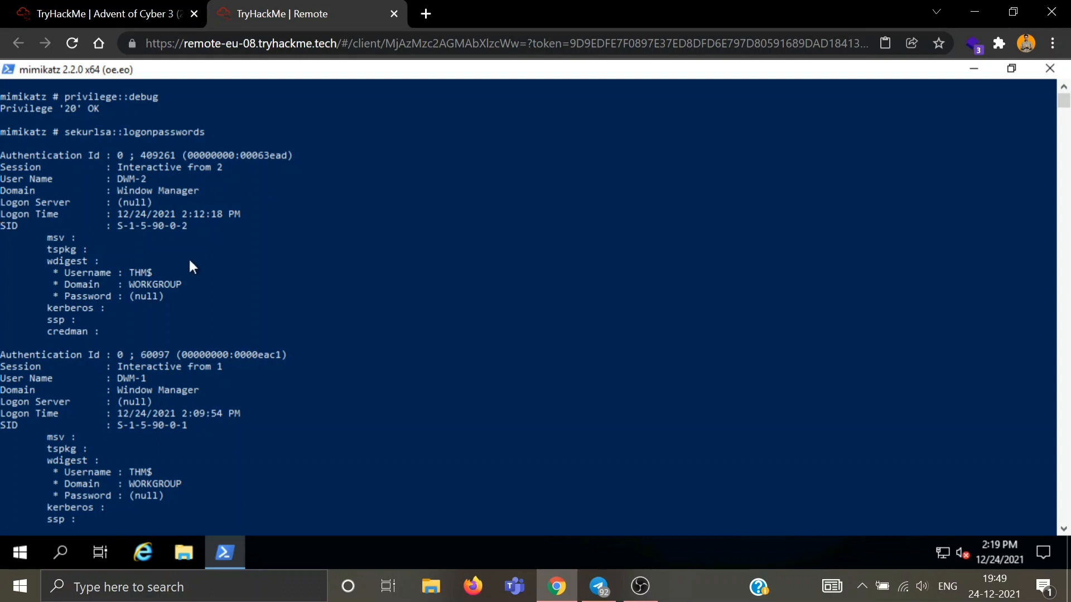
mouse_move(107, 280)
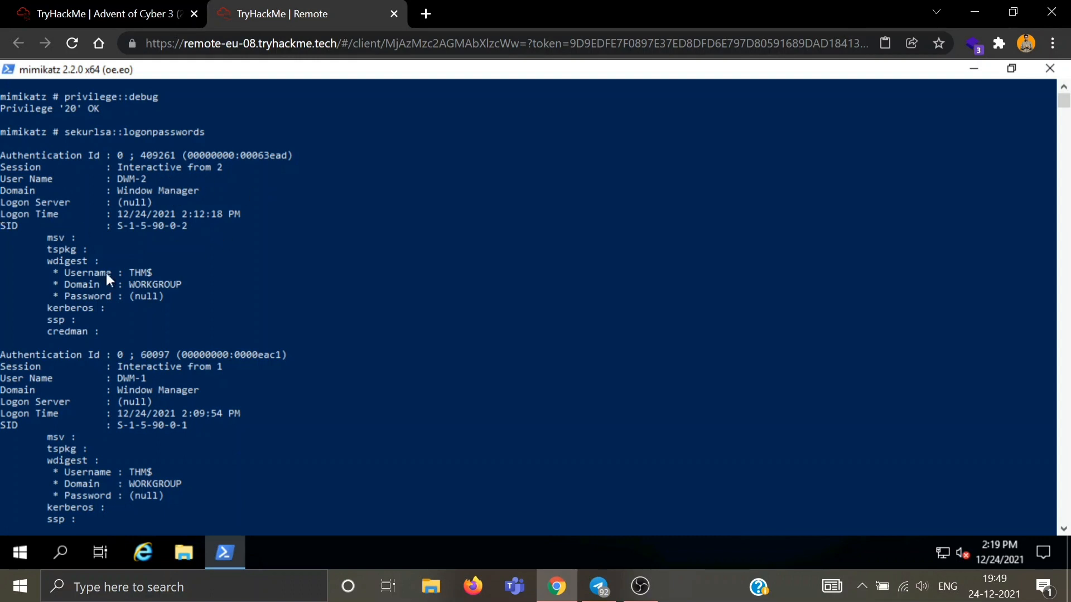
mouse_move(171, 304)
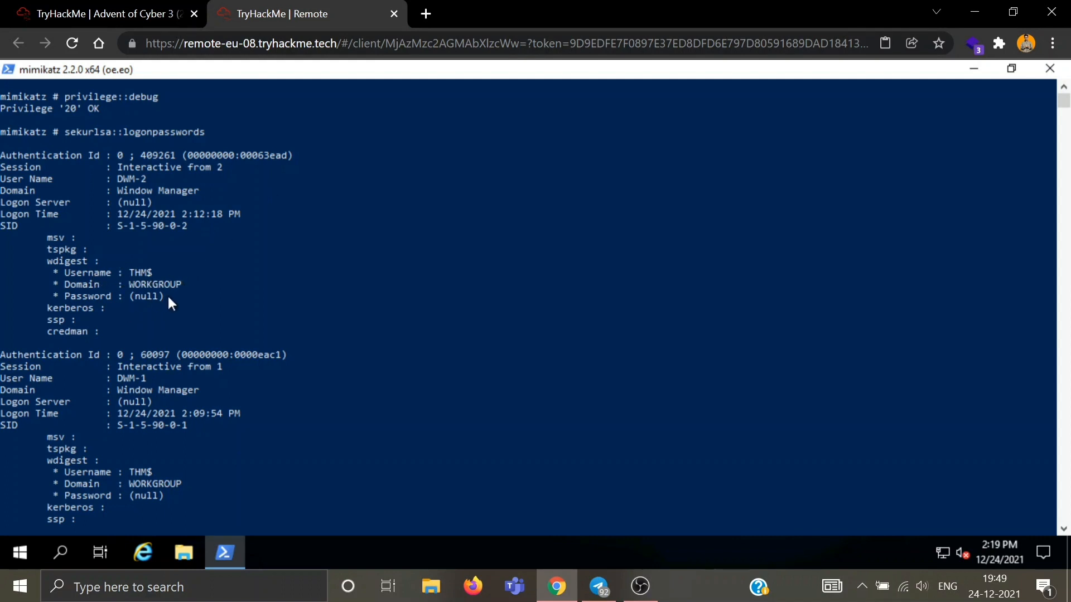
mouse_move(168, 327)
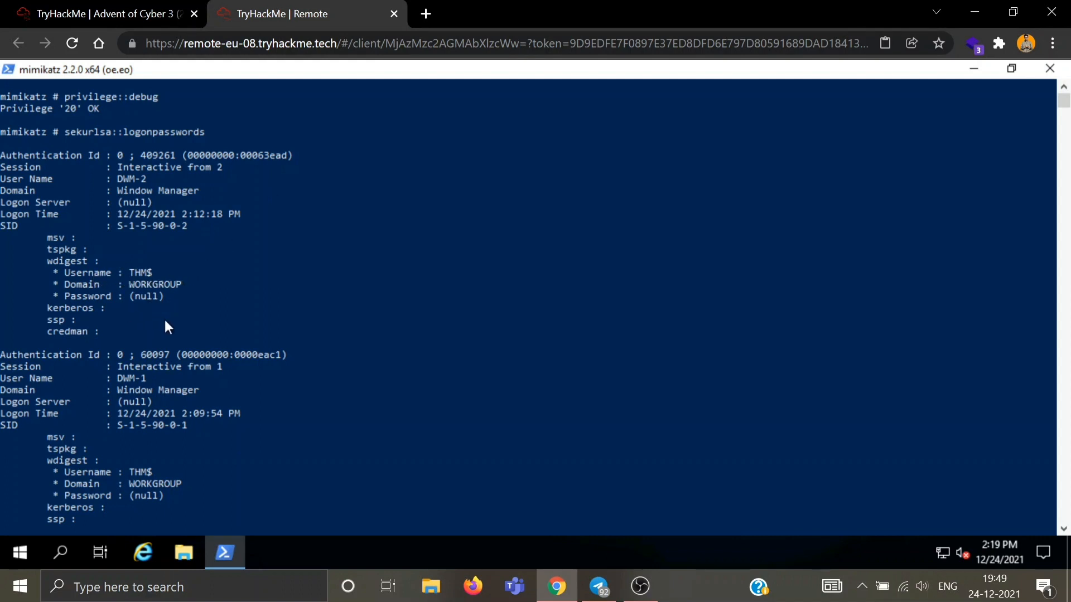
mouse_move(179, 371)
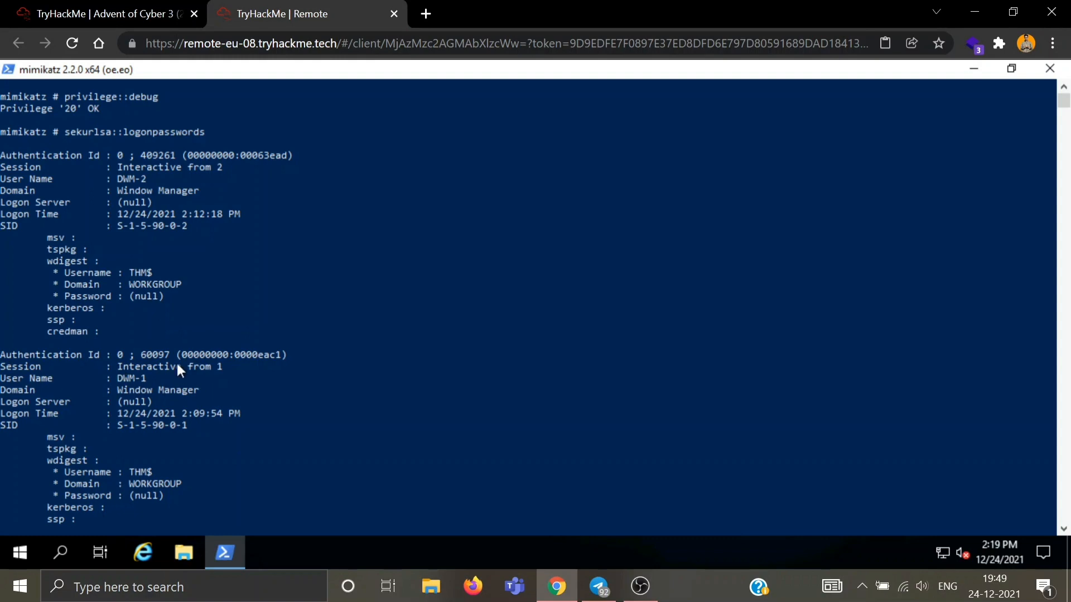
mouse_move(140, 179)
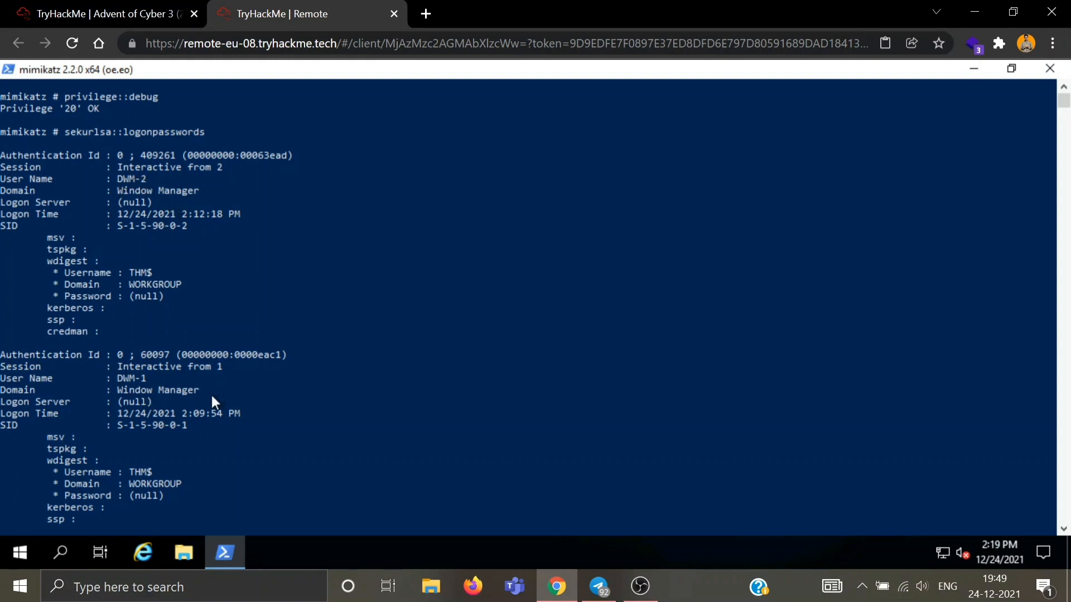
scroll("down", 3)
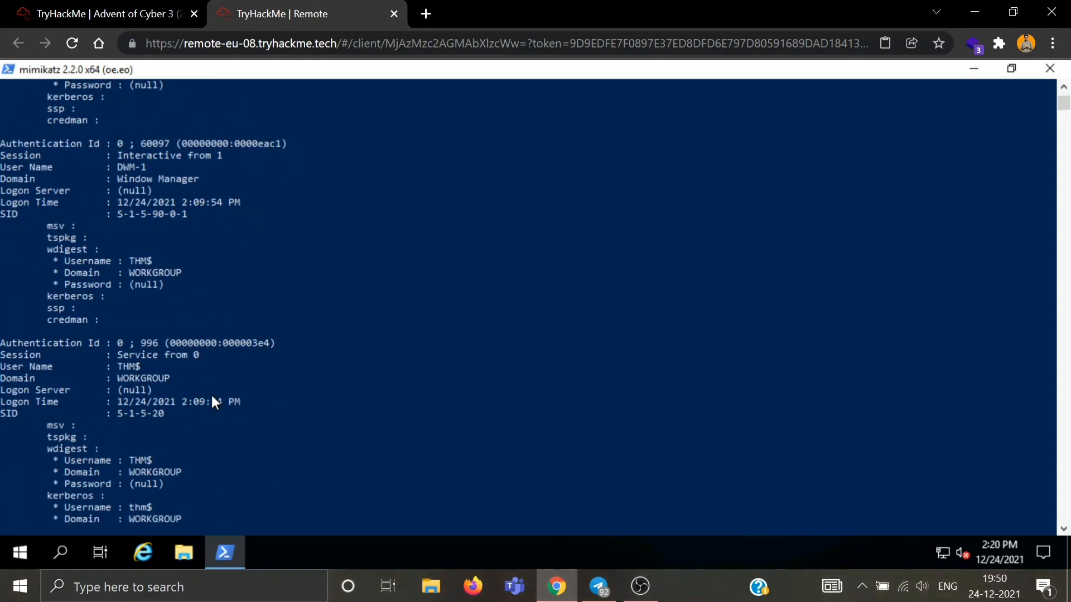
scroll("down", 3)
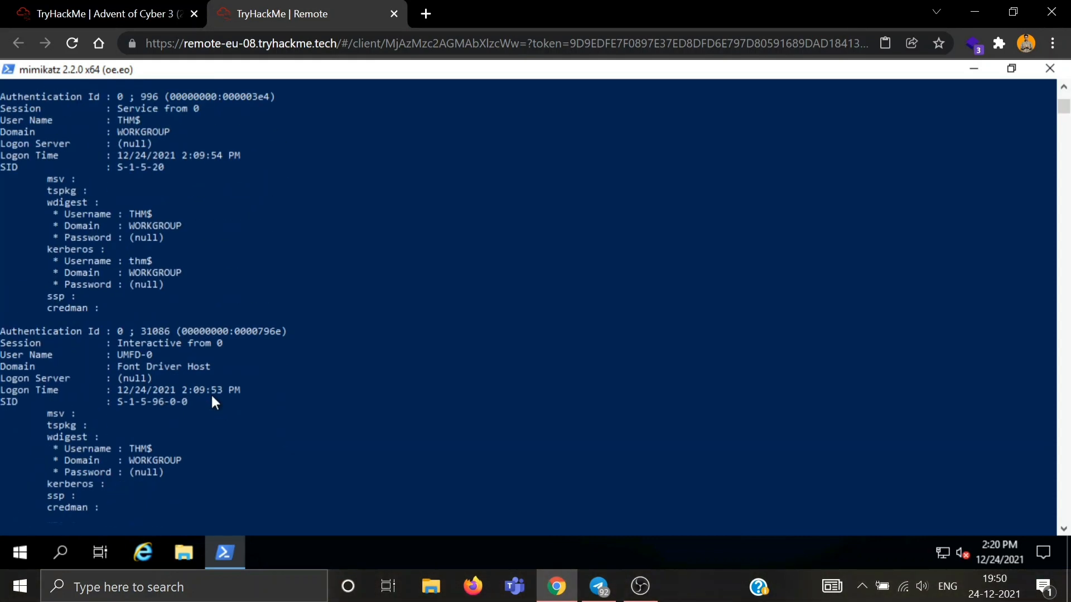
scroll("down", 3)
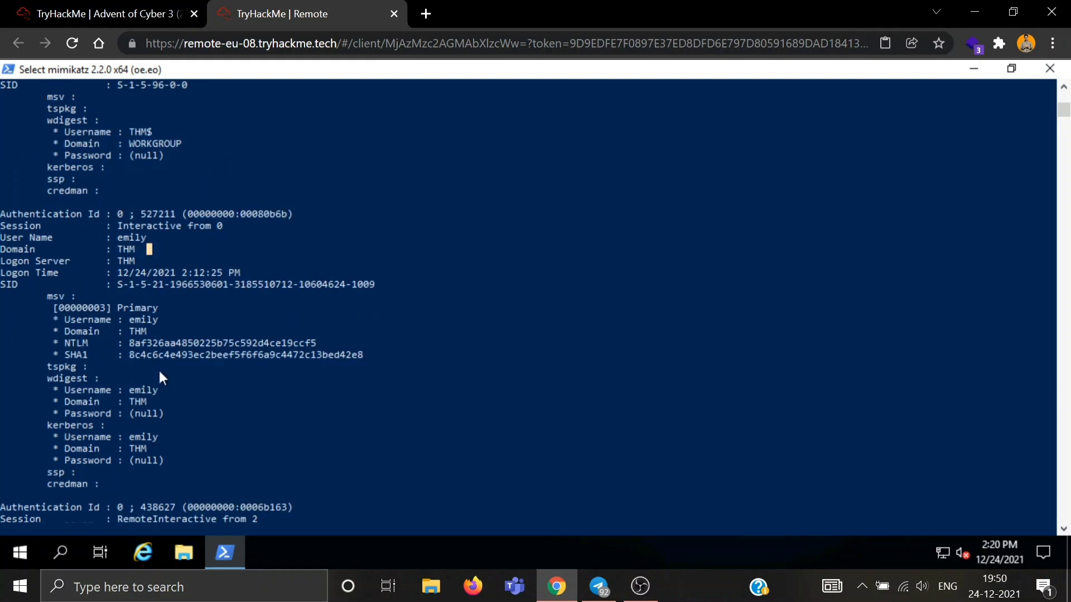
mouse_move(416, 368)
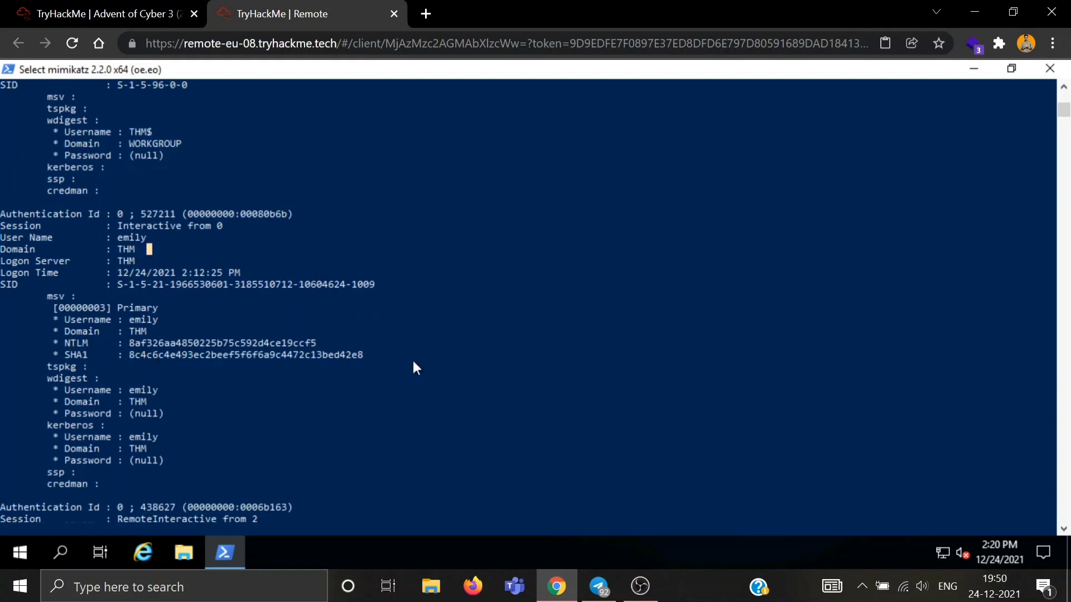
mouse_move(374, 377)
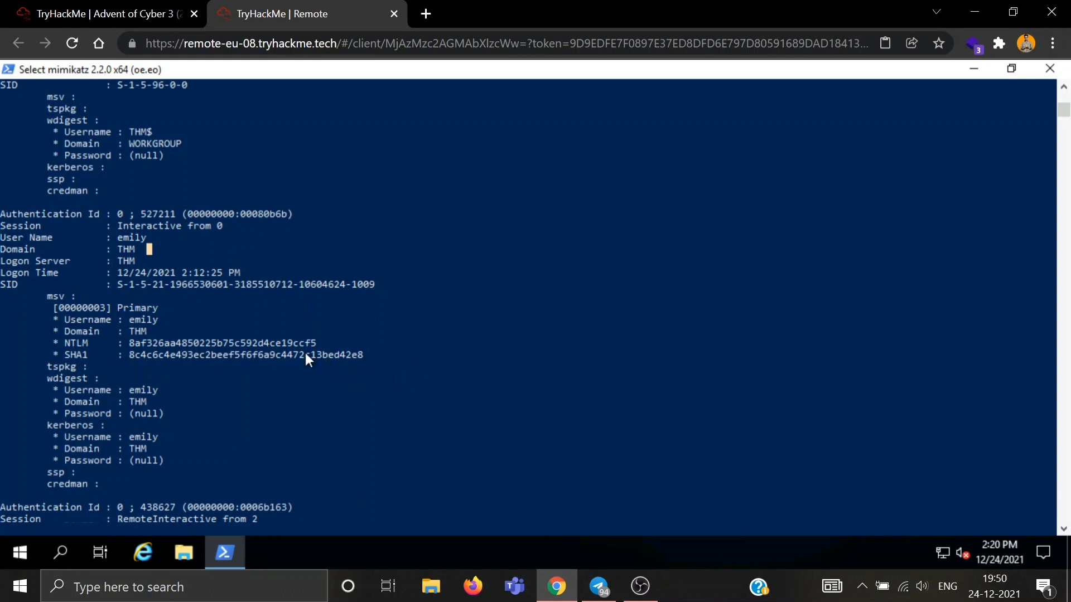
scroll("down", 3)
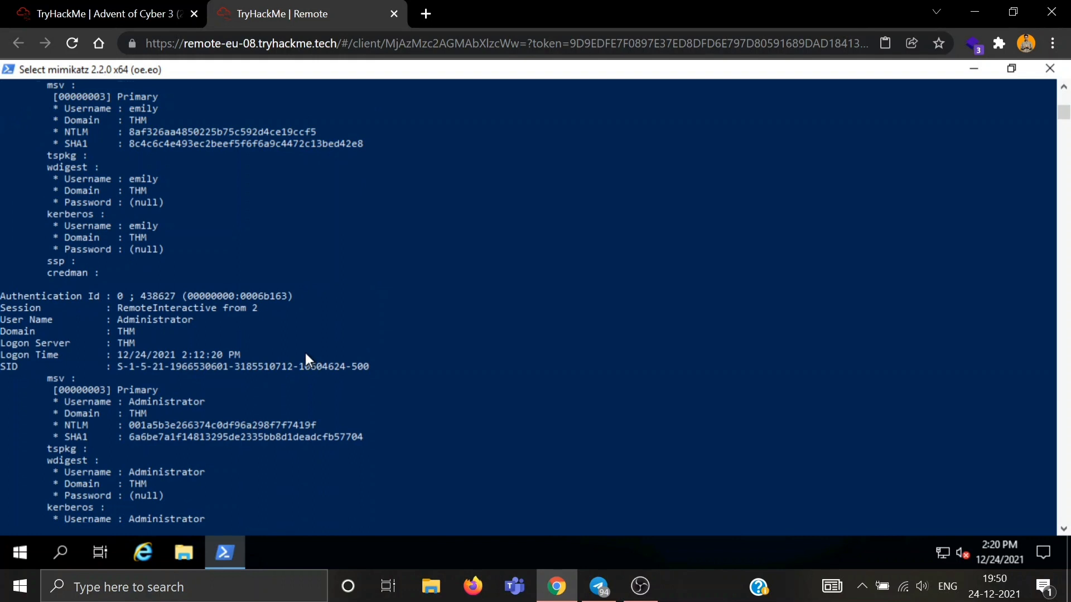
scroll("down", 3)
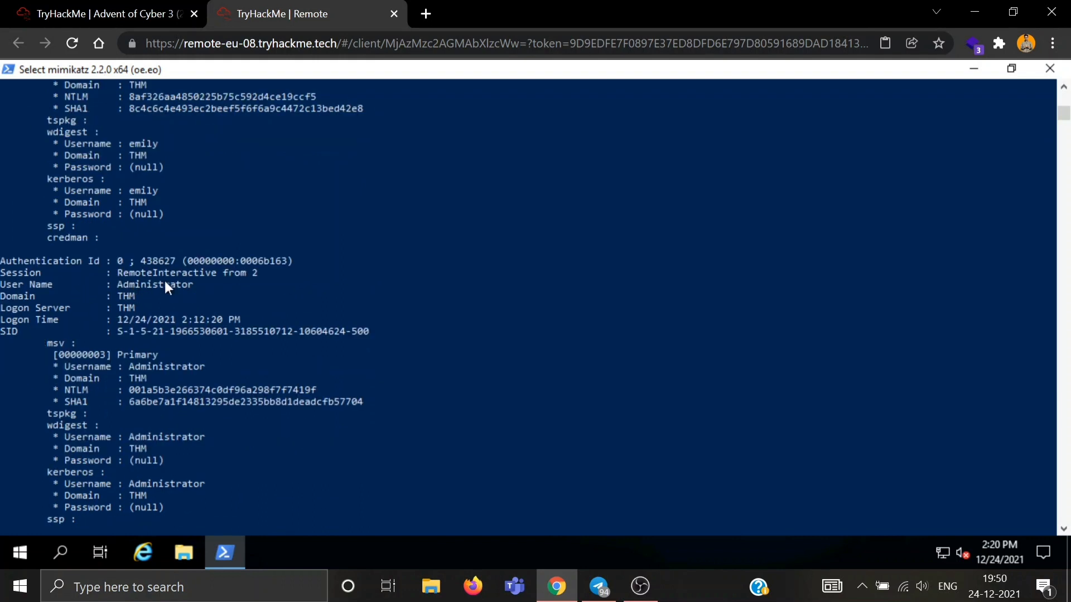
scroll("down", 3)
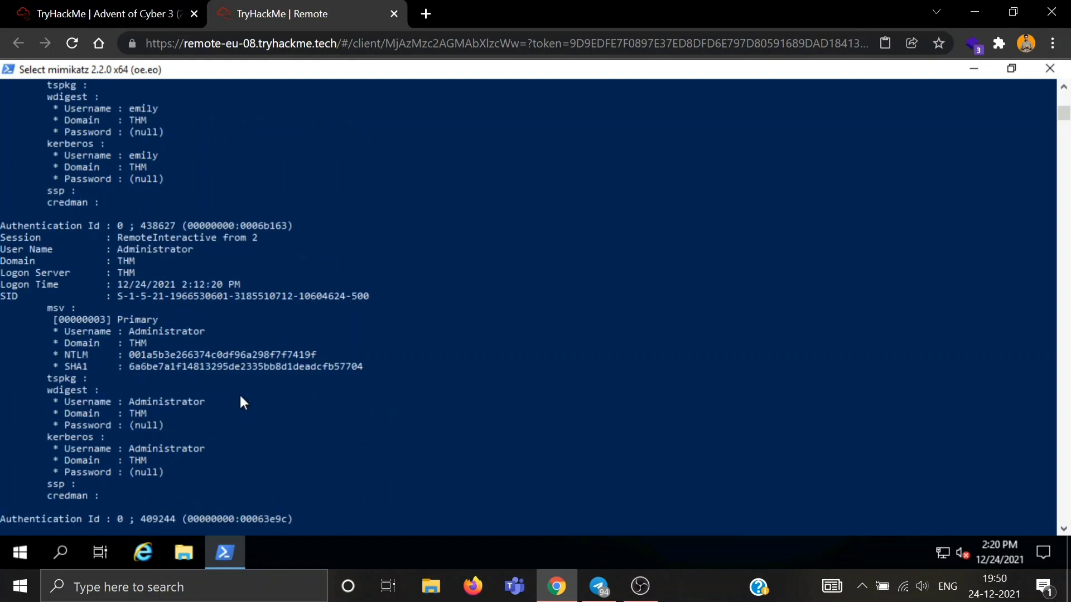
scroll("down", 3)
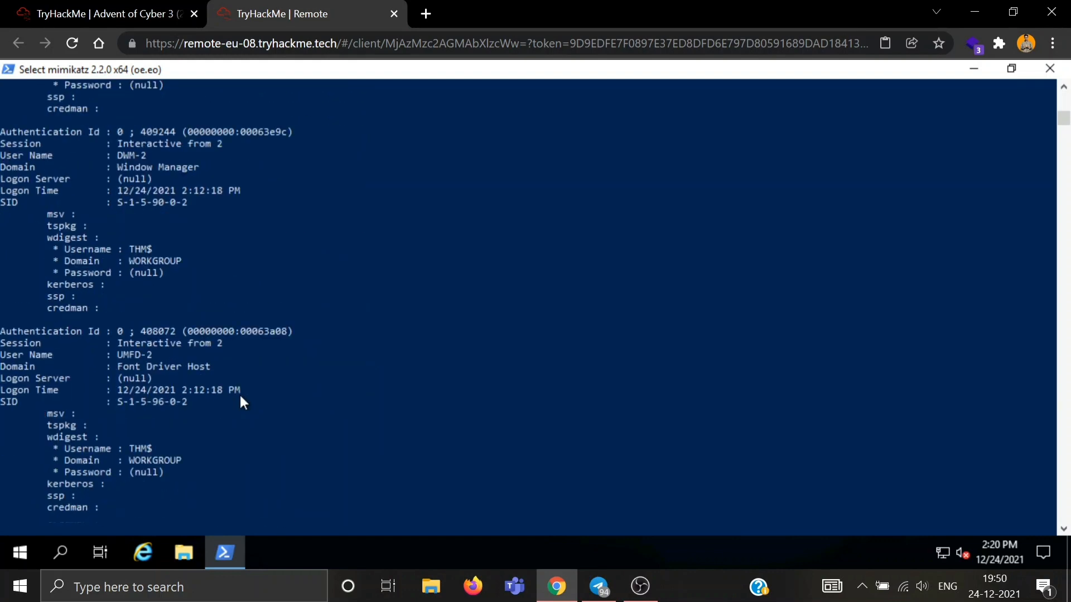
left_click(103, 14)
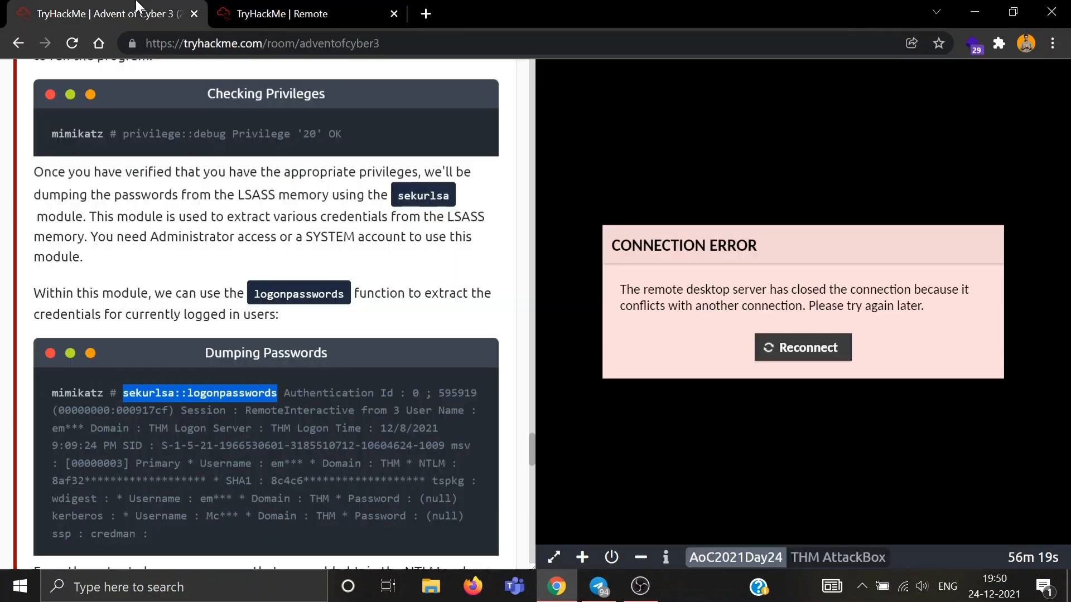
Step: Read down to the Cracking Password Hashes section on John the Ripper
scroll("down", 3)
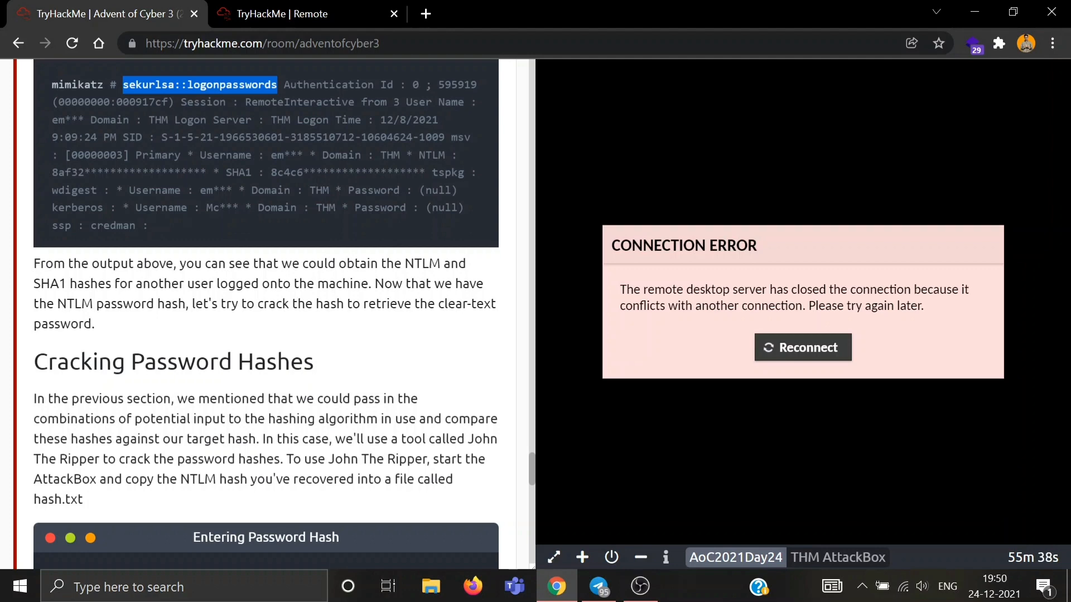
scroll("down", 3)
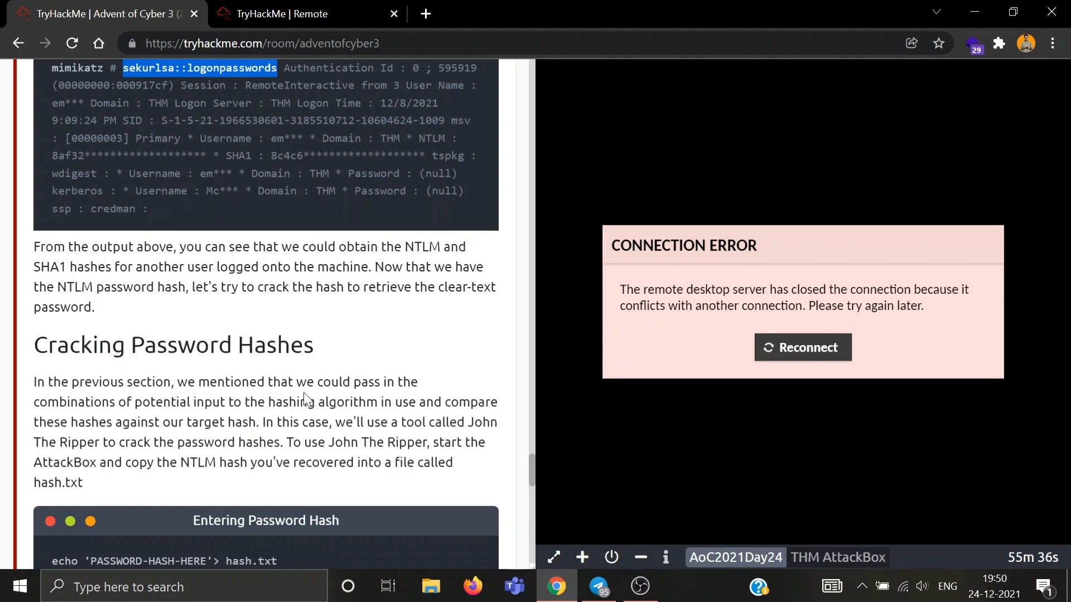
scroll("down", 3)
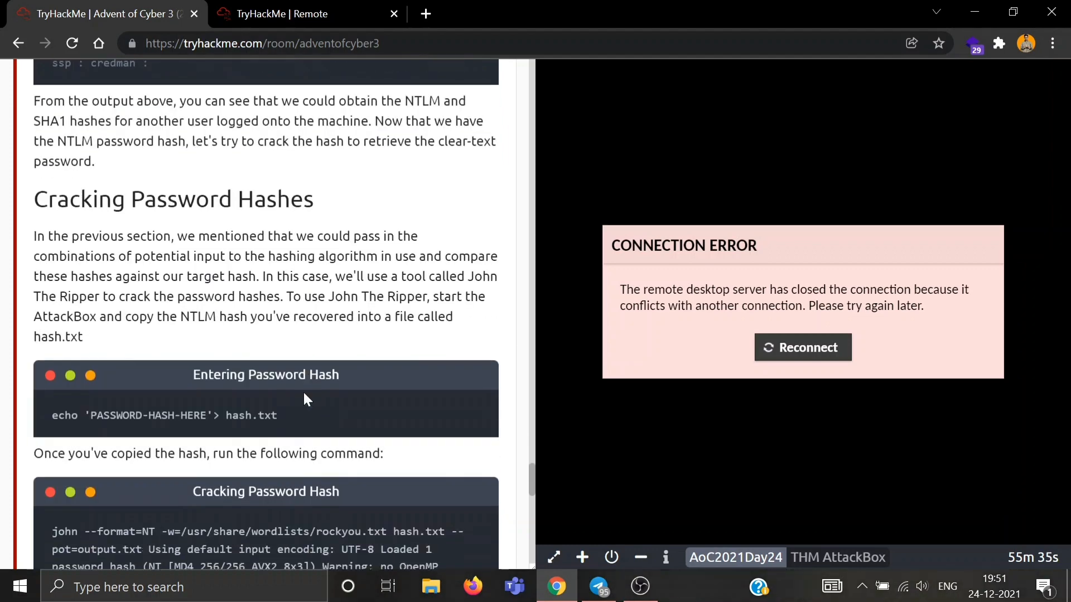
scroll("down", 3)
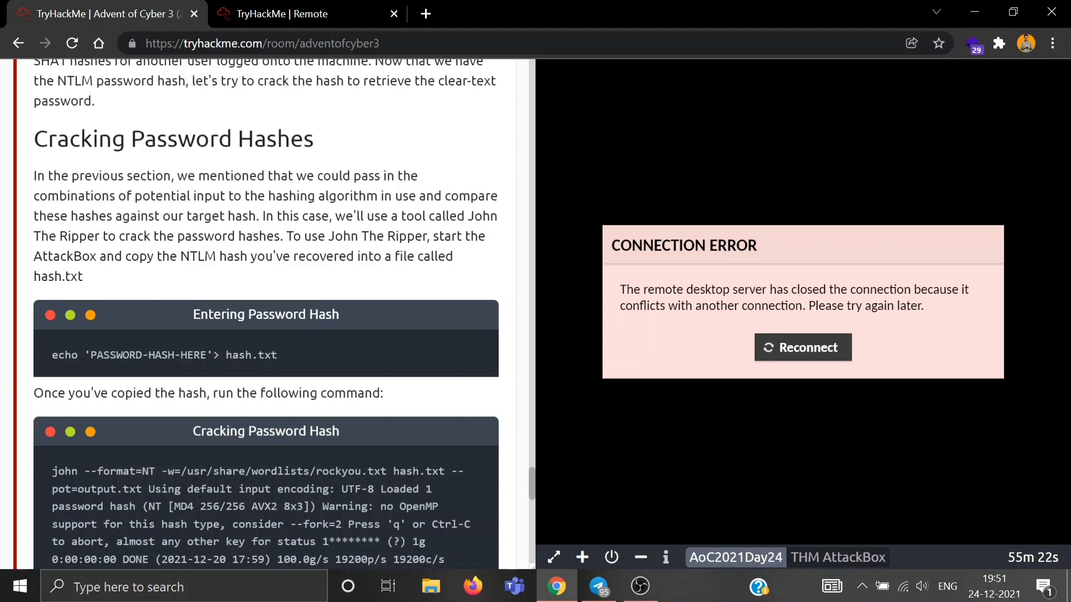
scroll("down", 3)
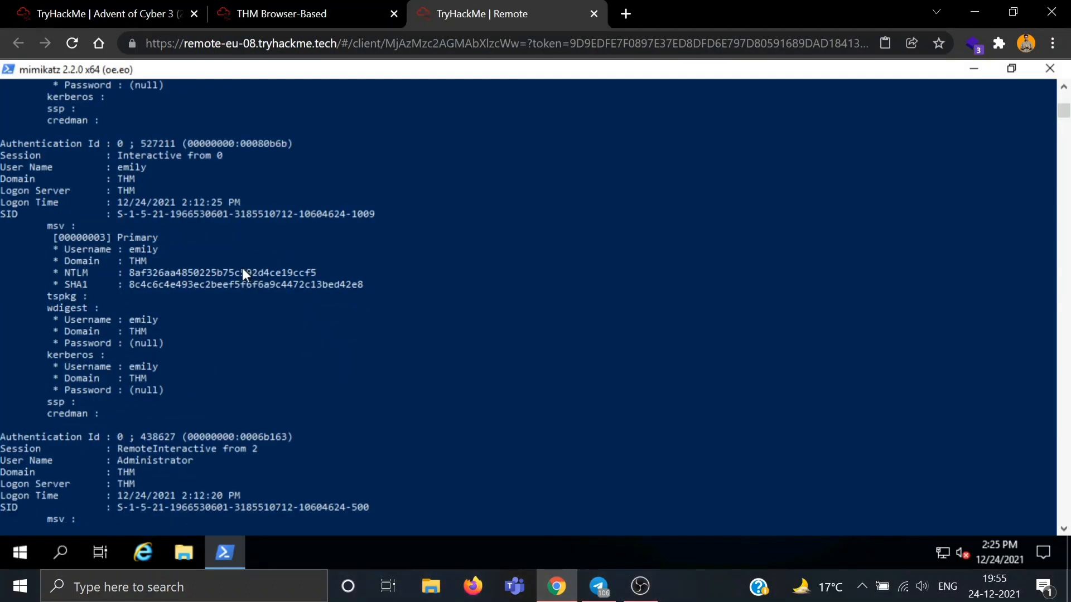
left_click_drag(128, 273, 316, 273)
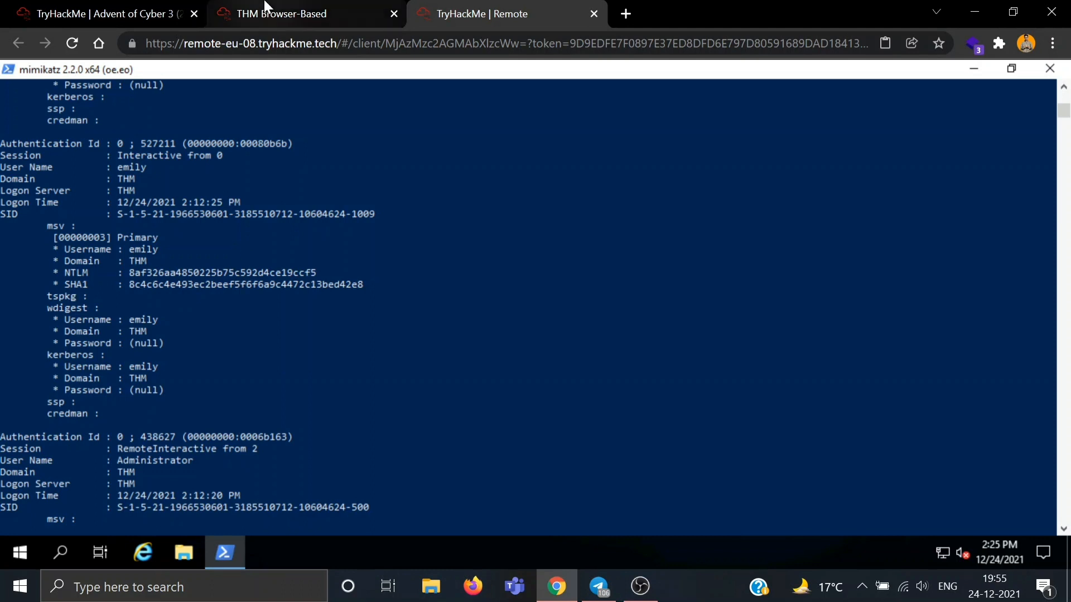
left_click(304, 14)
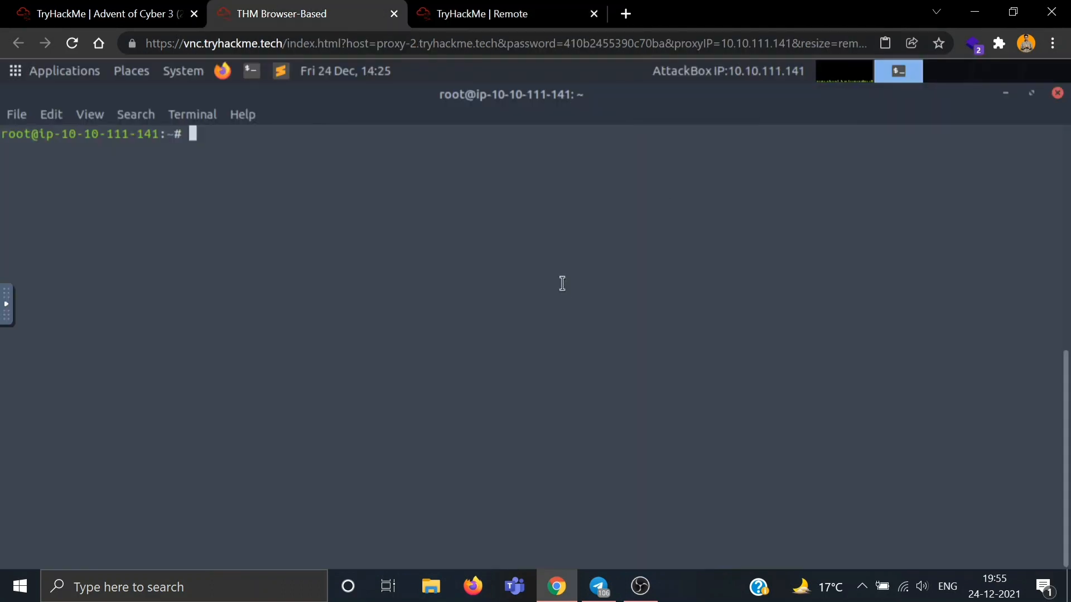
type("echo \"")
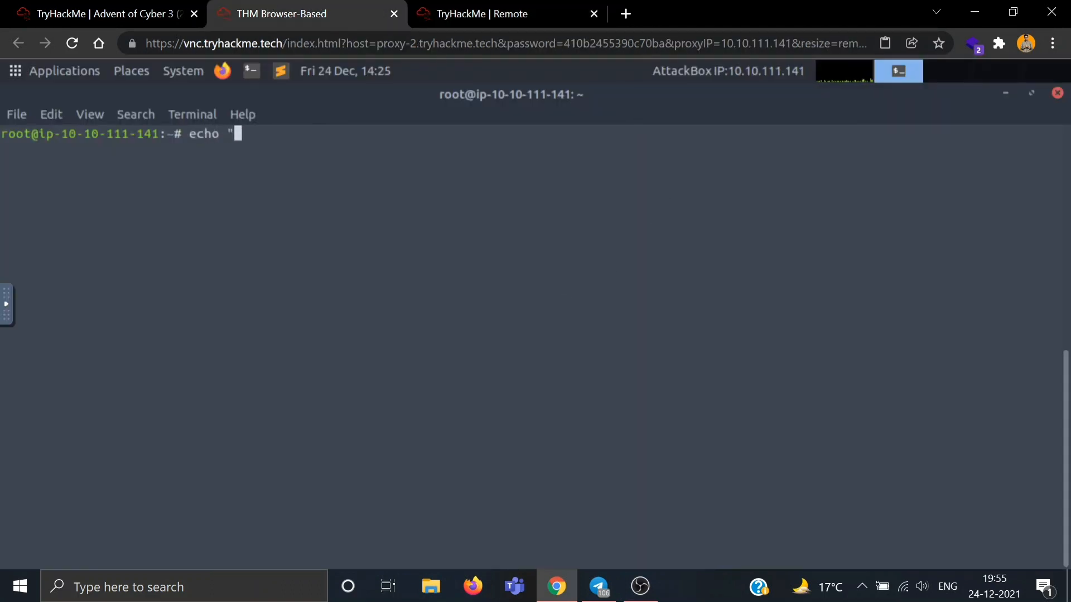
type("8af326aa4850225b75c592d4ce19ccf5 \" >")
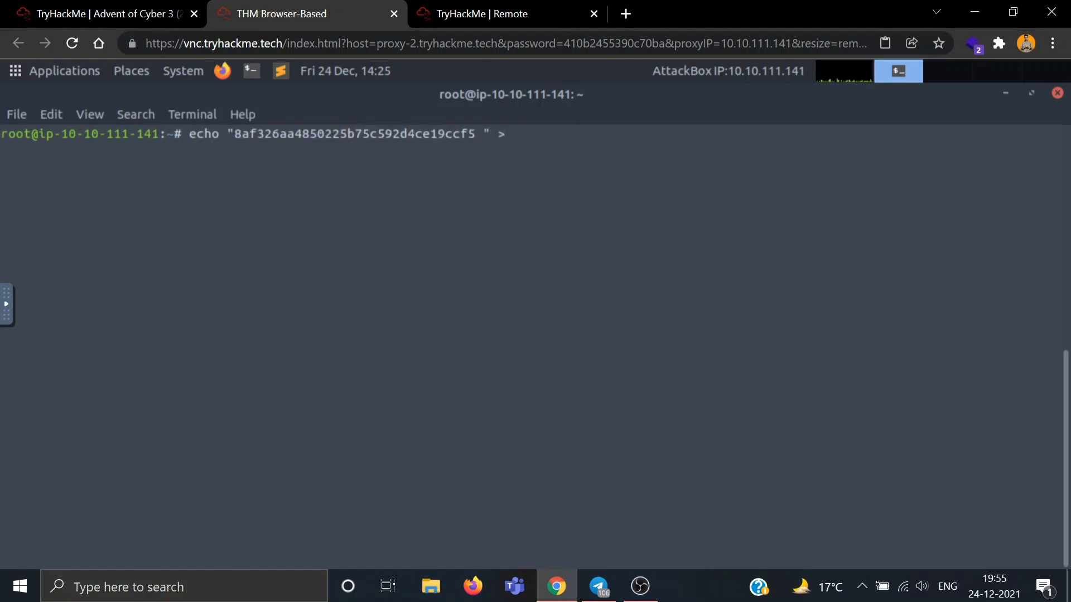
type("hash.txt")
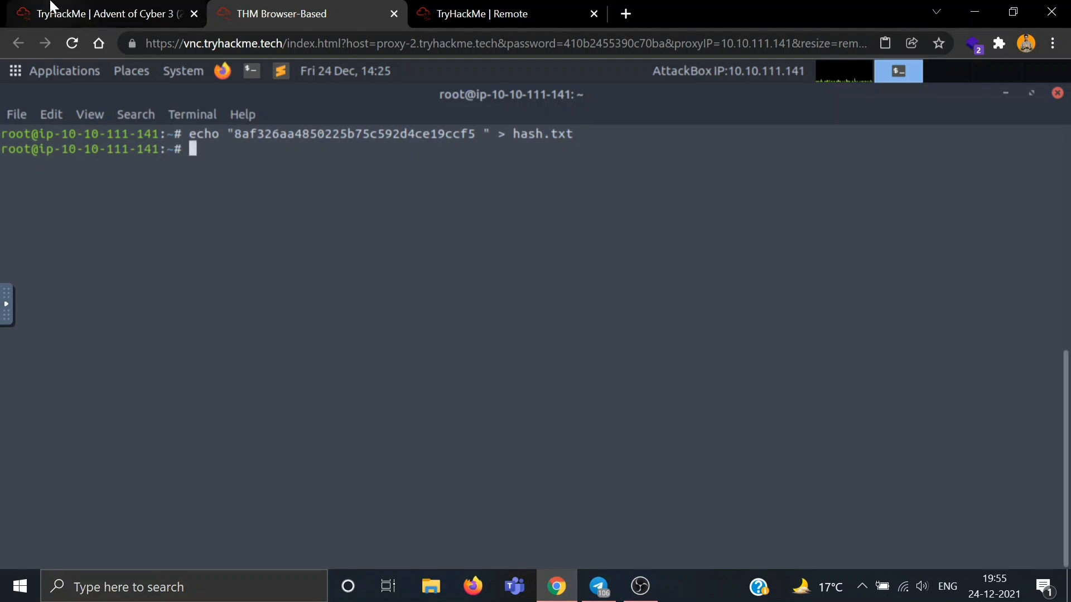
left_click(103, 13)
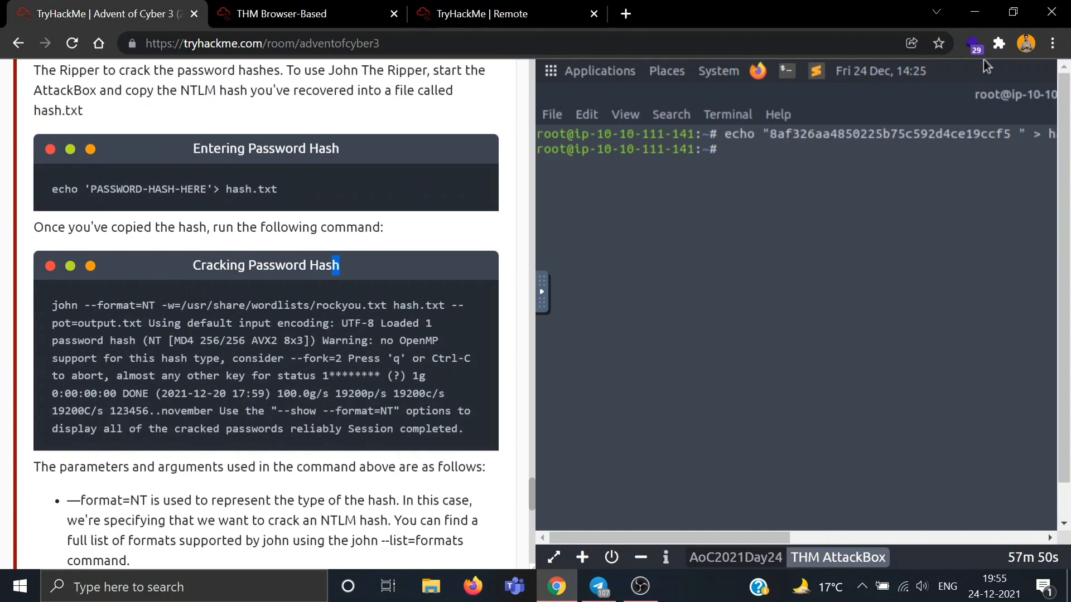
left_click_drag(52, 305, 143, 323)
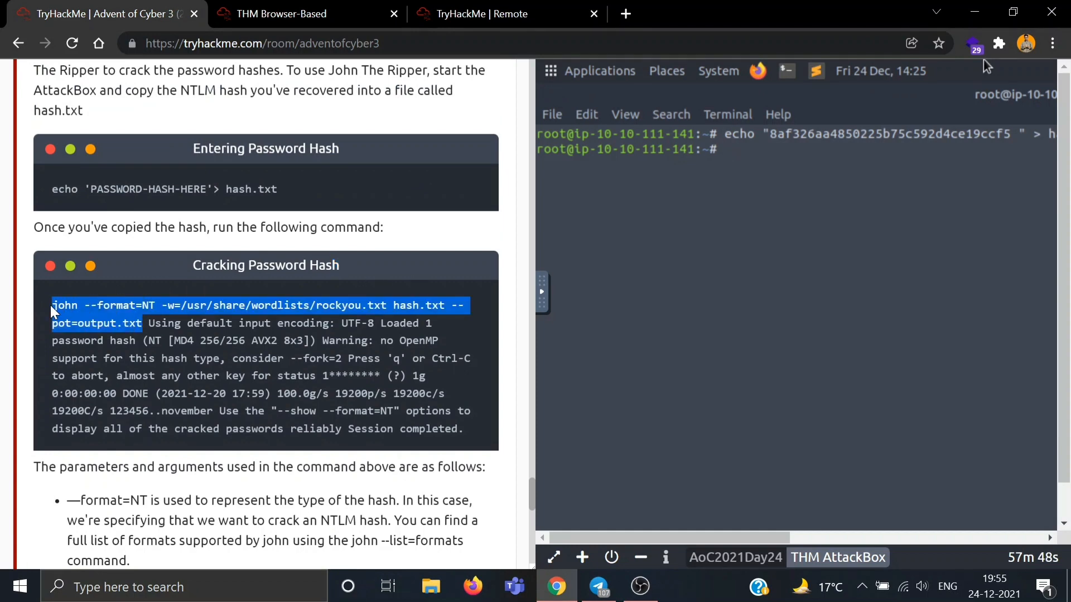
left_click(282, 13)
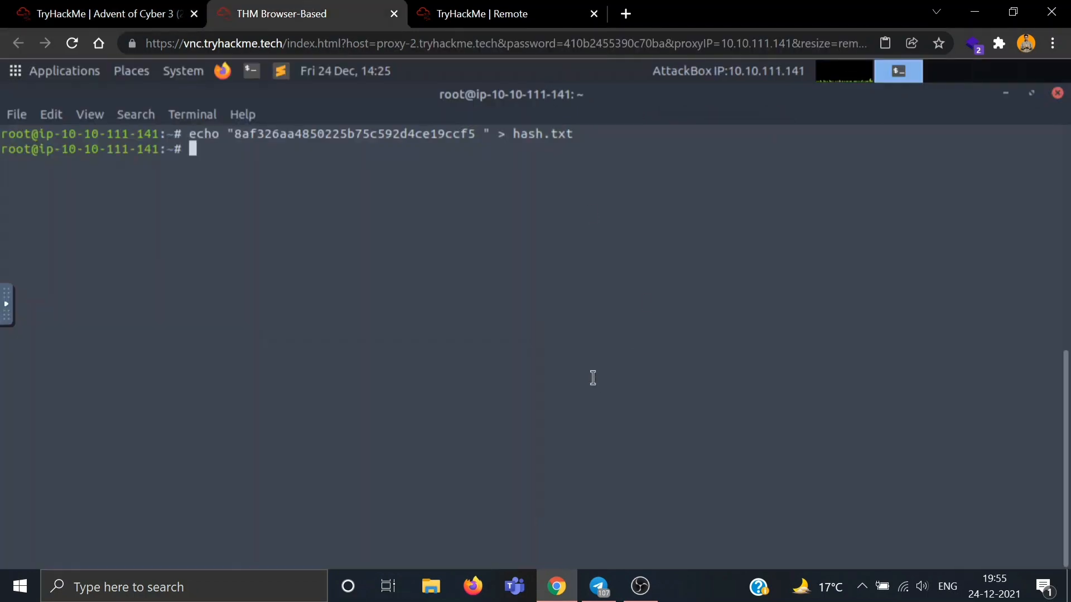
type("john --")
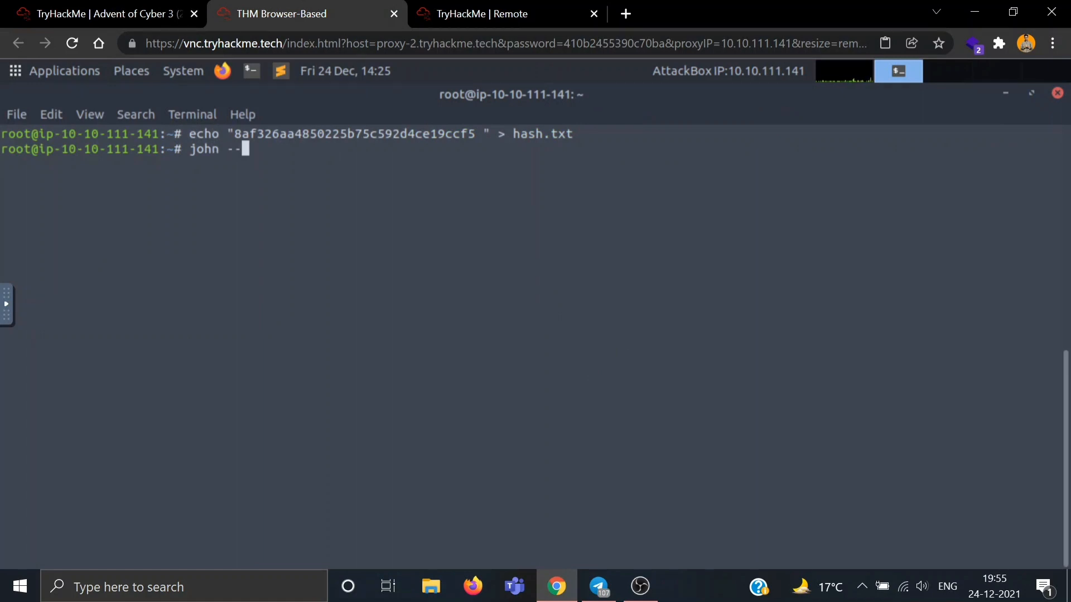
type("format=")
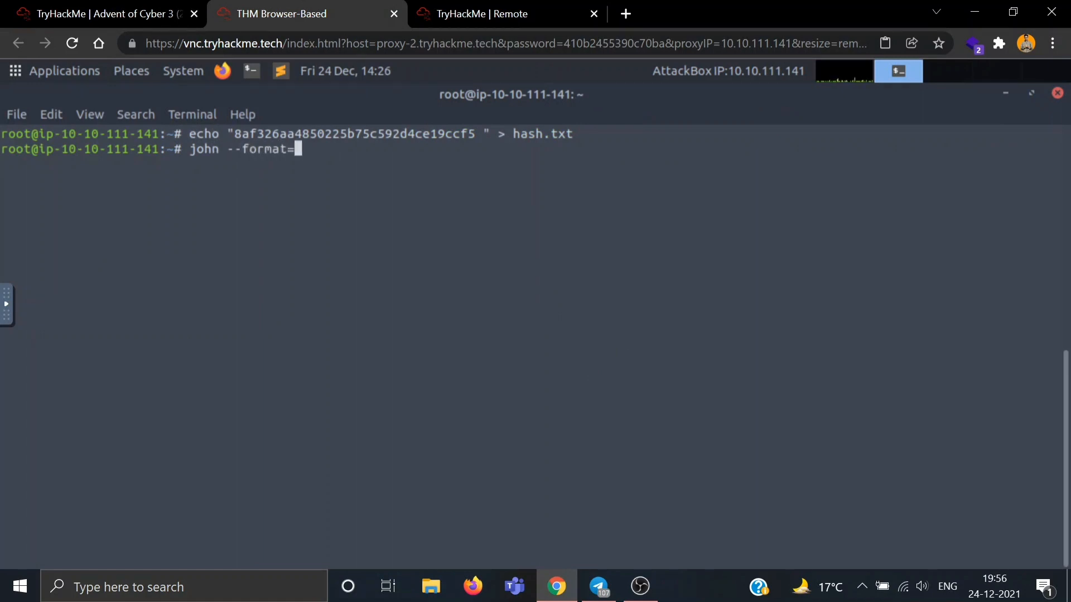
type("NT")
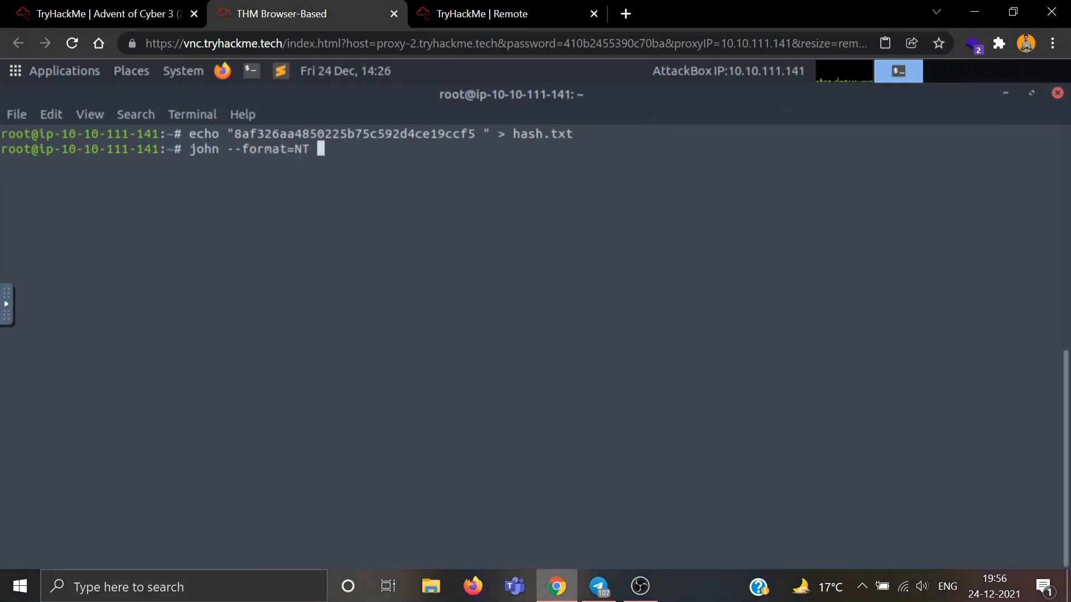
type("-w=")
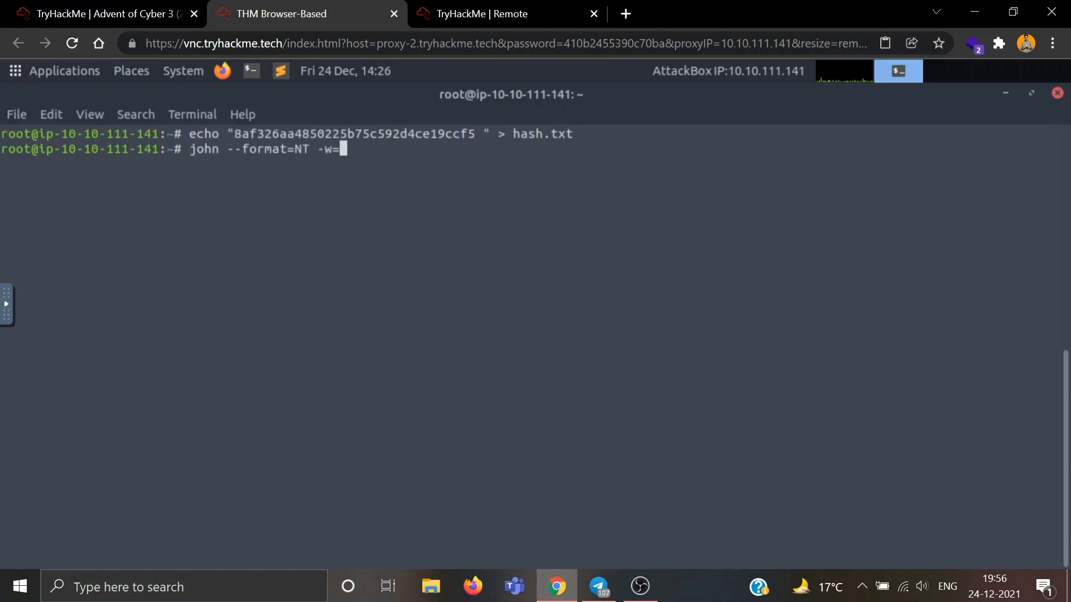
type("/usr/shar")
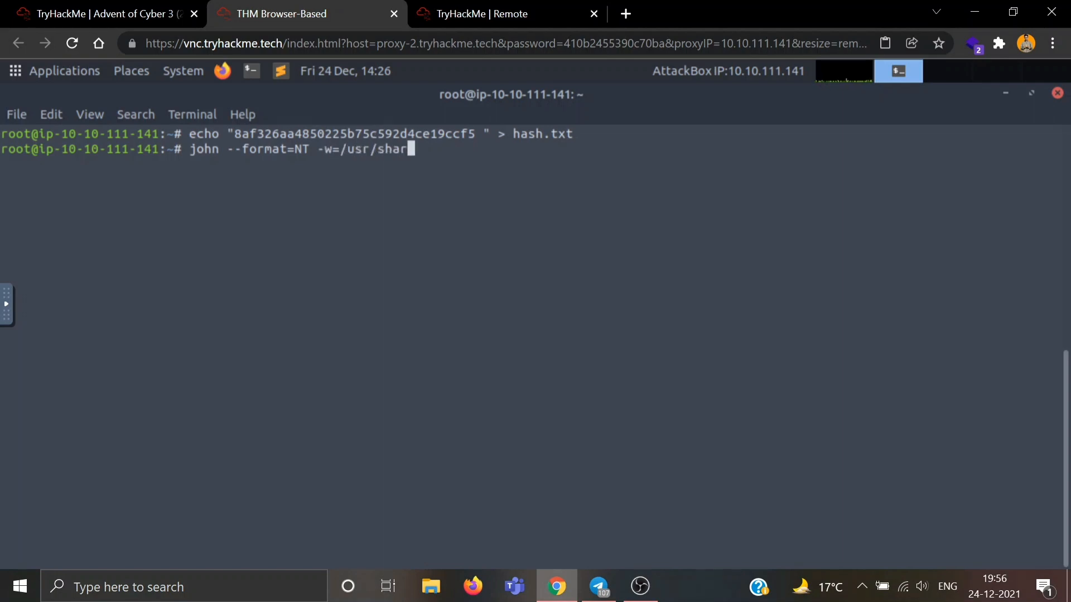
type("e/wor")
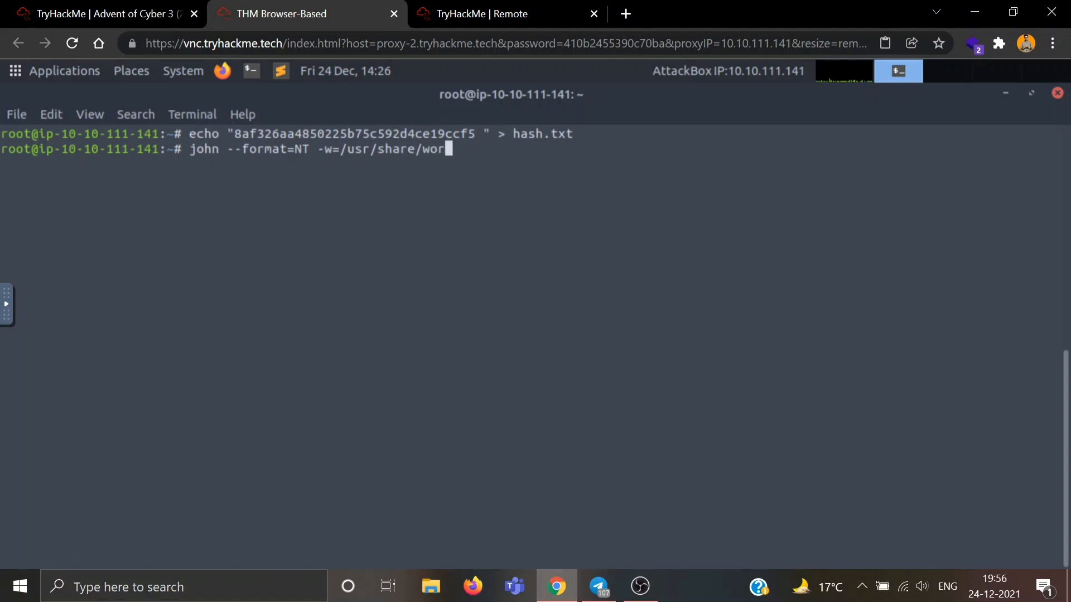
type("dlists/r")
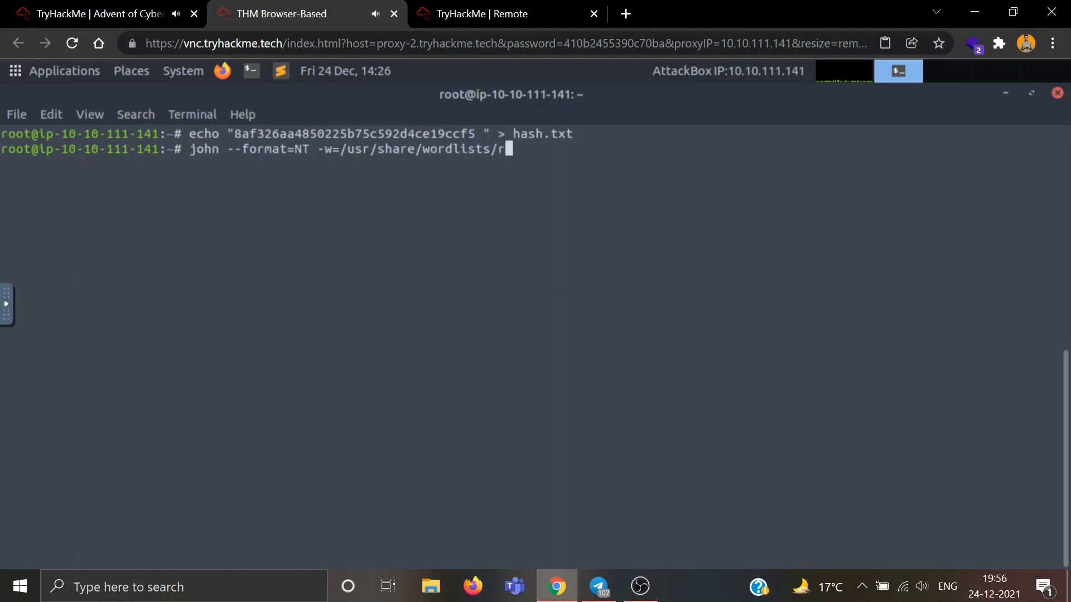
type("ockyou.txt")
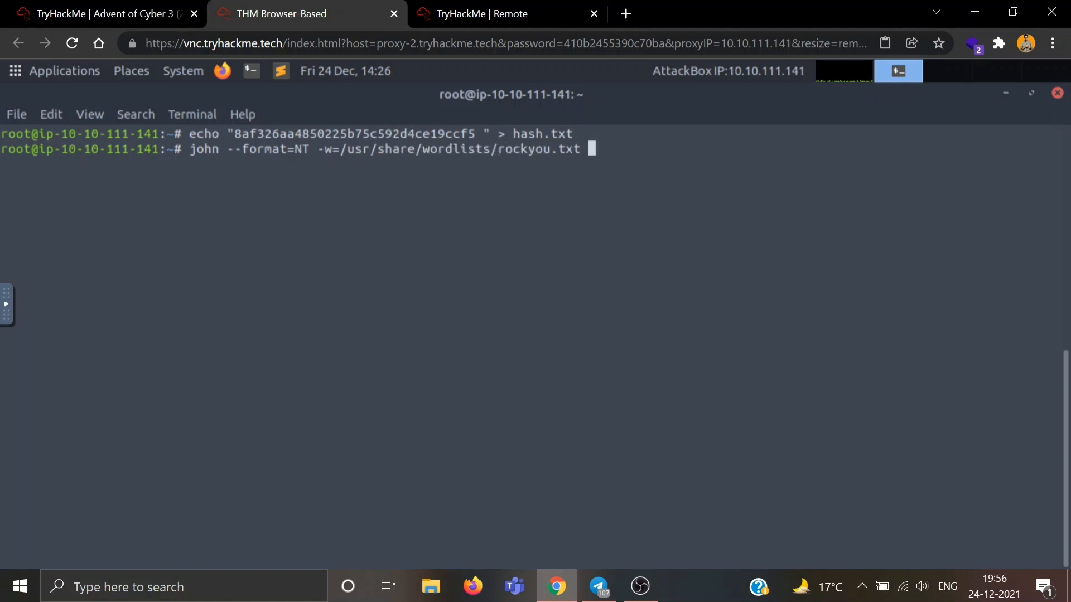
type("hash.txt")
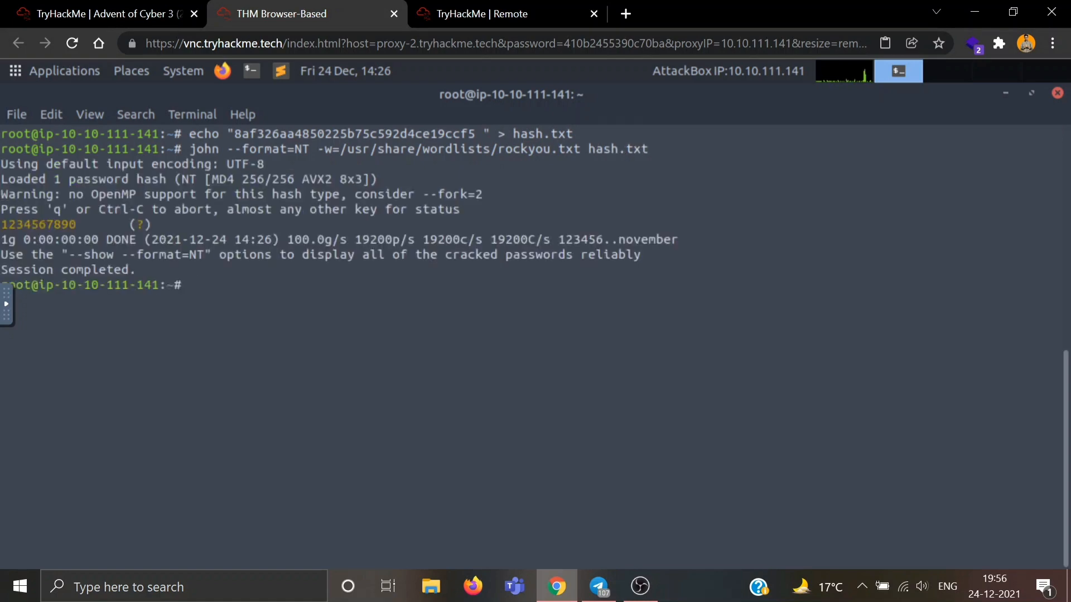
mouse_move(291, 399)
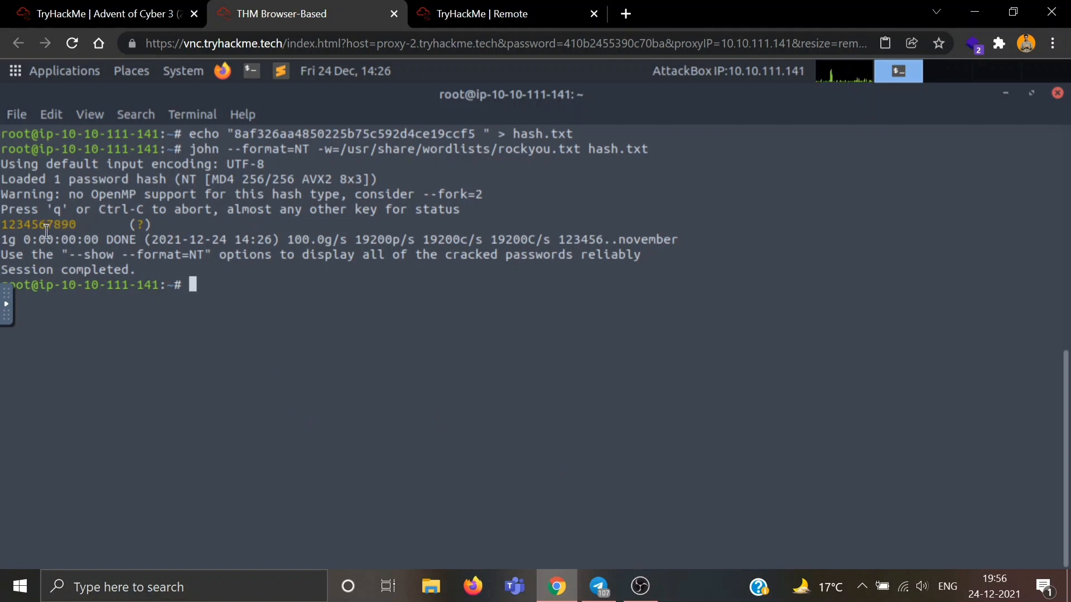
double_click(38, 224)
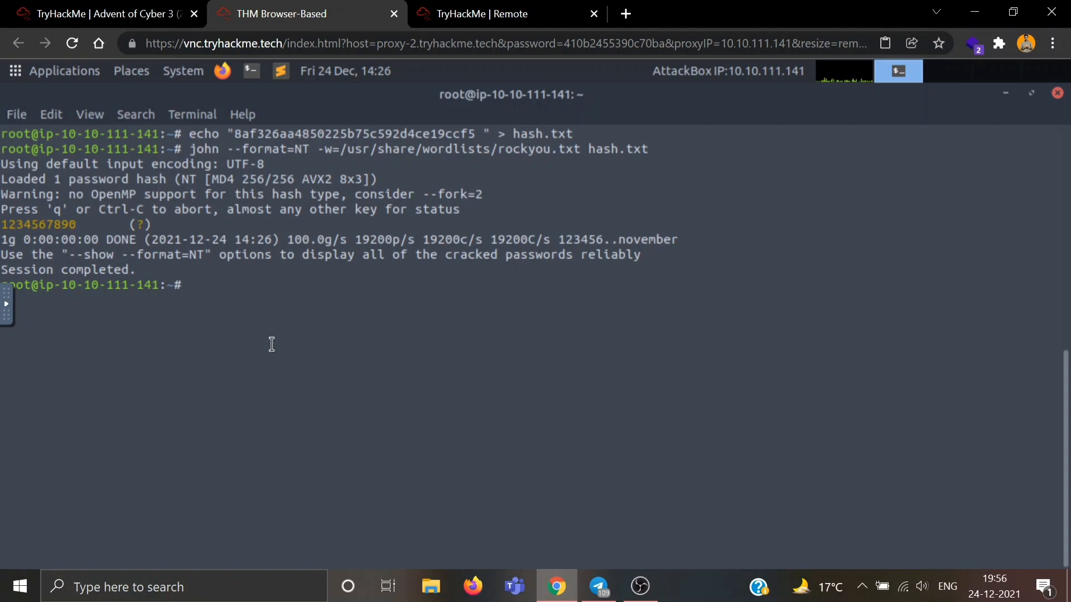
left_click(103, 13)
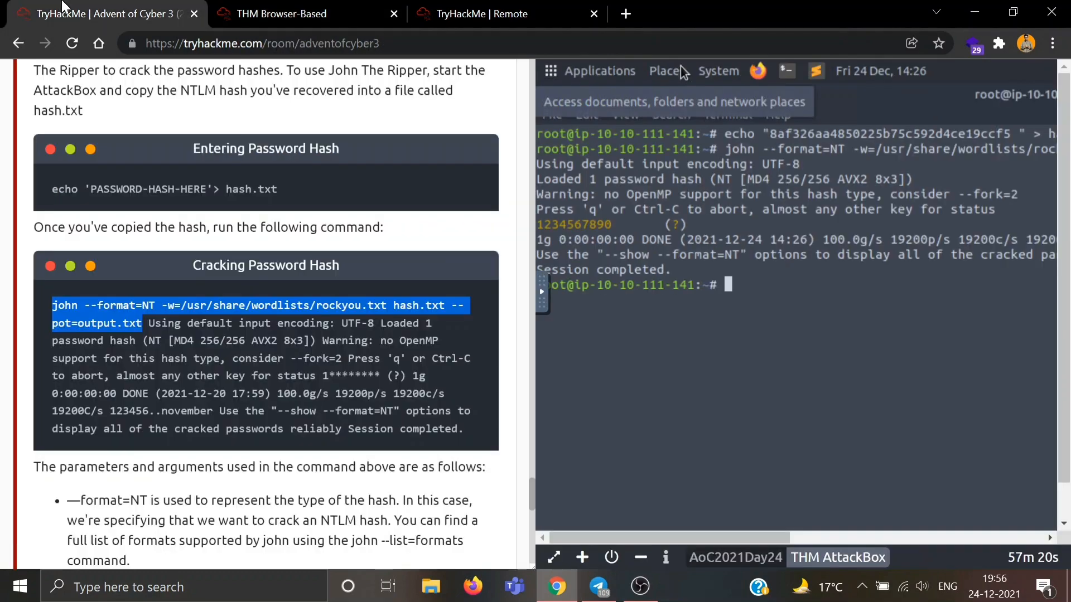
Step: Scroll the Day 24 task page down to the 'Answer the questions below' section
scroll("down", 3)
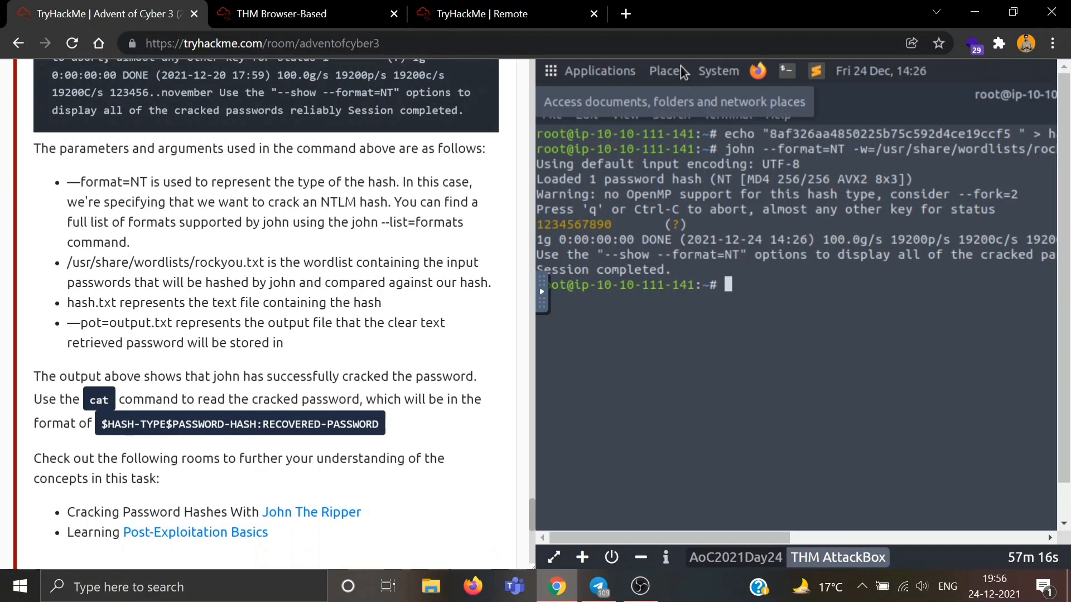
mouse_move(307, 239)
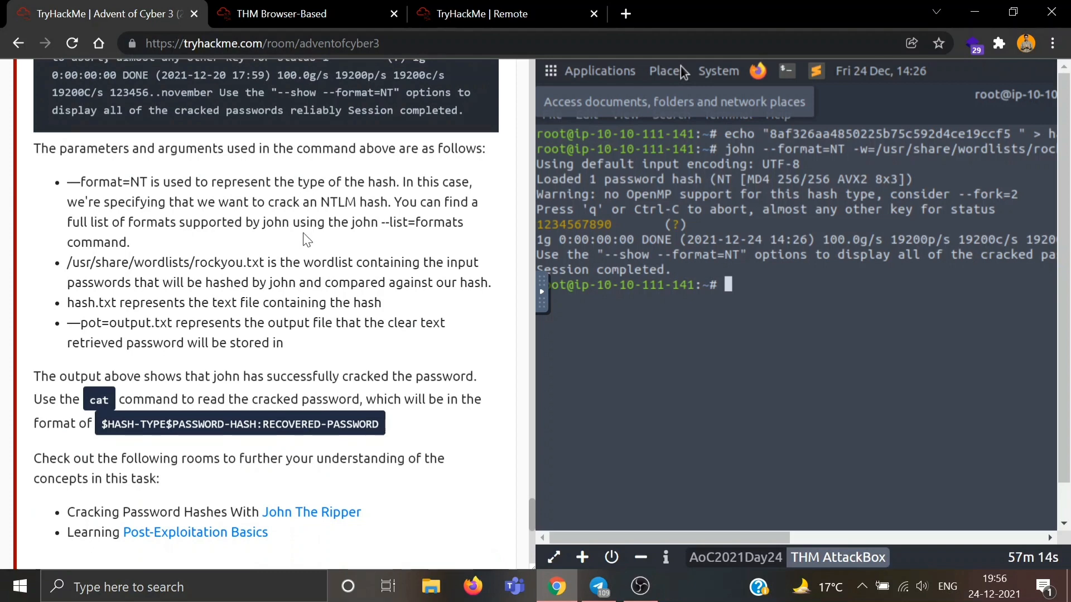
scroll("down", 3)
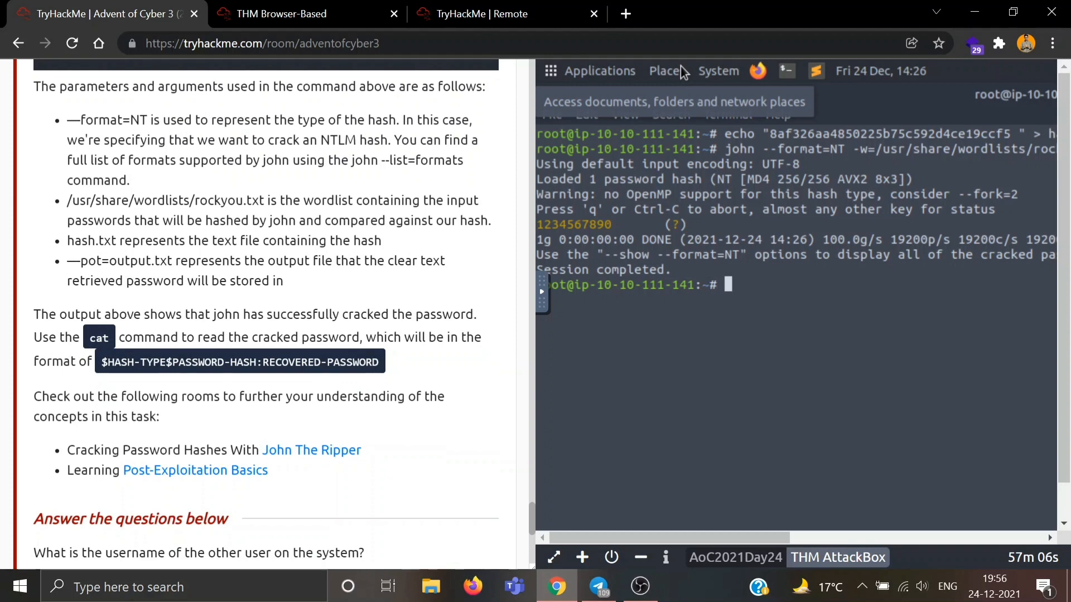
scroll("down", 3)
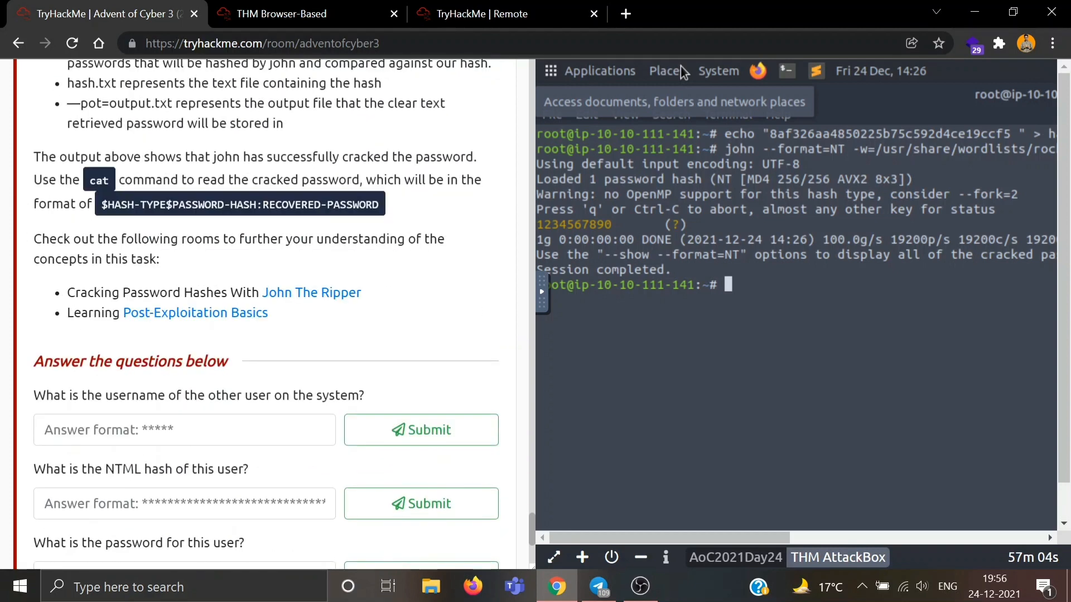
scroll("down", 3)
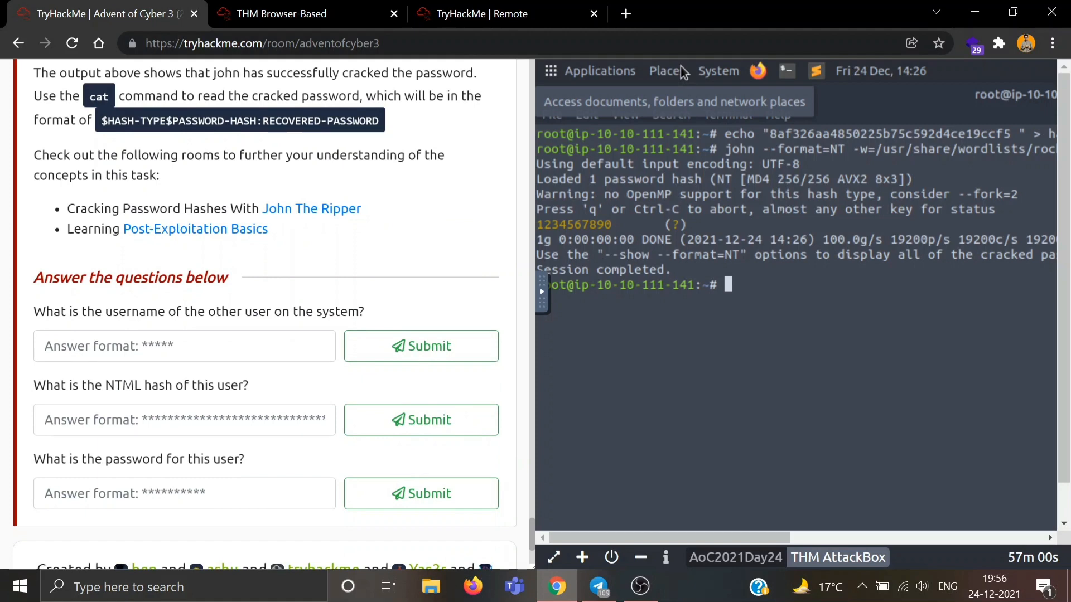
Step: Submit 'emily' as the other user's username answer
left_click(185, 346)
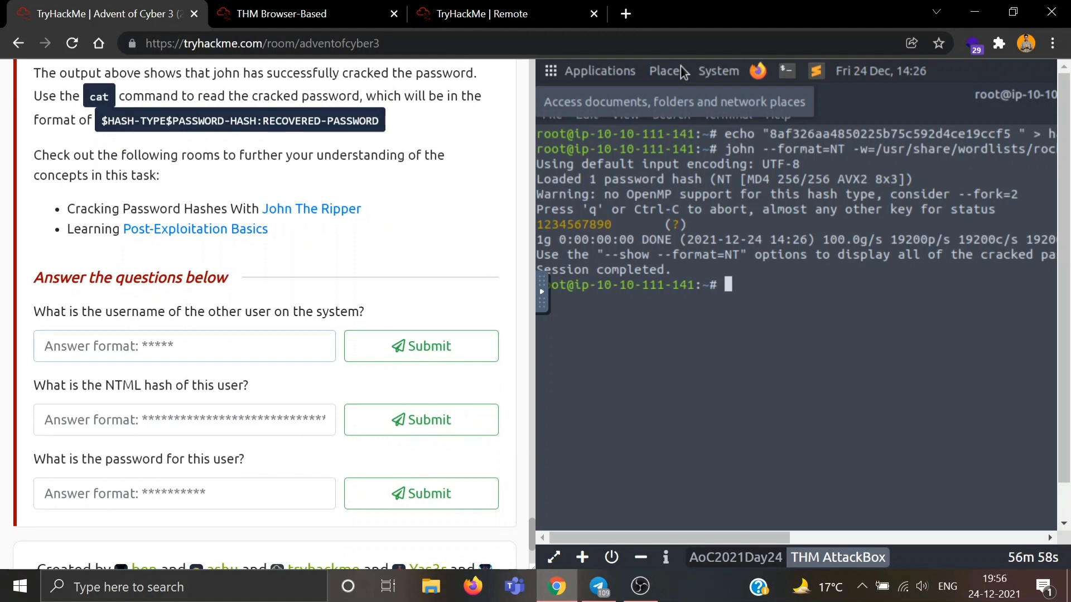
type("emily")
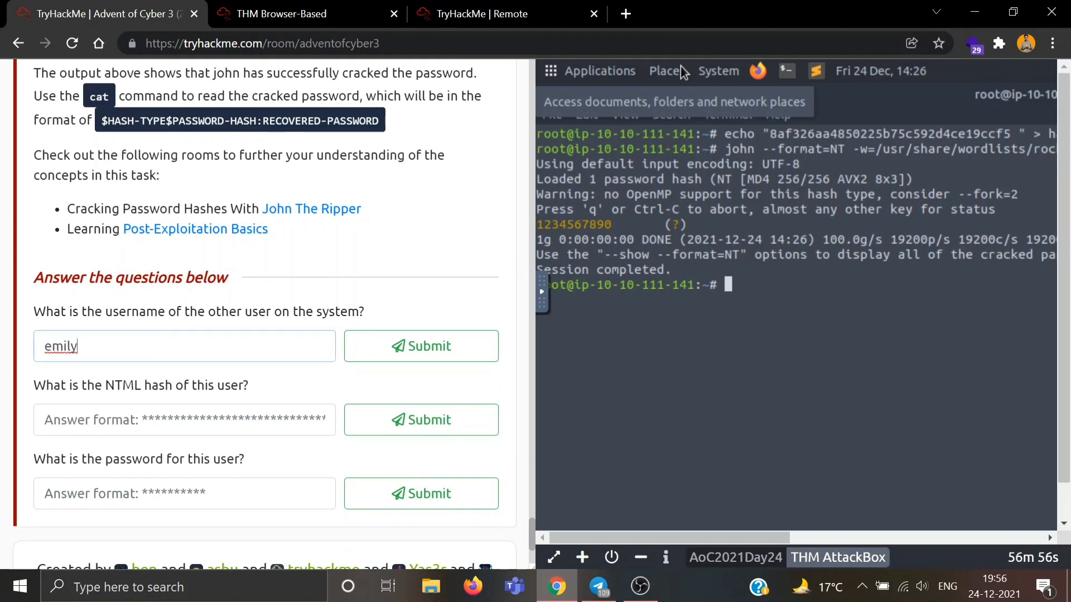
left_click(420, 346)
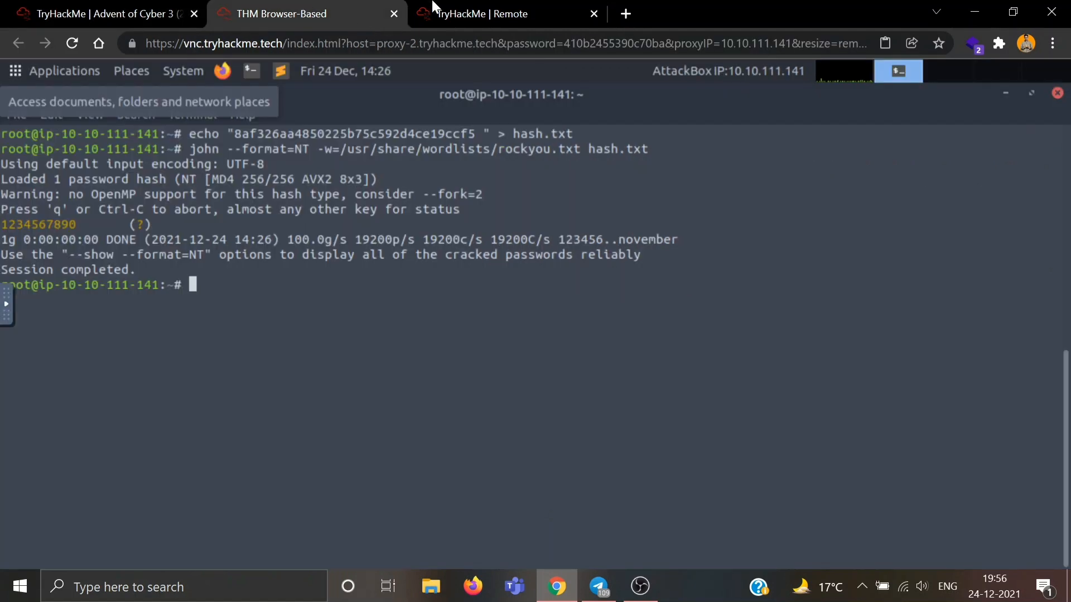
left_click(509, 14)
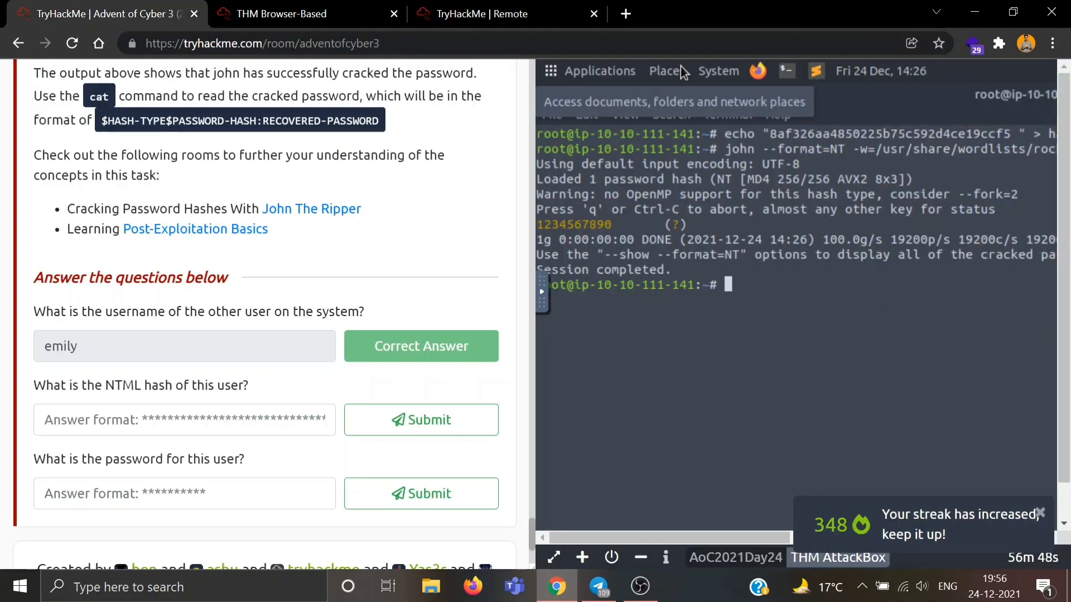
Step: Submit emily's NTLM hash as the second answer
left_click(184, 419)
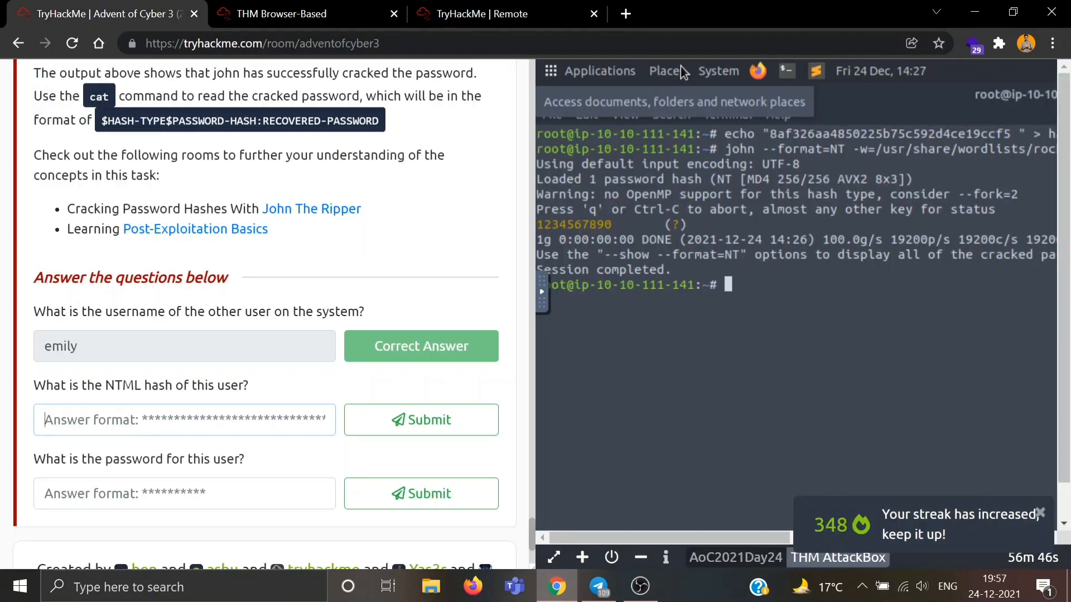
left_click(505, 14)
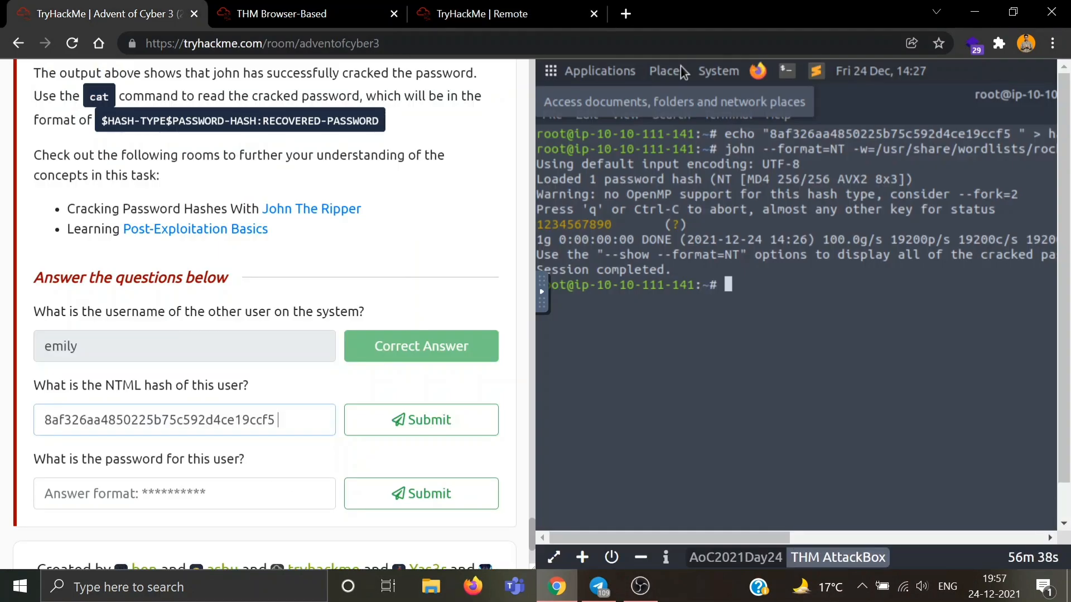
left_click(421, 419)
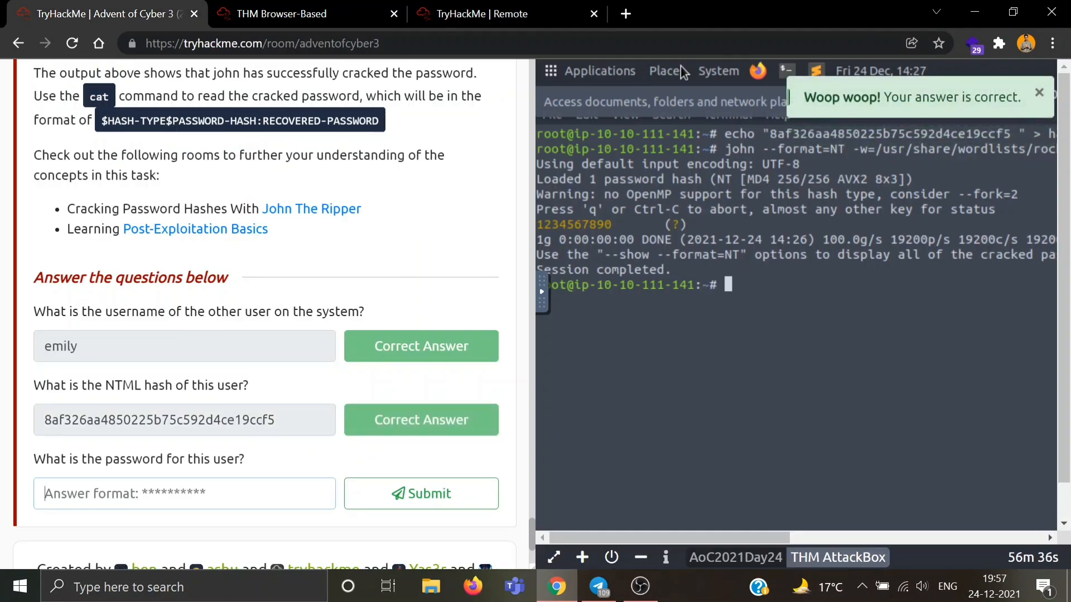
type("1234")
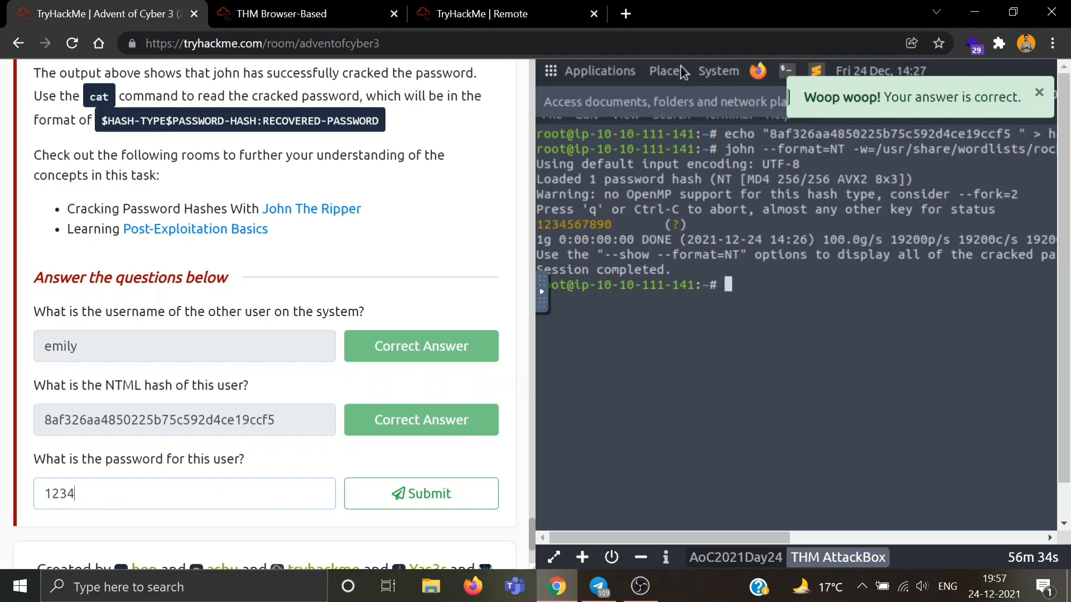
type("567890")
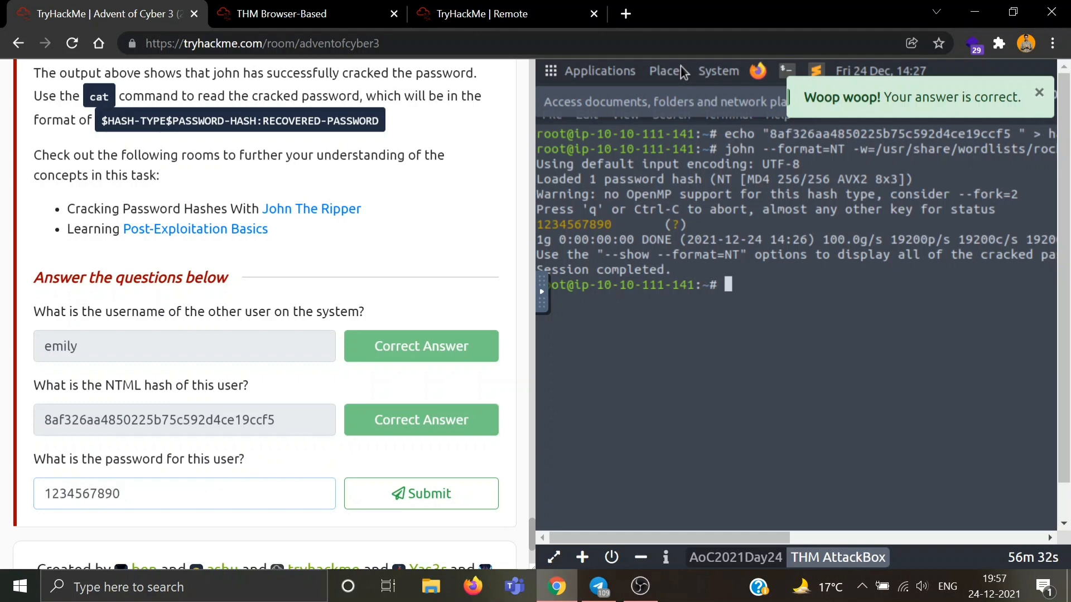
left_click(420, 493)
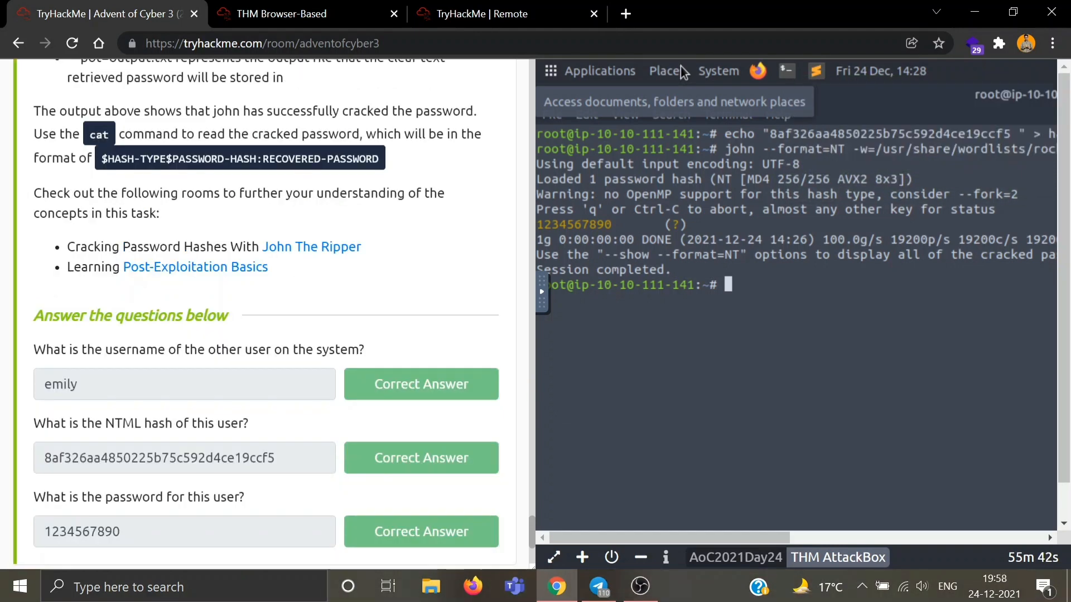